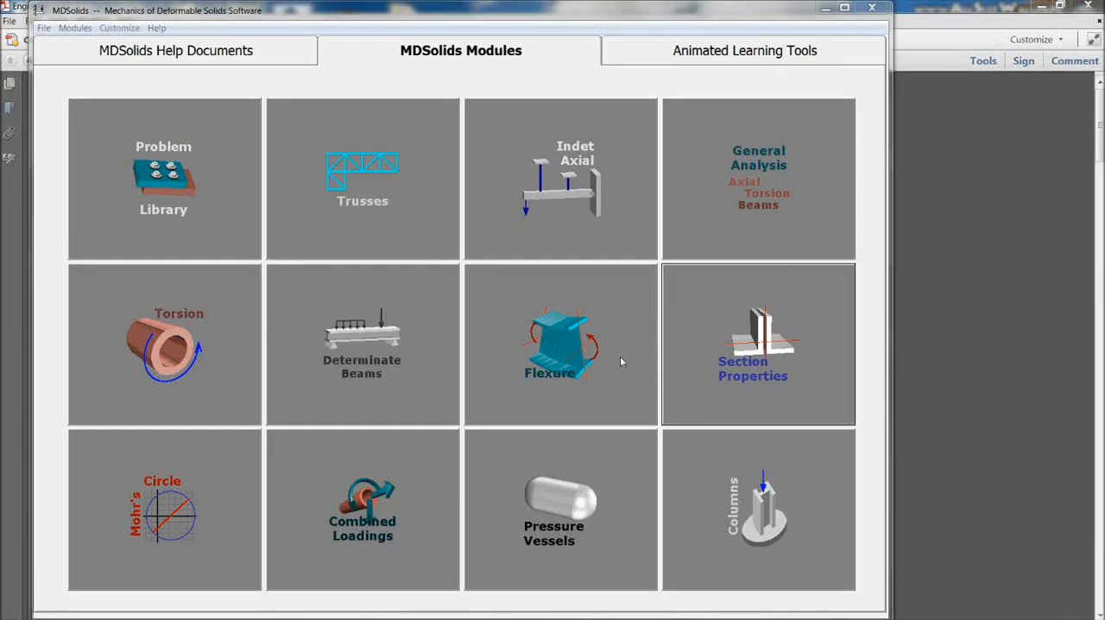
mouse_move(665, 351)
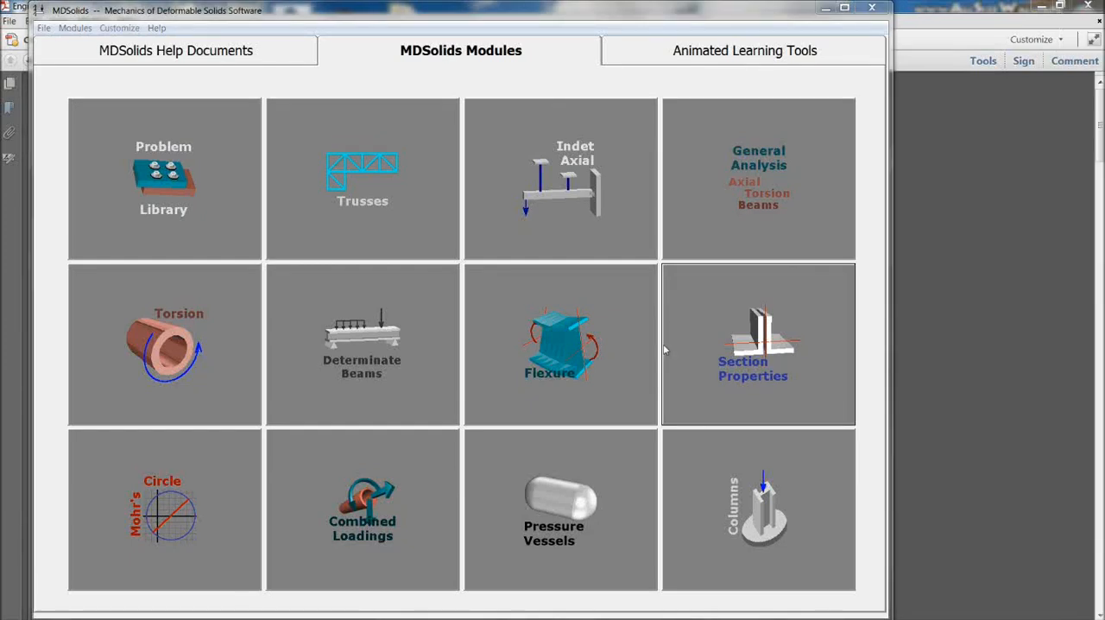
Step: Launch the Section Properties module from the MDSolids Modules list
click(757, 352)
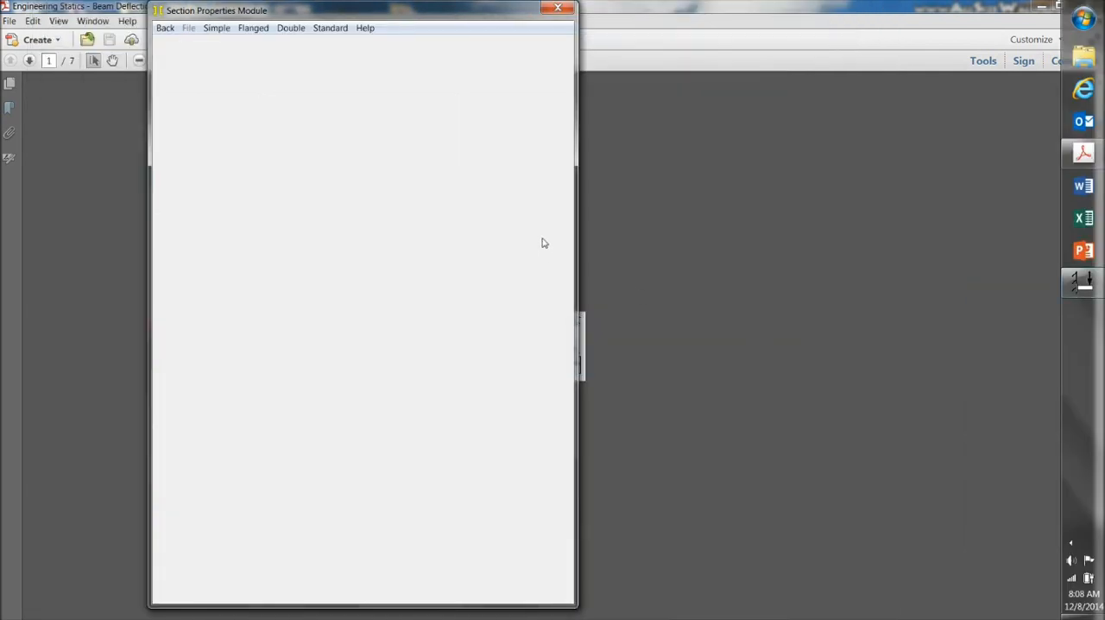
mouse_move(463, 218)
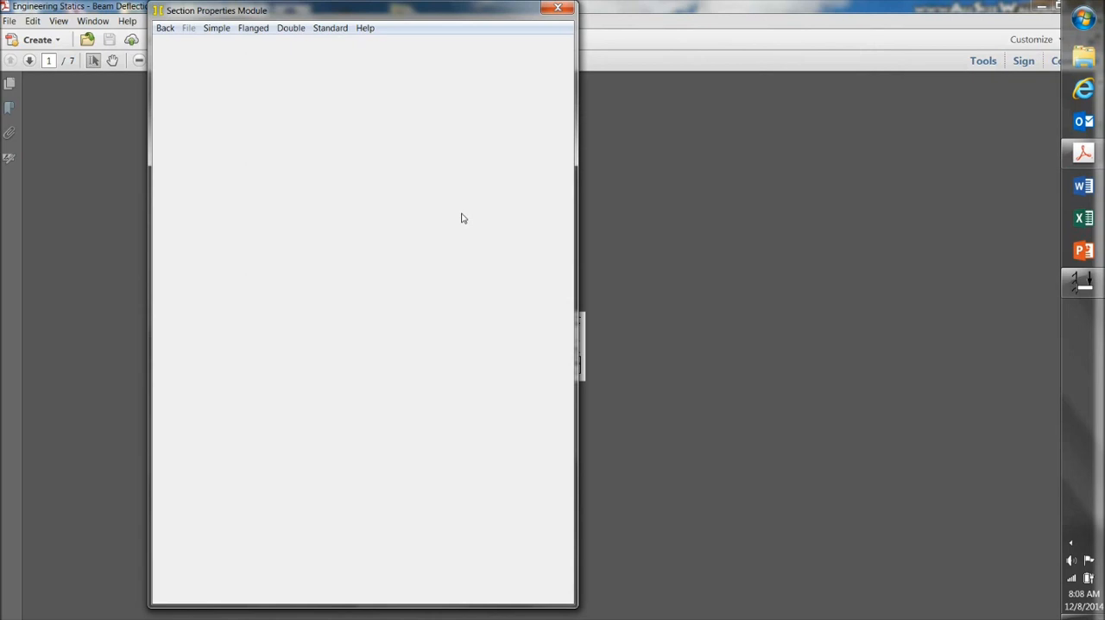
mouse_move(453, 206)
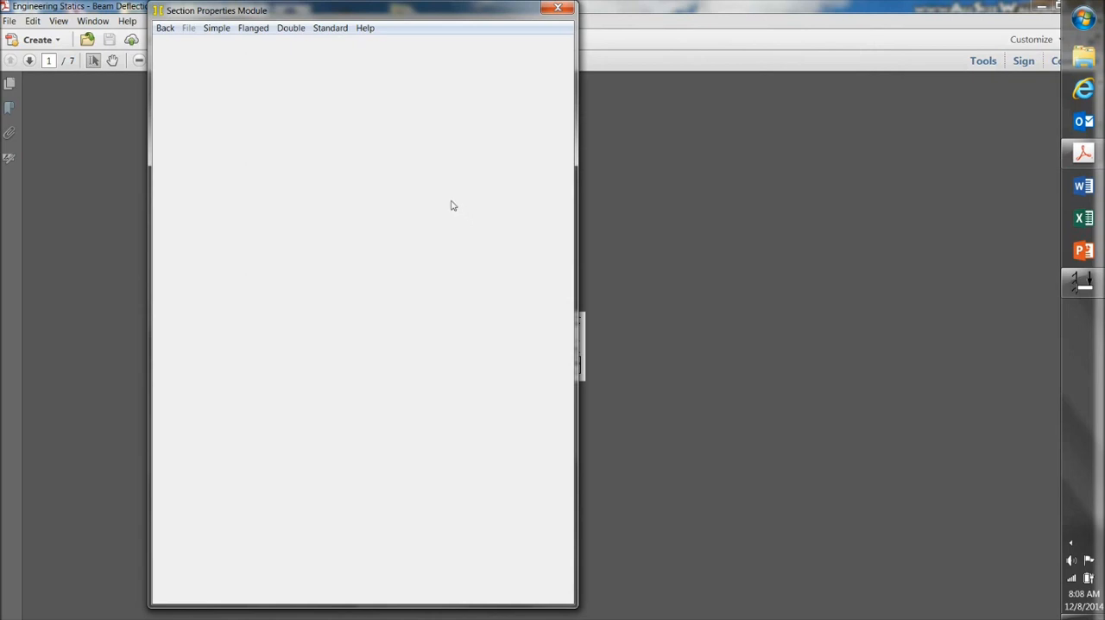
mouse_move(387, 130)
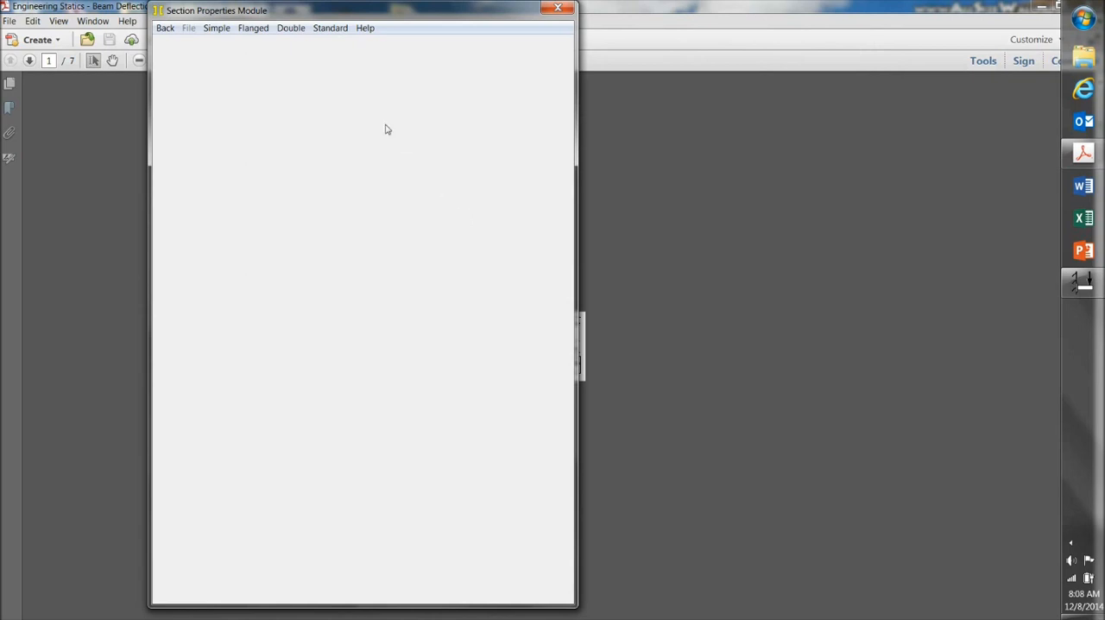
mouse_move(371, 107)
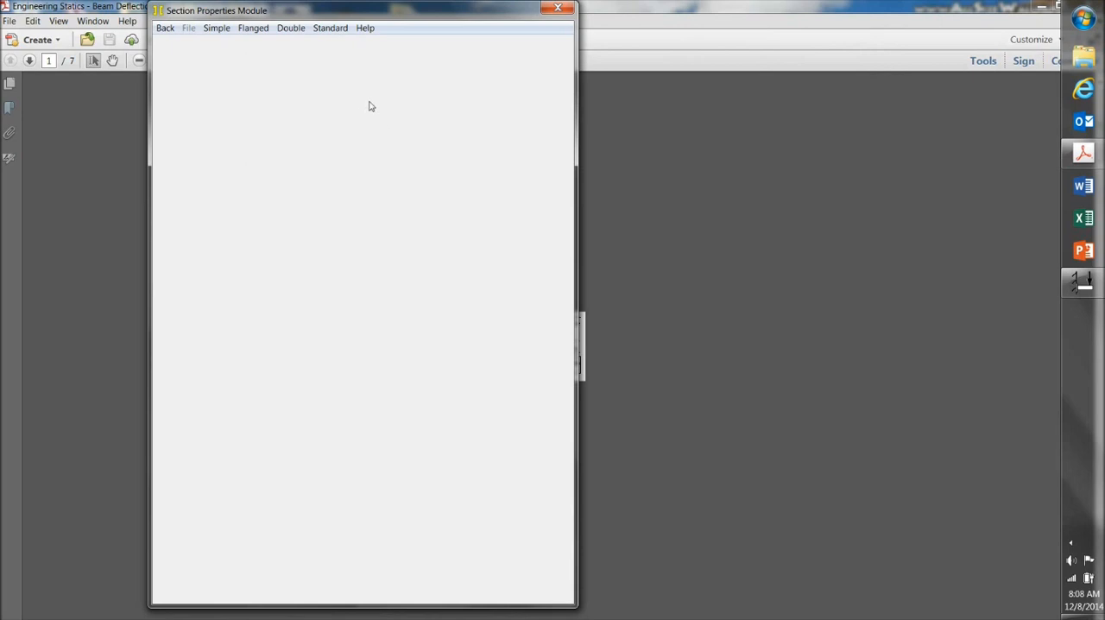
mouse_move(363, 104)
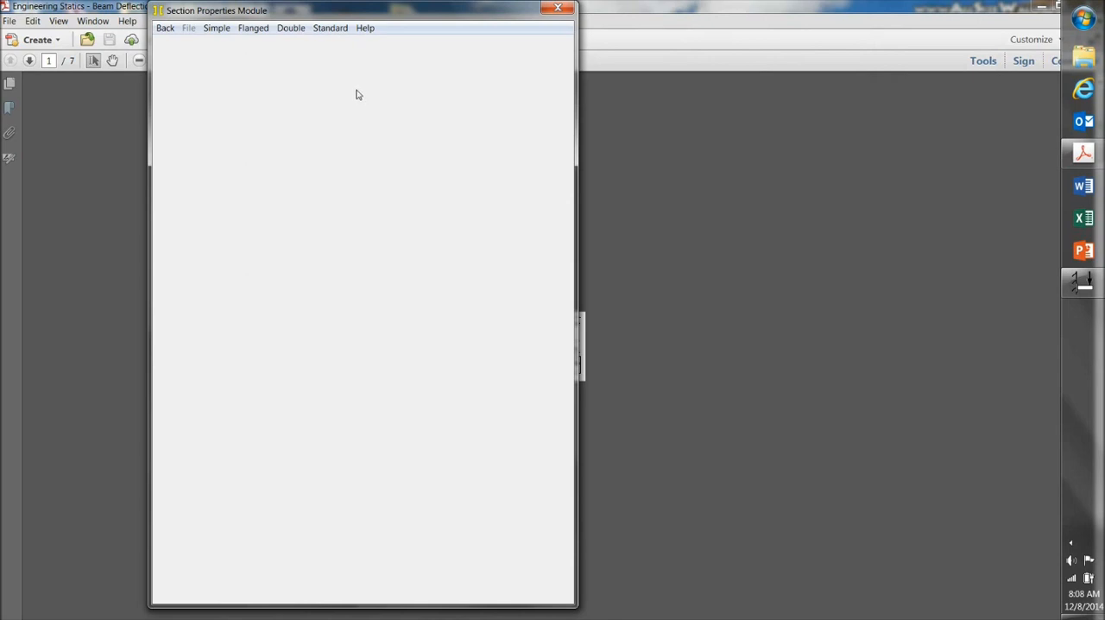
Step: Load the standard wood 2×4 lumber section, 1.5 by 3.5 inches
click(331, 28)
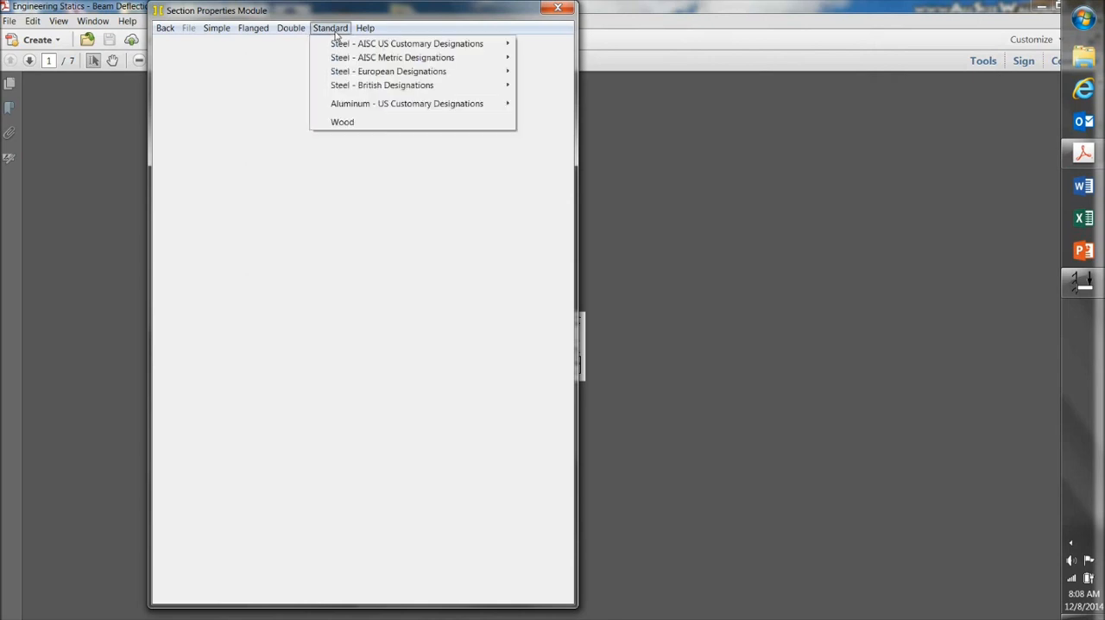
mouse_move(354, 107)
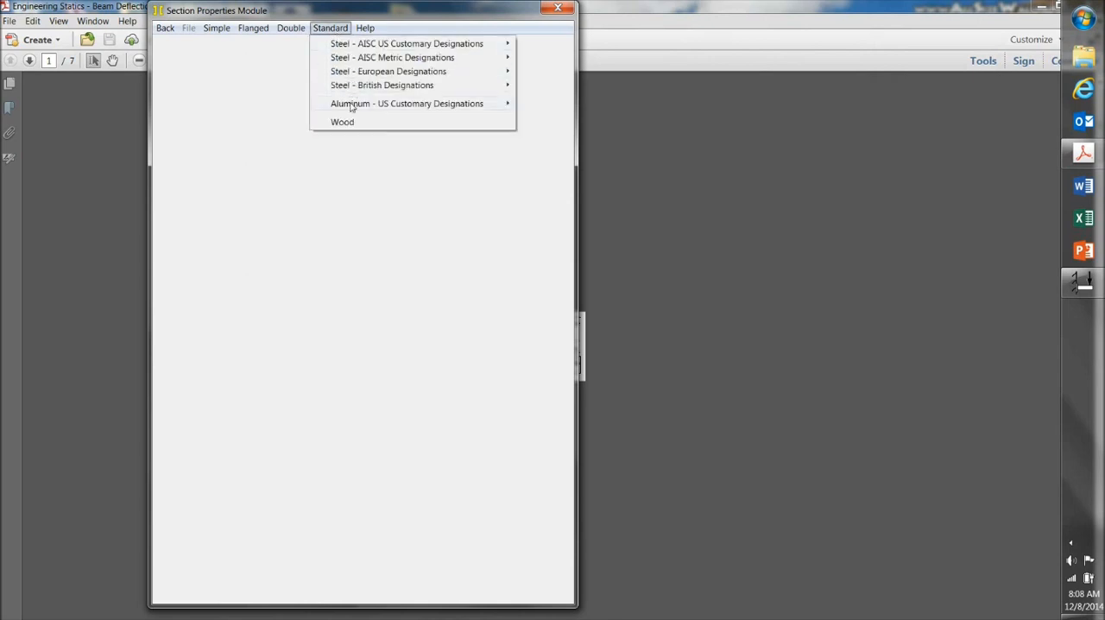
click(342, 121)
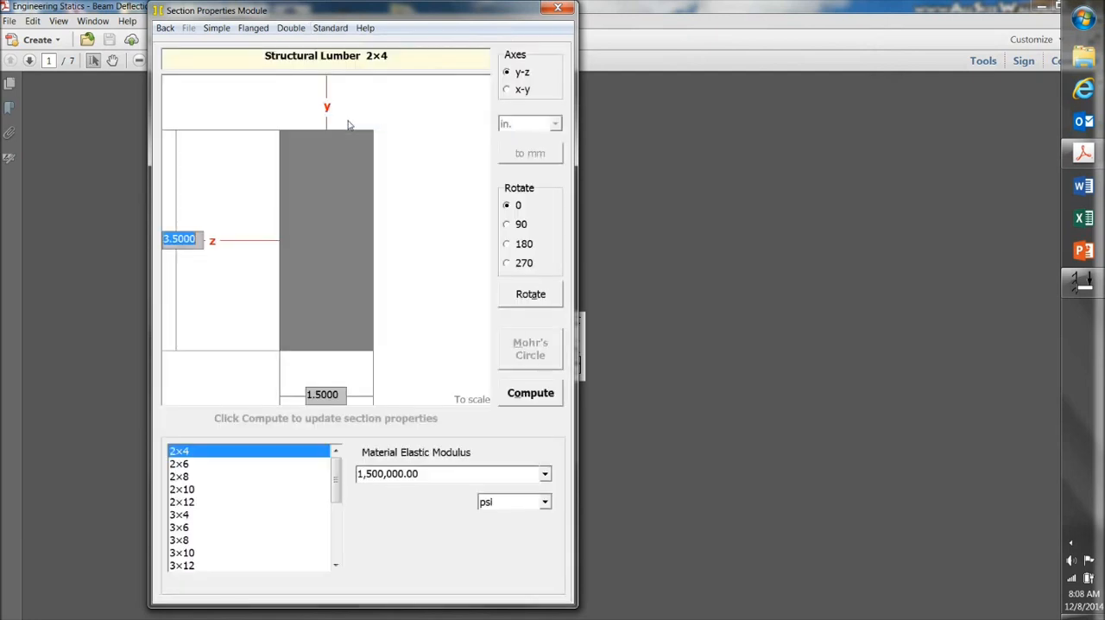
mouse_move(228, 330)
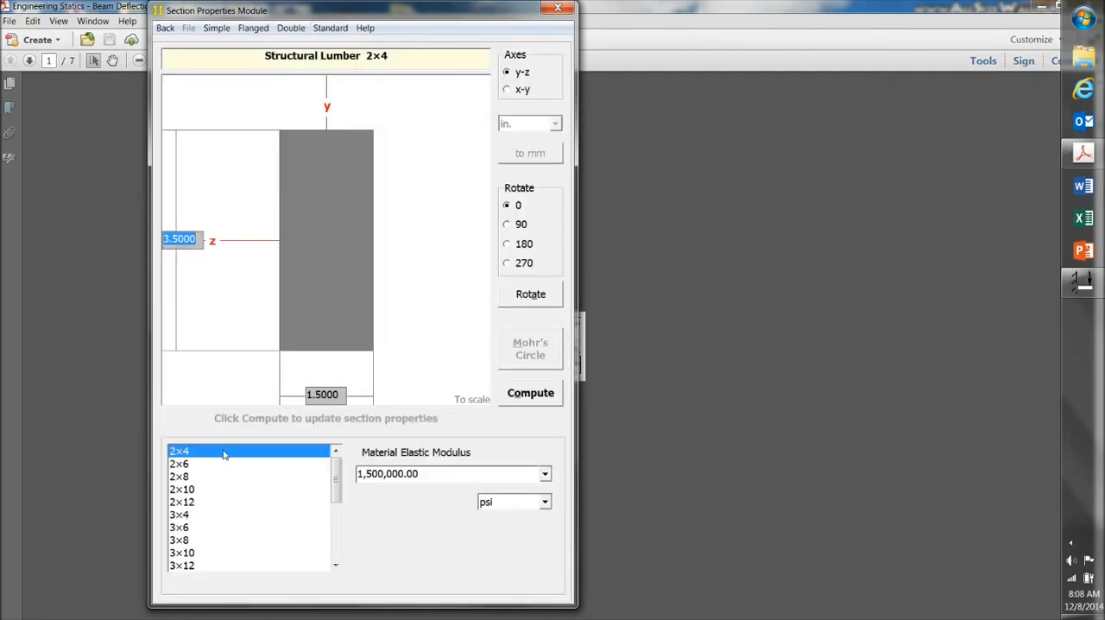
click(179, 490)
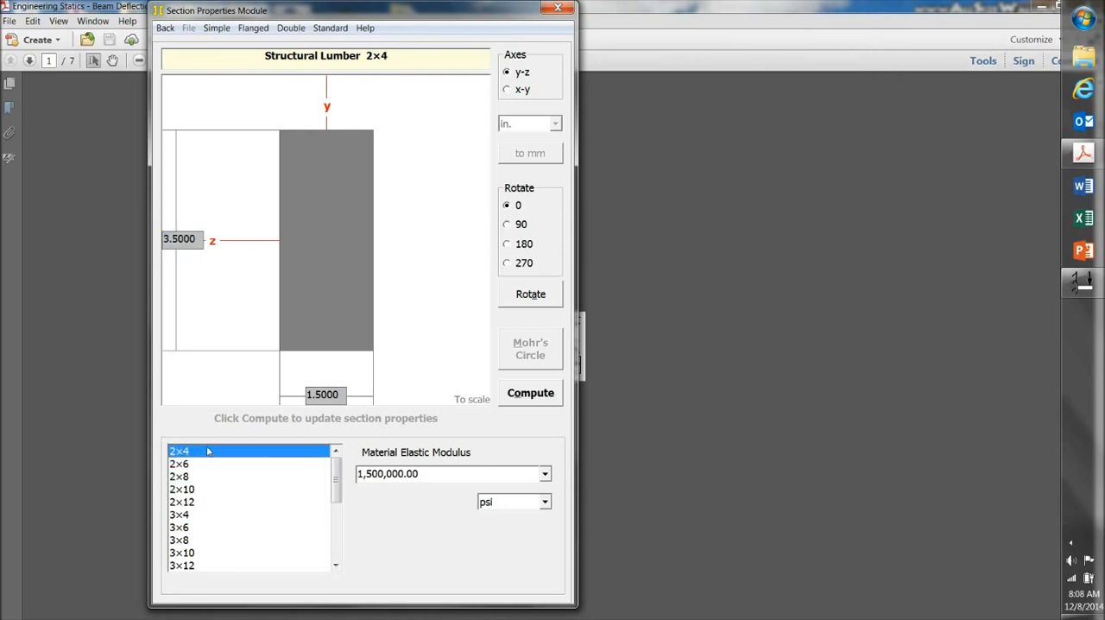
mouse_move(205, 318)
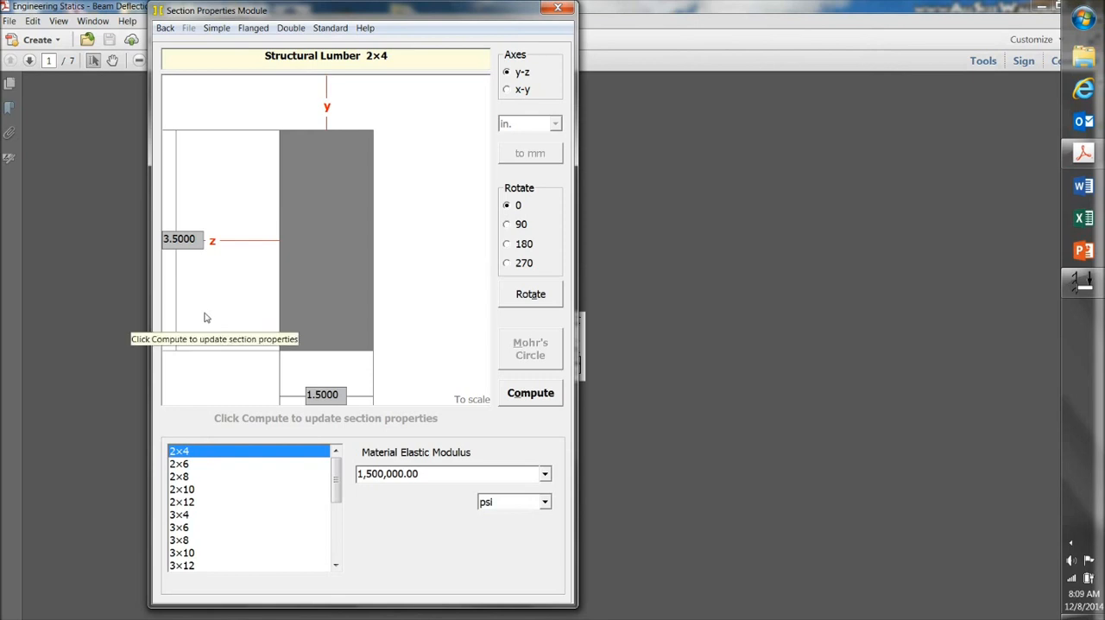
mouse_move(204, 304)
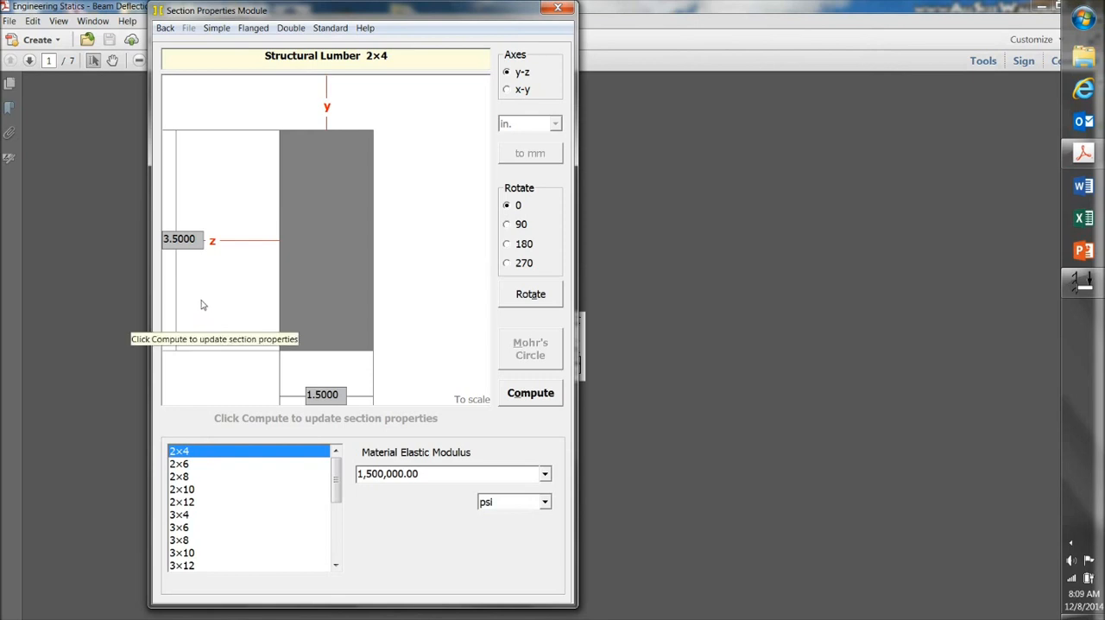
mouse_move(209, 293)
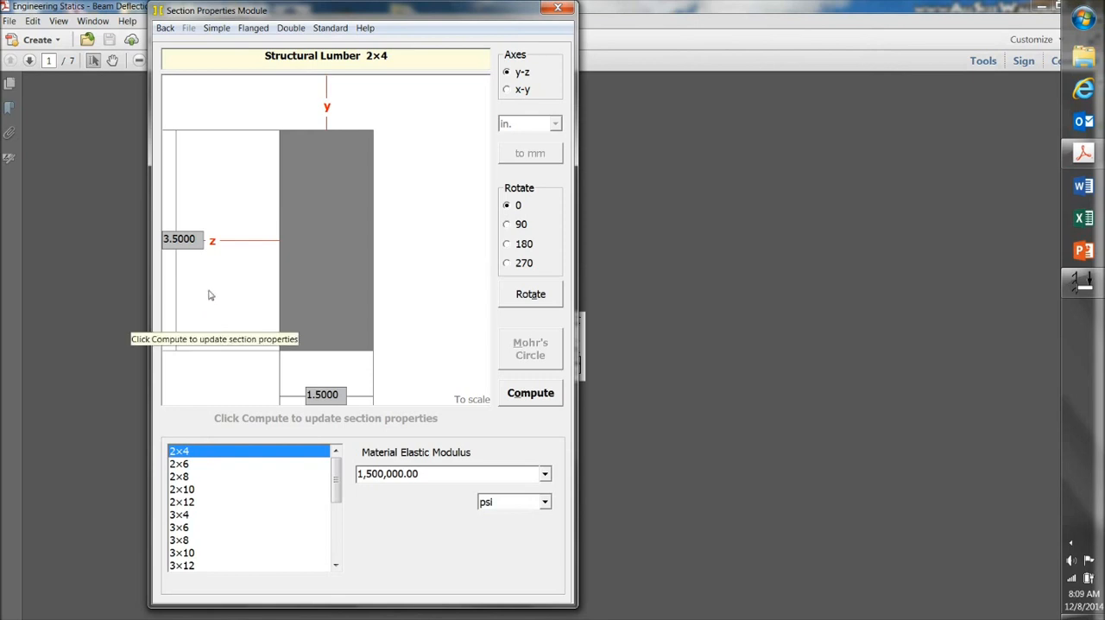
mouse_move(216, 285)
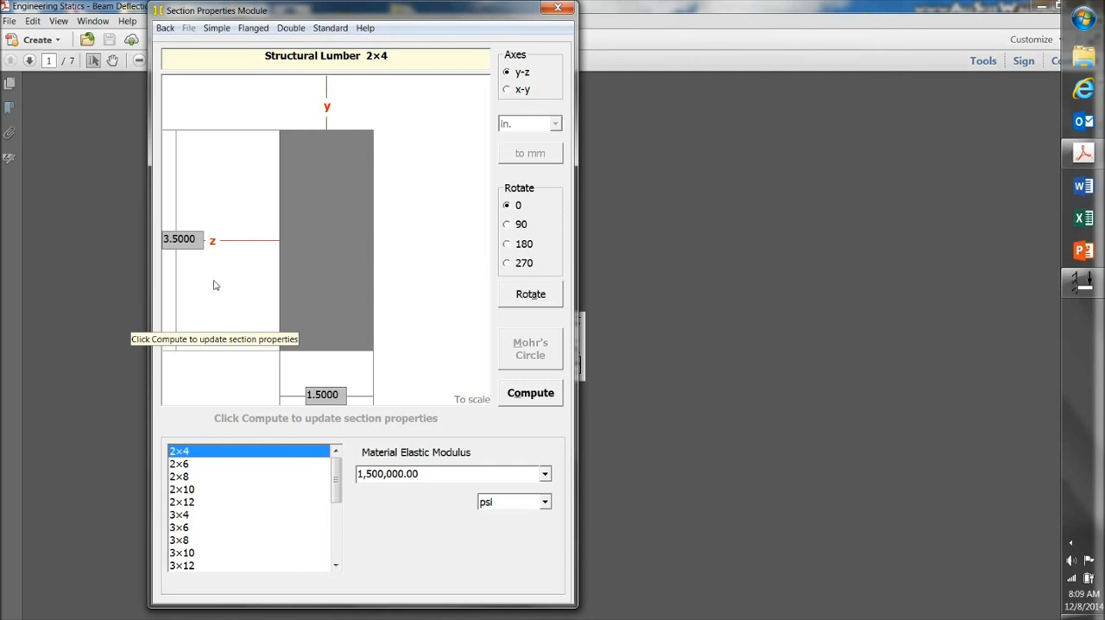
mouse_move(432, 293)
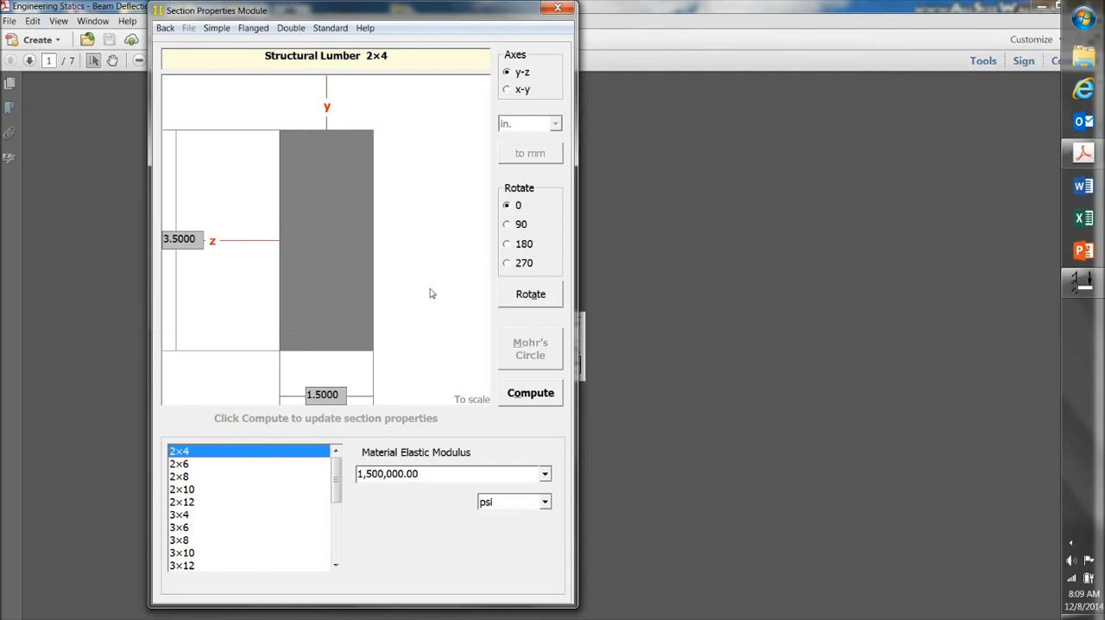
mouse_move(437, 280)
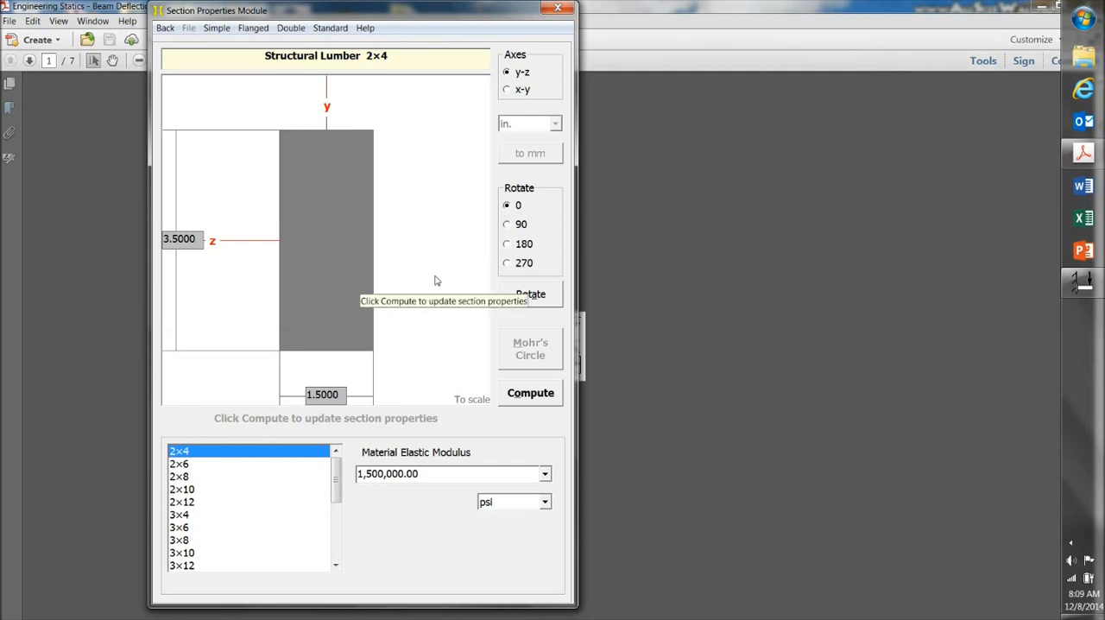
mouse_move(494, 245)
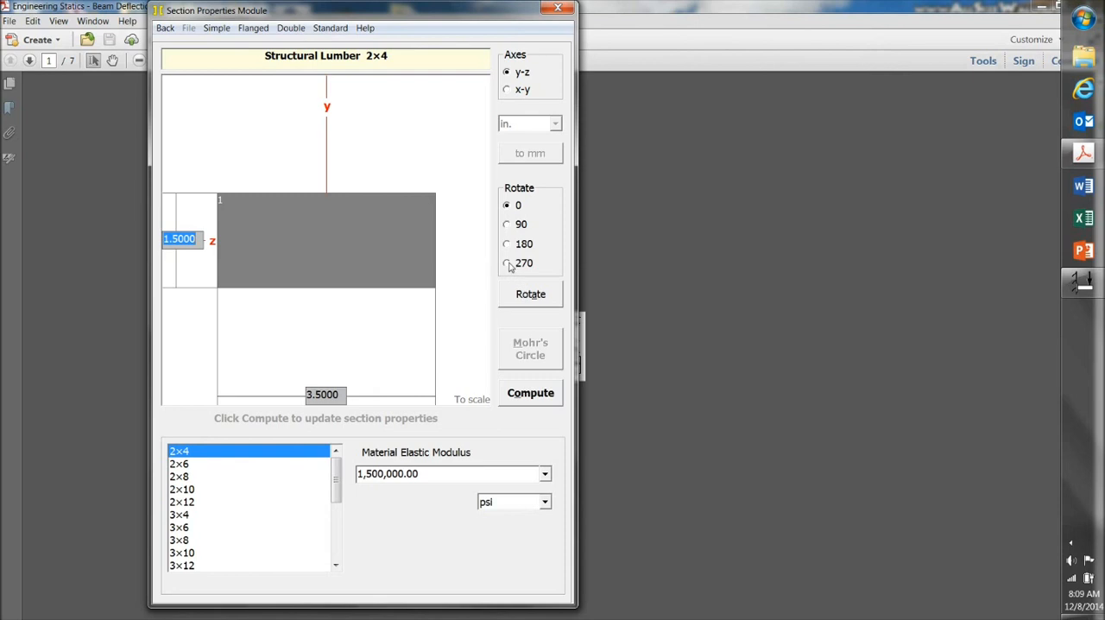
Step: Rotate the 2×4 by 270 then 90 degrees so it lies flat, 3.5 wide by 1.5 deep
click(508, 263)
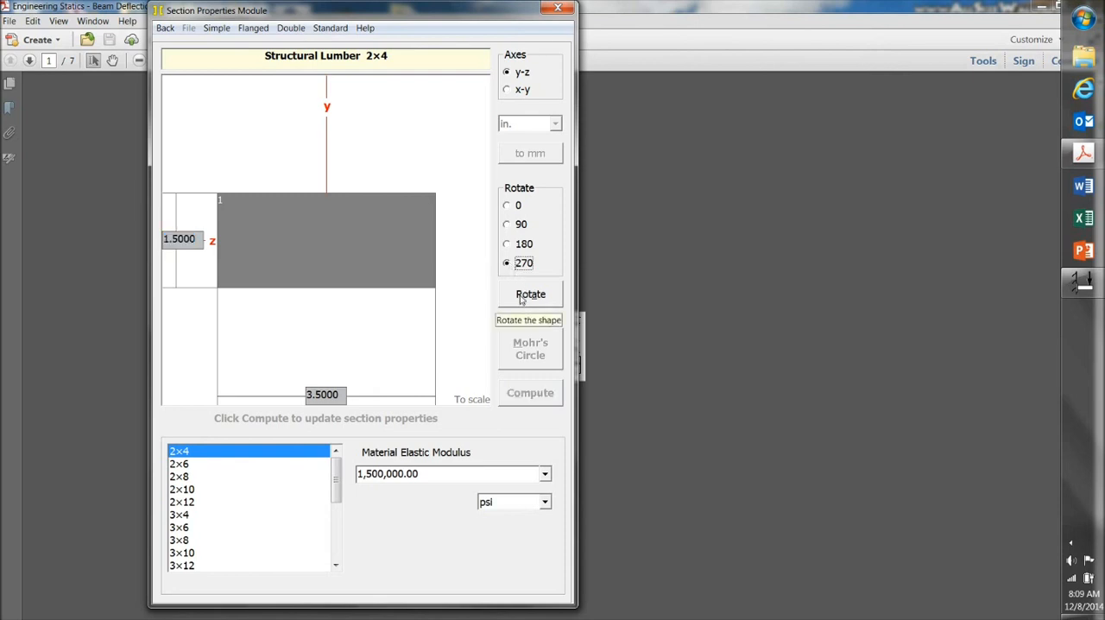
click(508, 204)
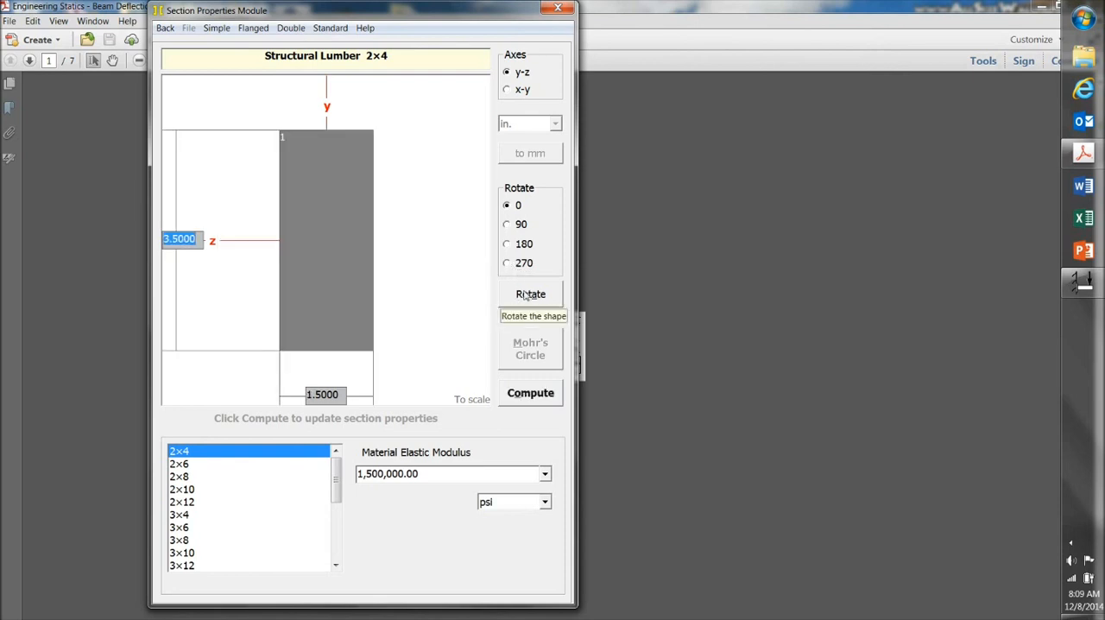
click(508, 224)
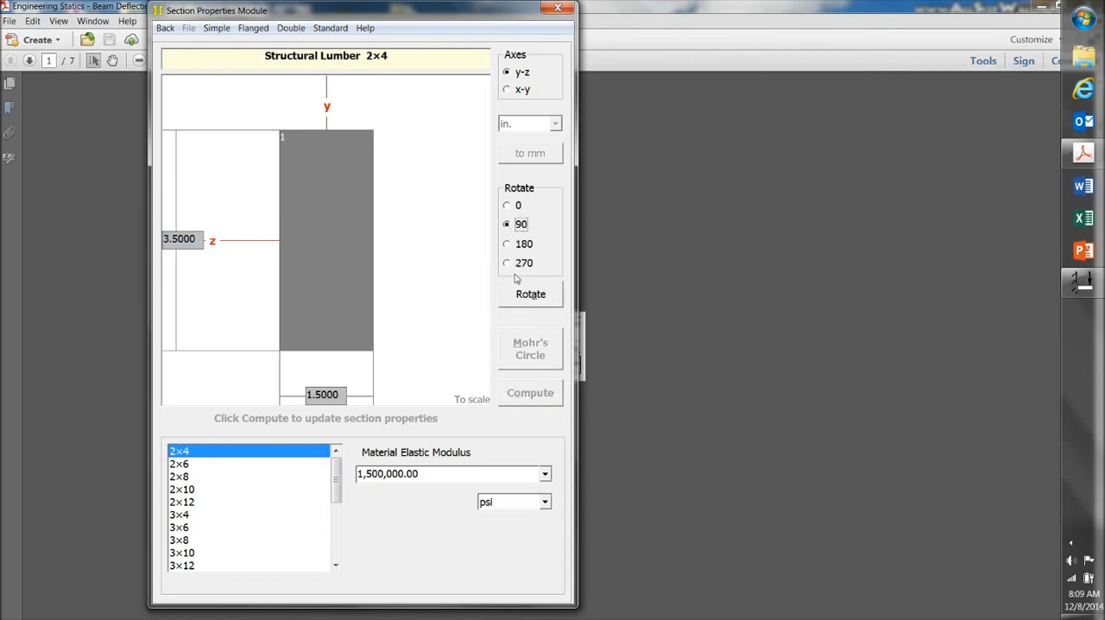
click(508, 203)
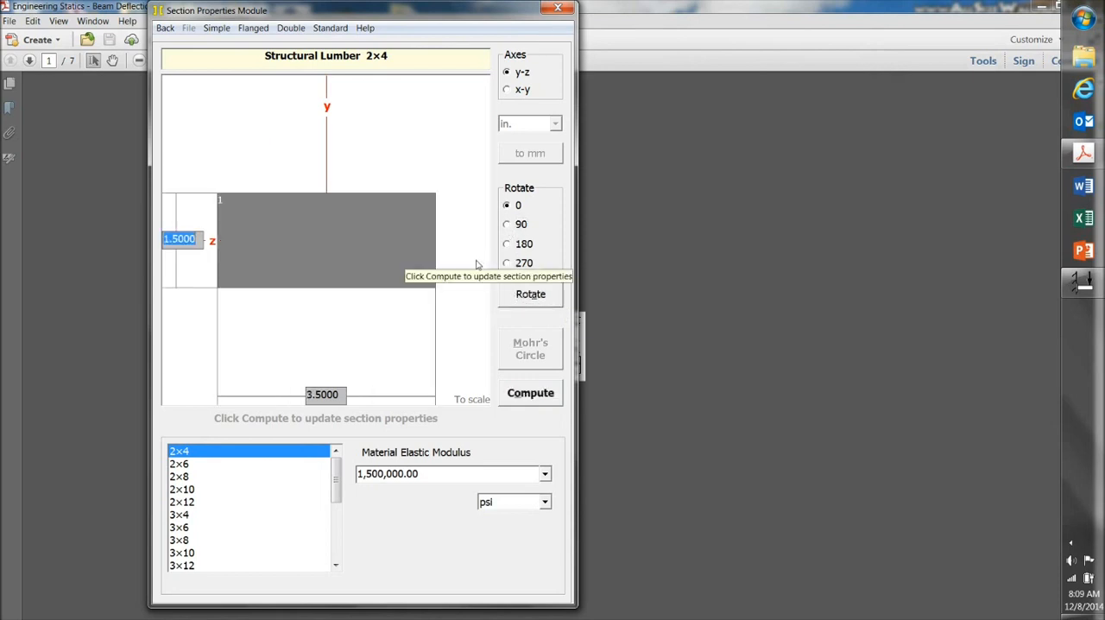
mouse_move(445, 490)
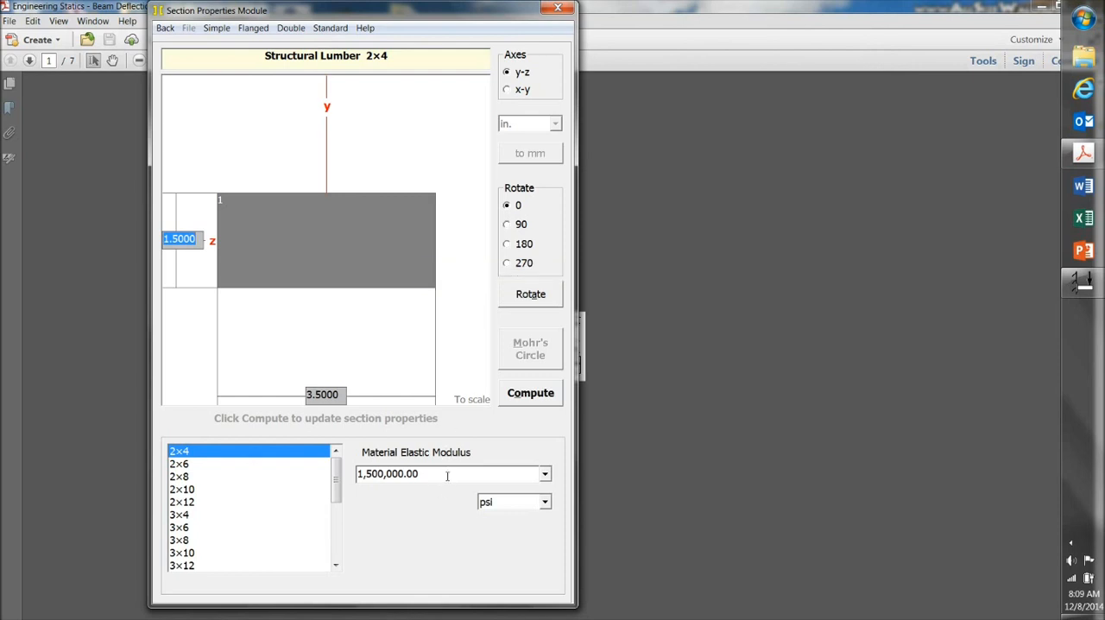
mouse_move(485, 470)
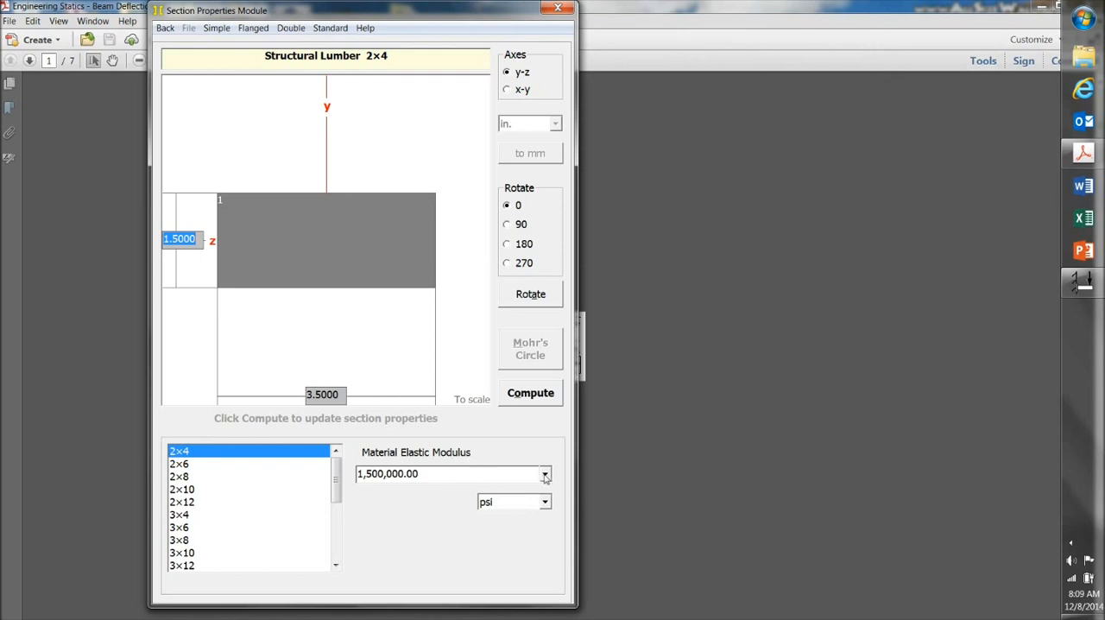
Step: Replace the default elastic modulus with 2000000 psi for the 2×4 section
click(544, 473)
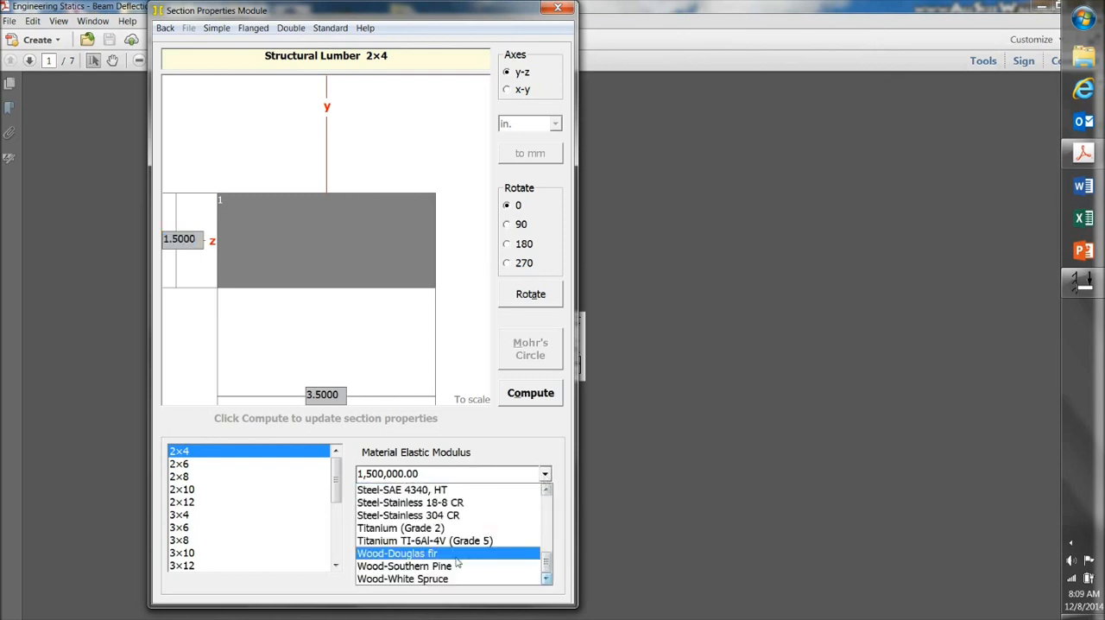
click(410, 552)
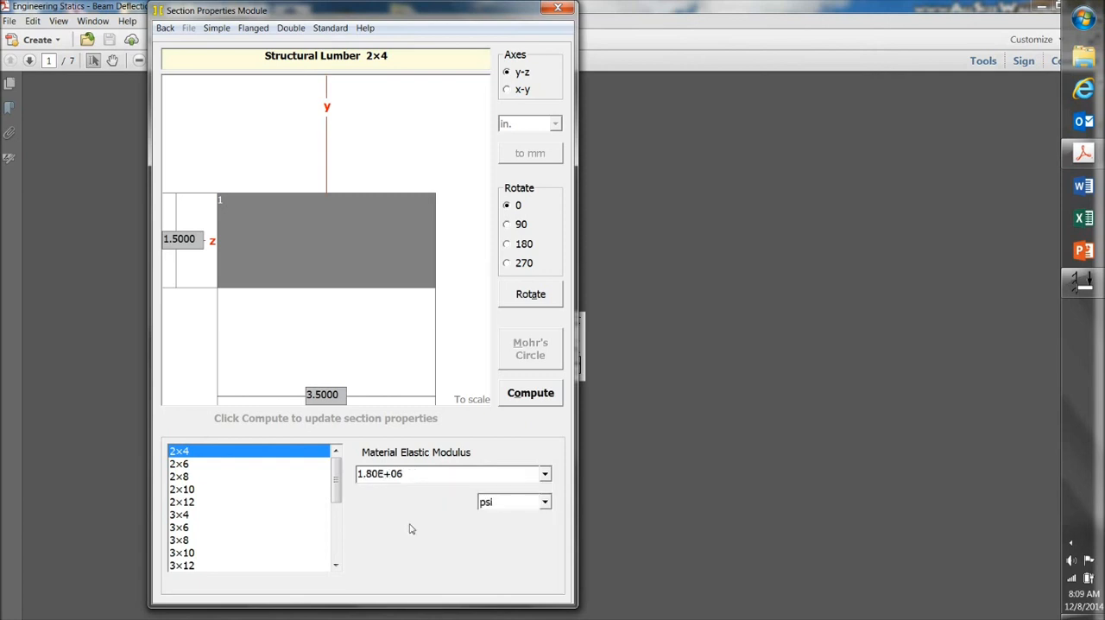
click(423, 473)
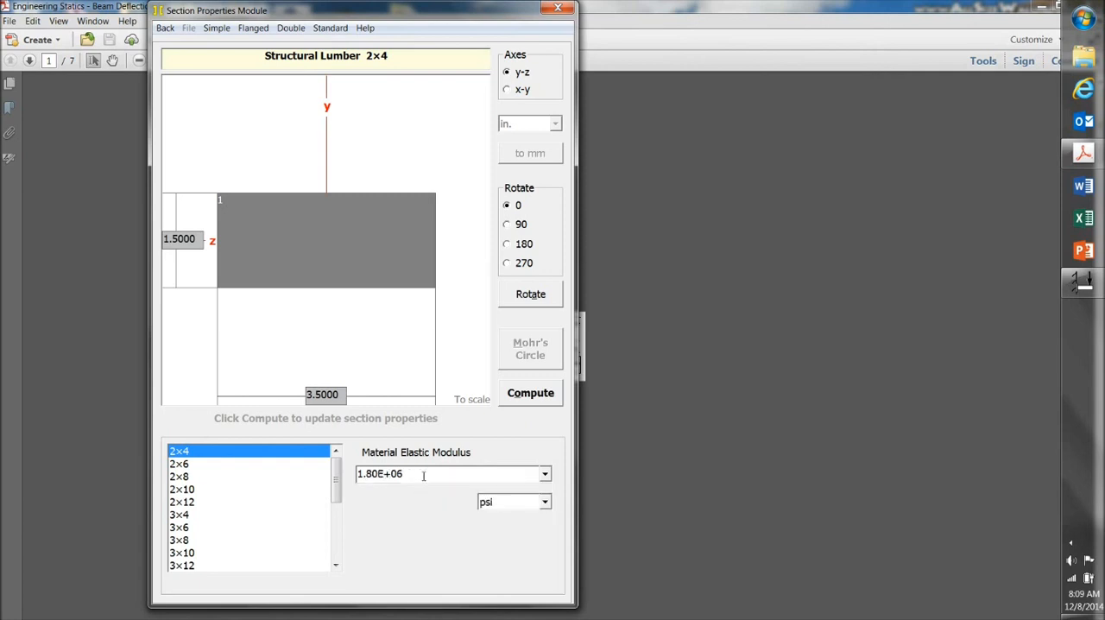
mouse_move(410, 473)
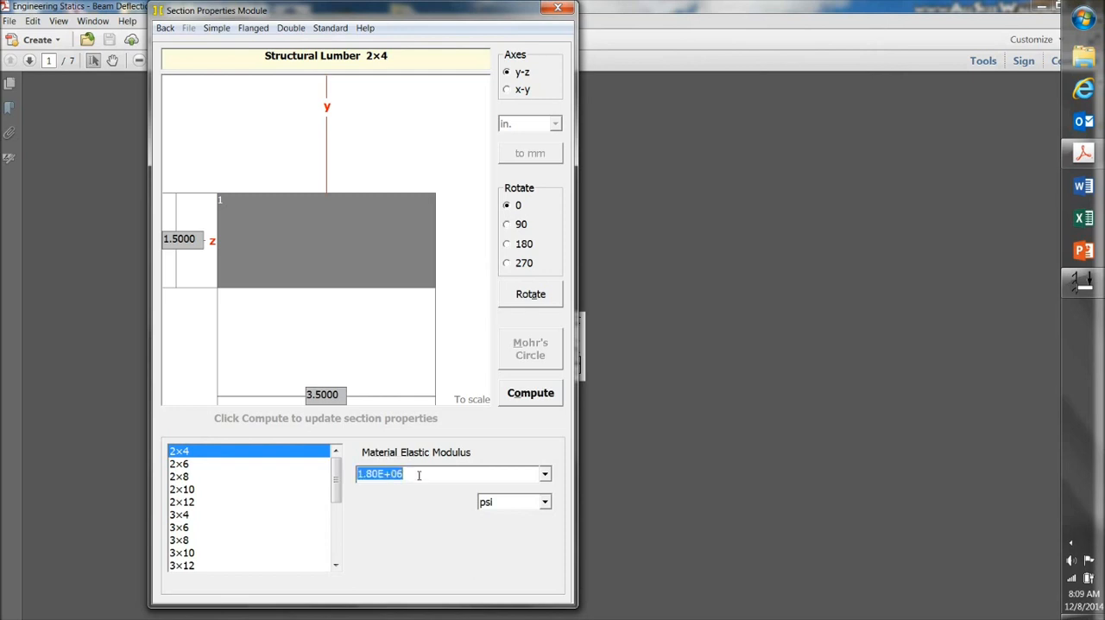
text(2)
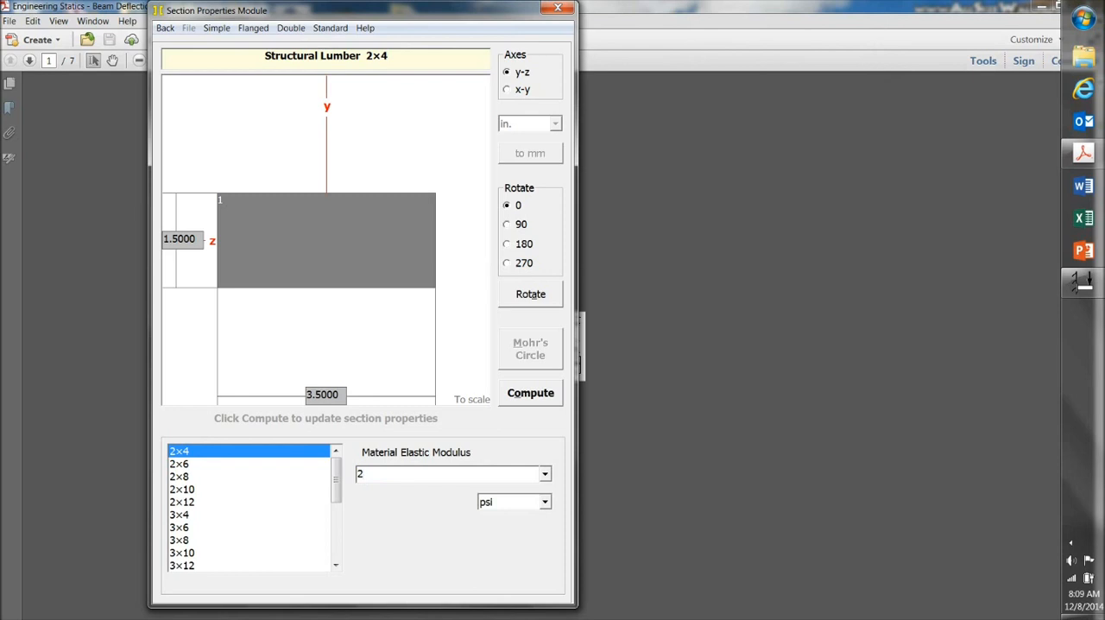
text(000000)
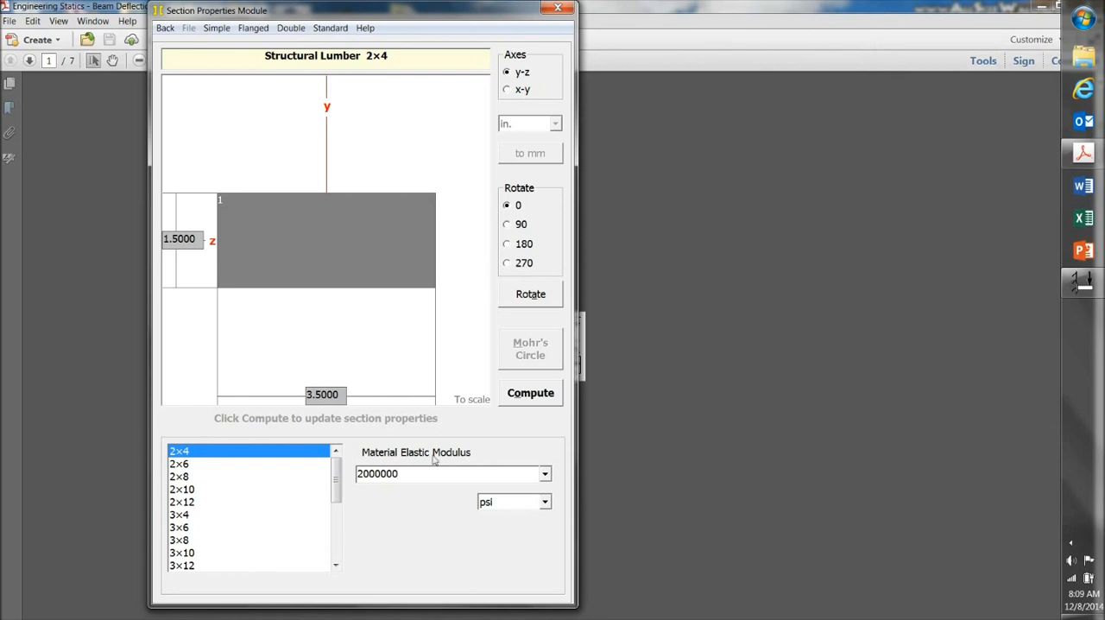
mouse_move(522, 416)
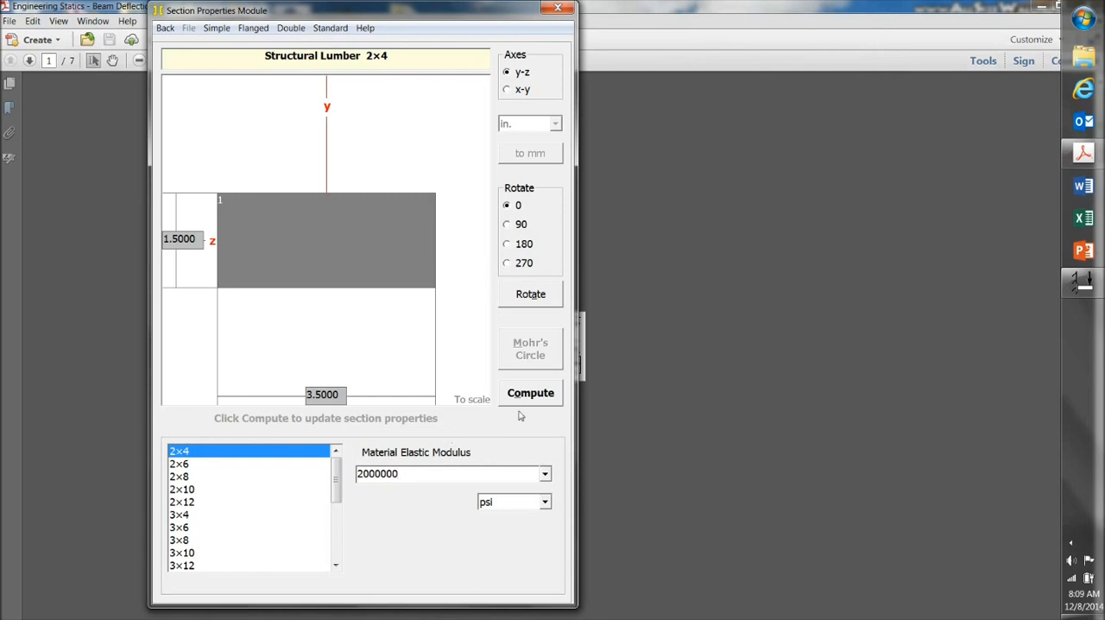
Step: Compute the flat 2×4's properties, giving Iz 0.9844 in⁴ and area 5.25 in²
click(529, 393)
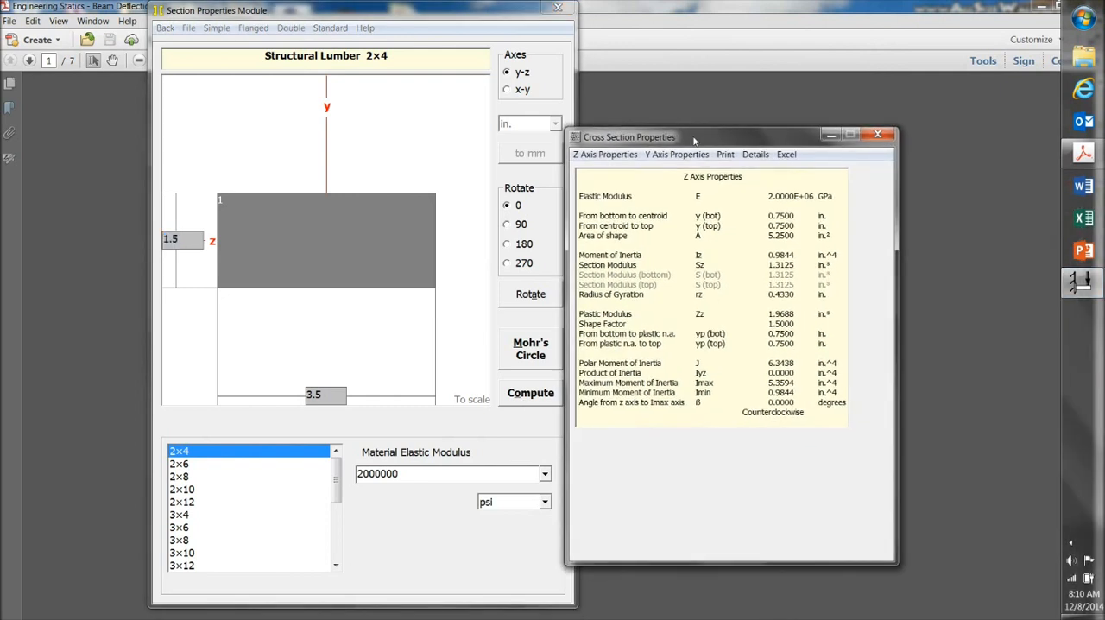
drag(690, 136, 700, 133)
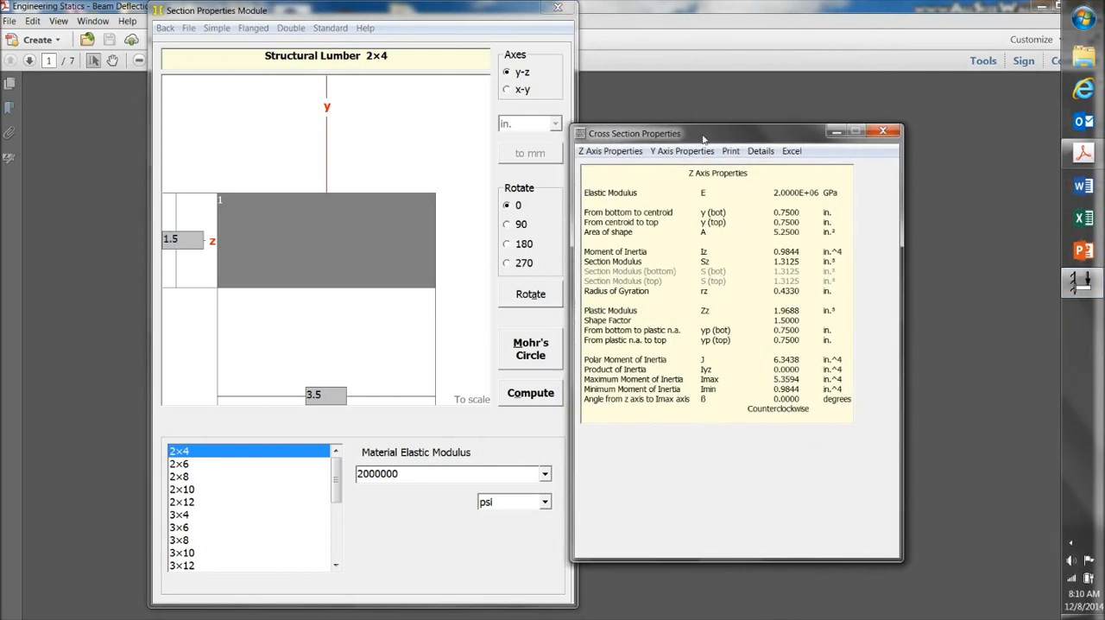
mouse_move(634, 238)
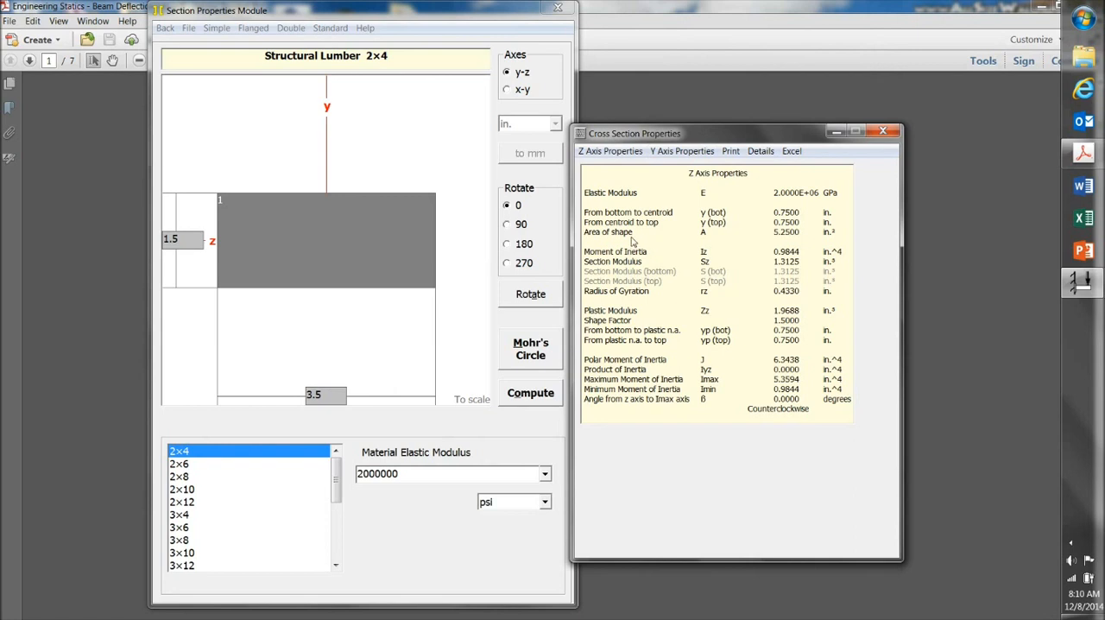
mouse_move(696, 235)
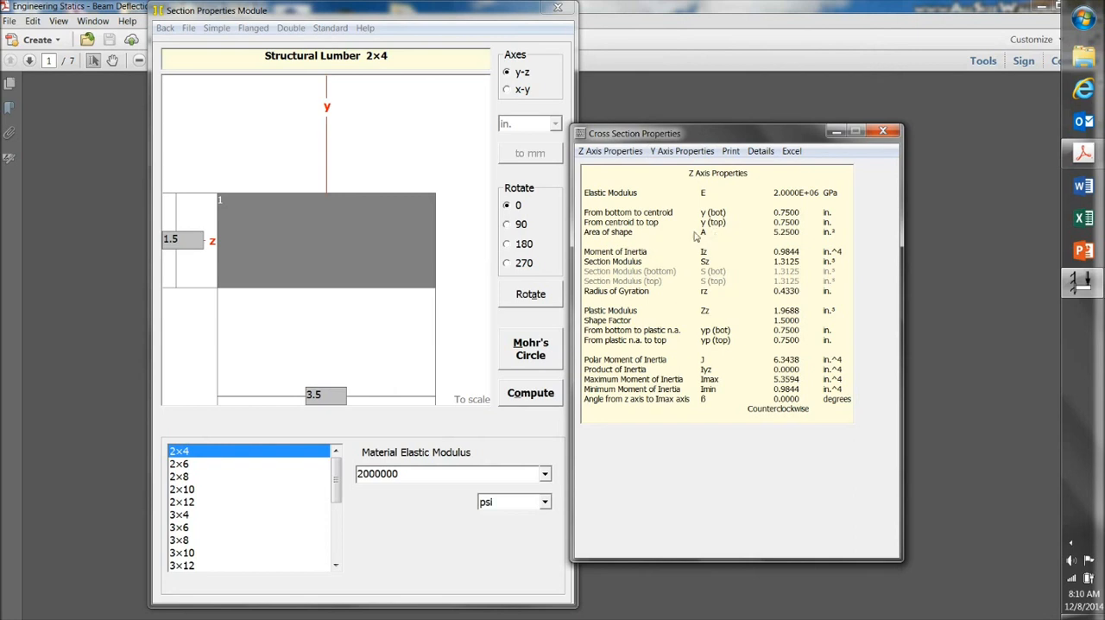
mouse_move(824, 242)
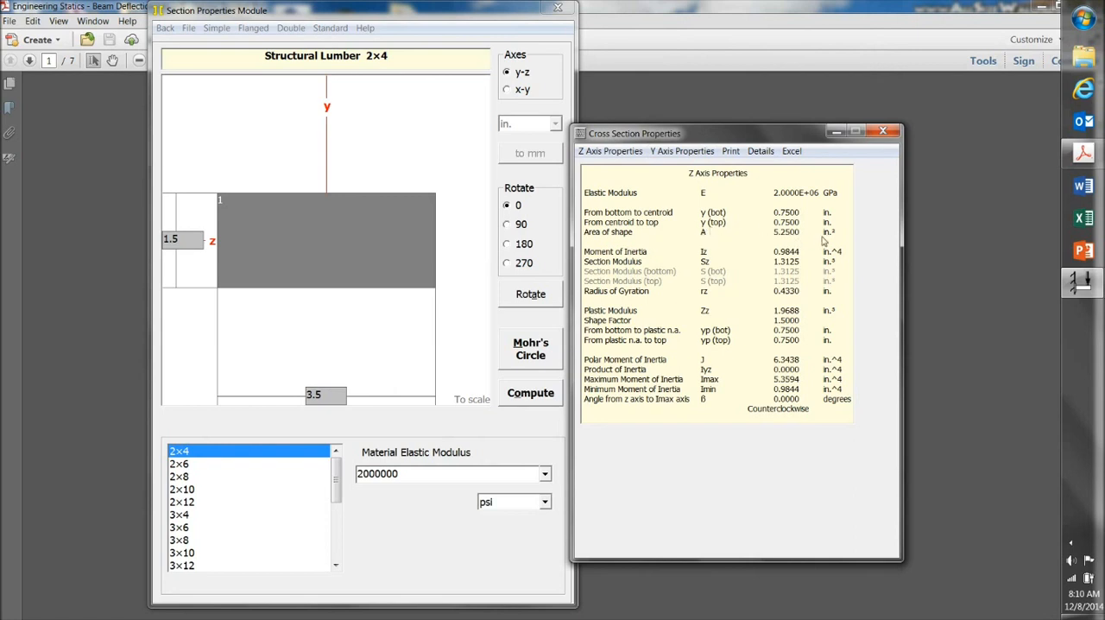
mouse_move(660, 259)
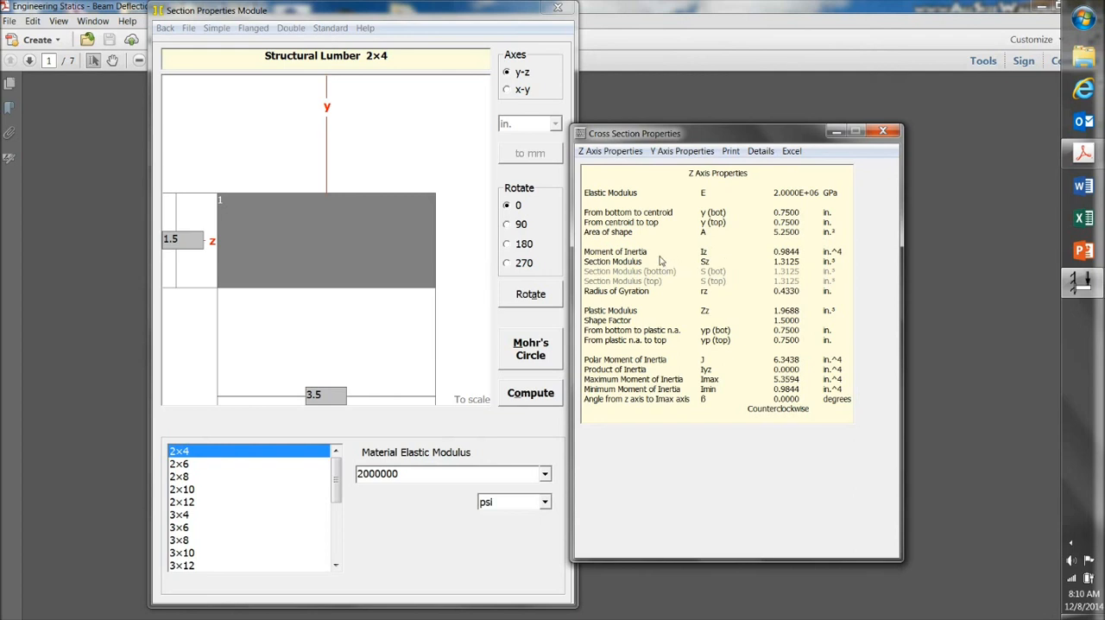
mouse_move(715, 256)
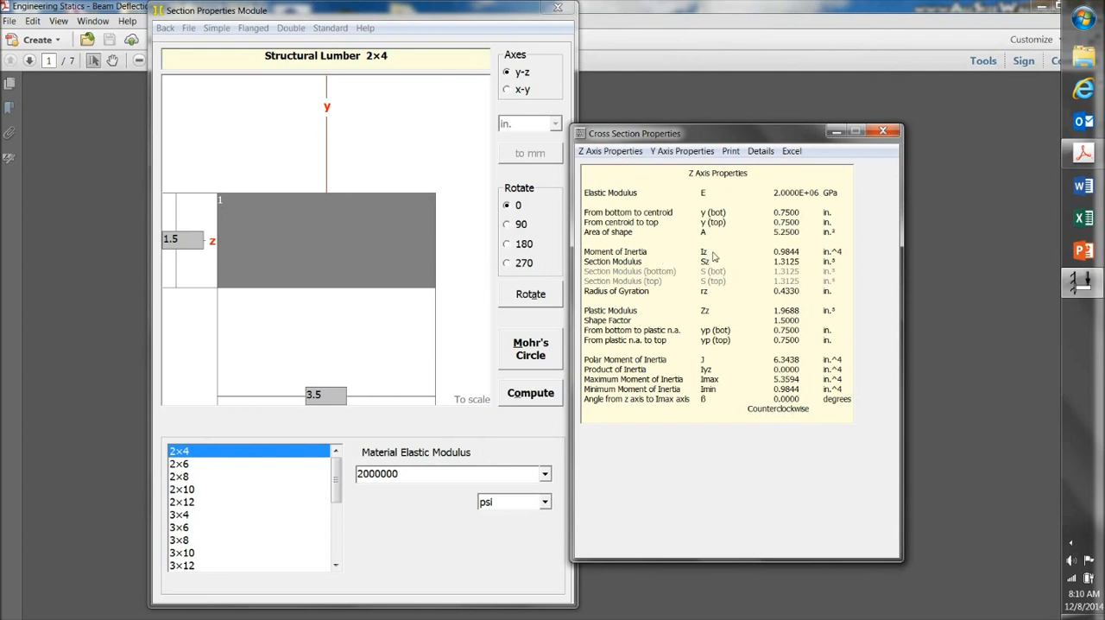
mouse_move(744, 255)
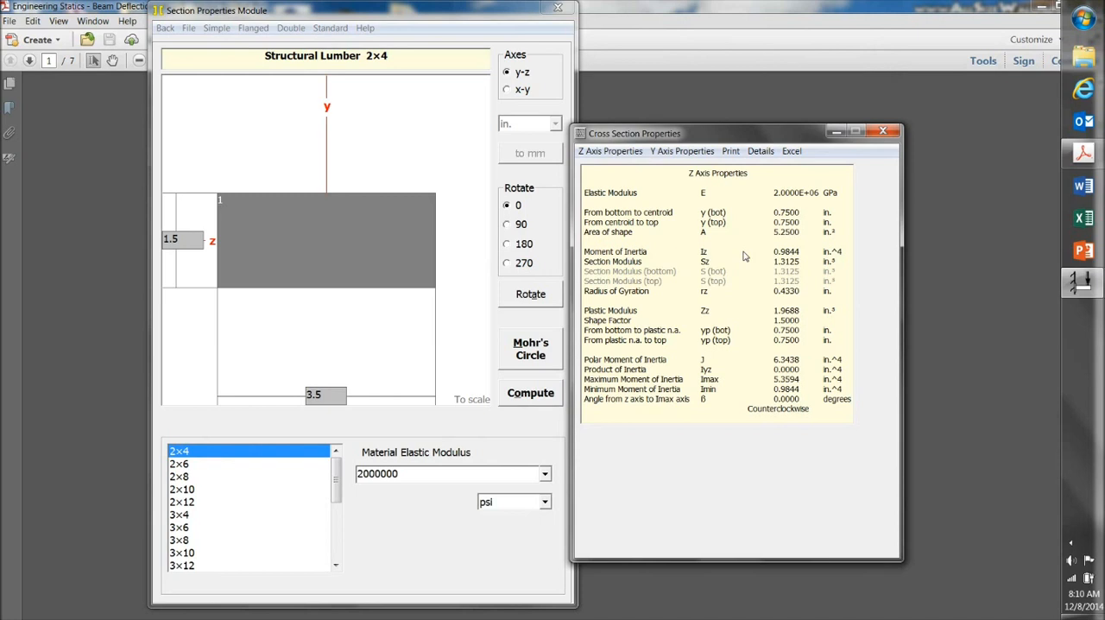
mouse_move(570, 269)
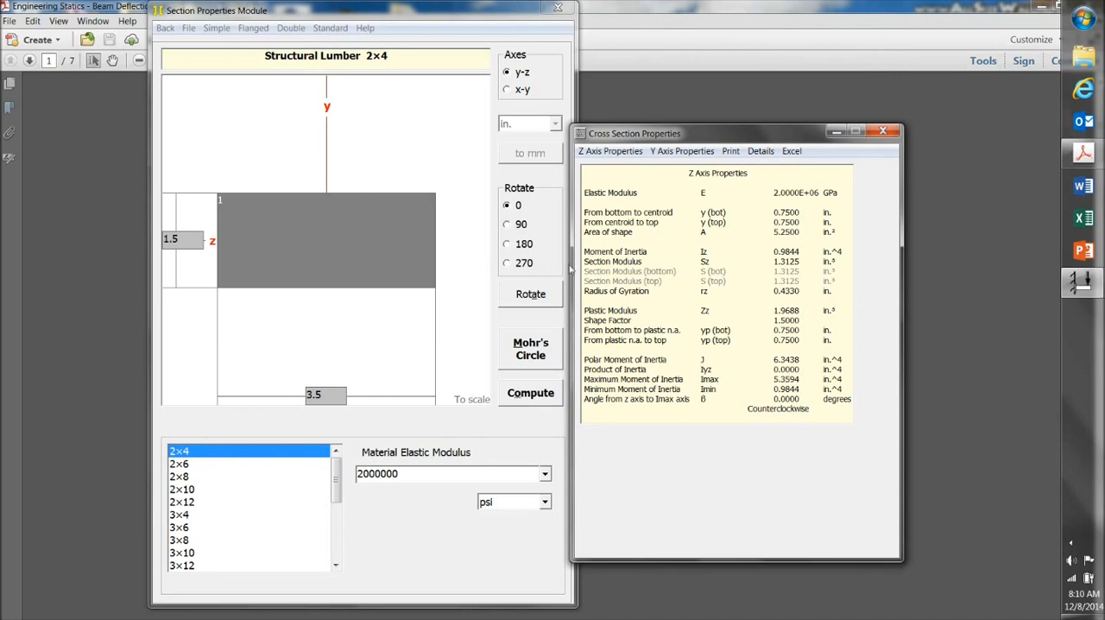
mouse_move(469, 264)
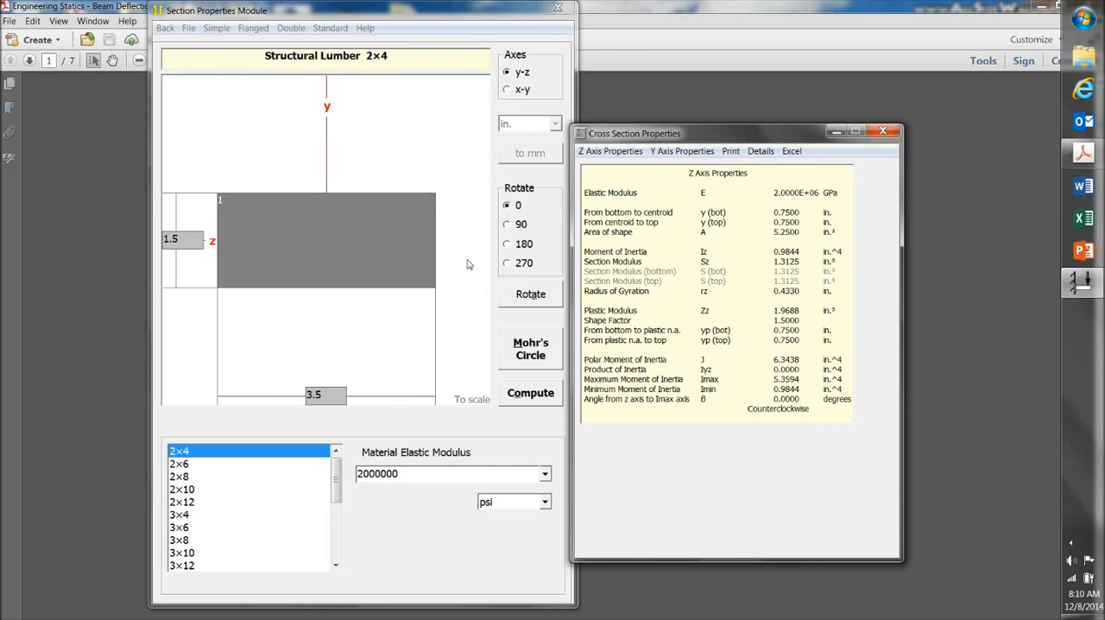
Step: Stand the 2×4 upright and recompute, giving Iz 5.3594 in⁴
click(507, 262)
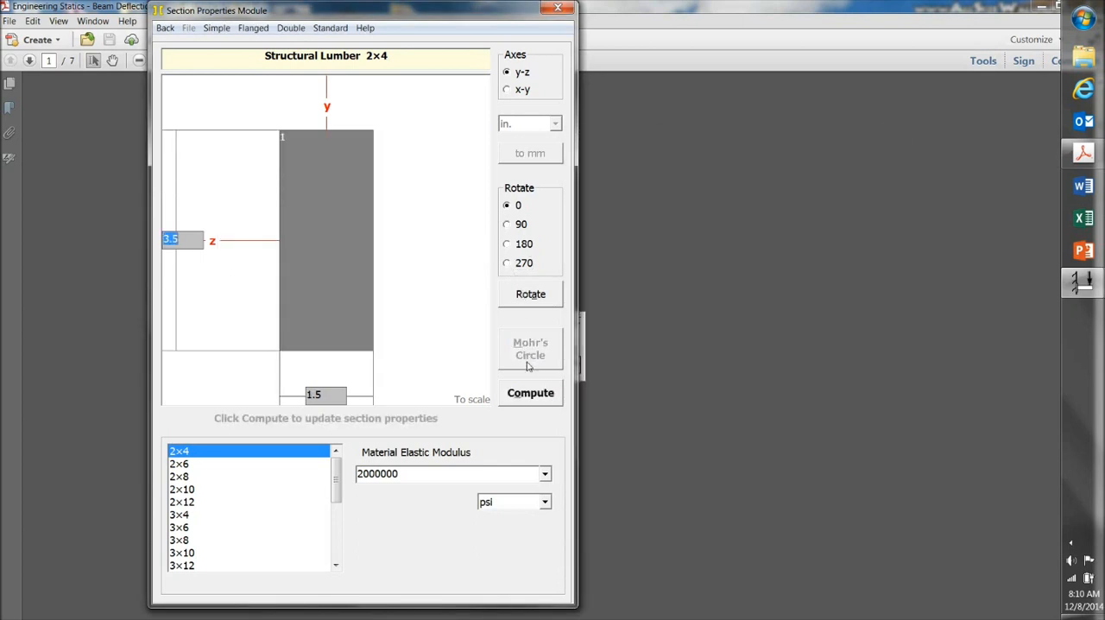
click(530, 394)
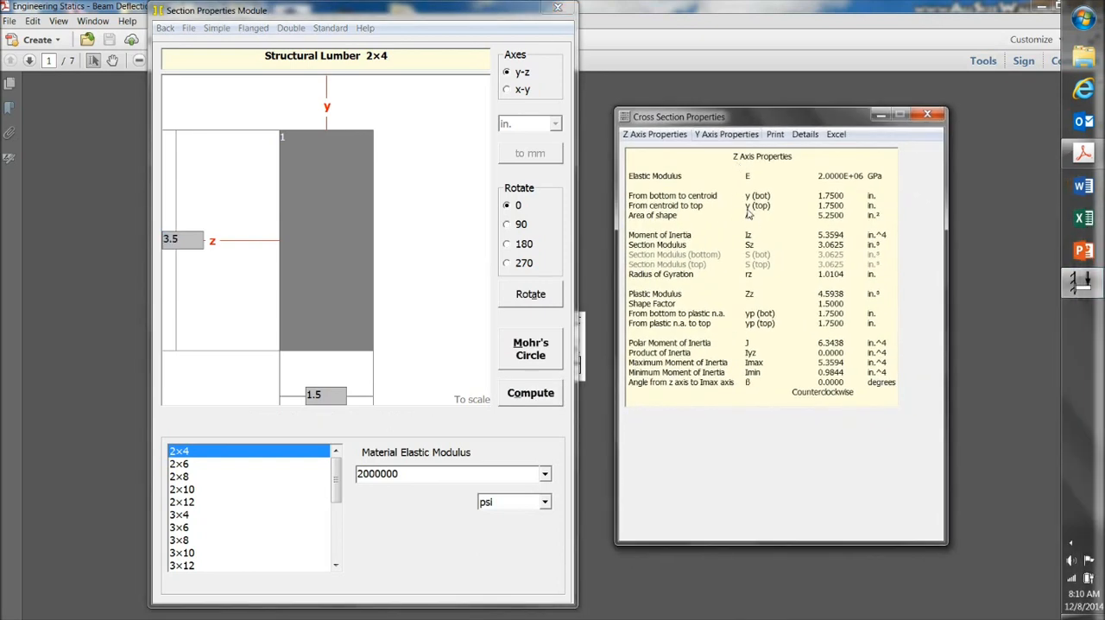
mouse_move(725, 244)
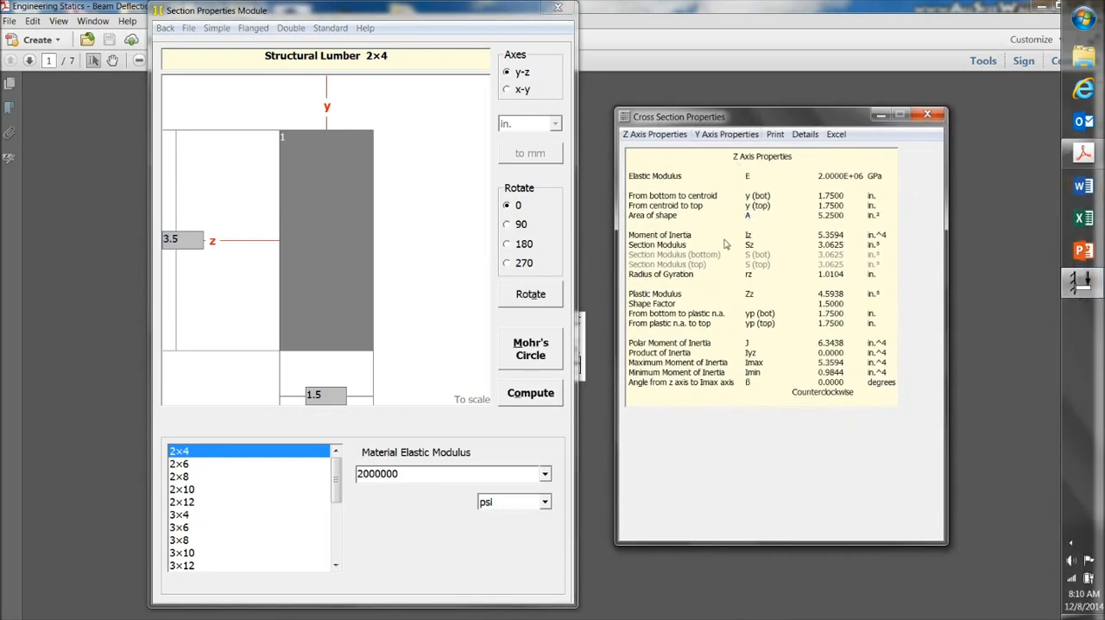
mouse_move(796, 238)
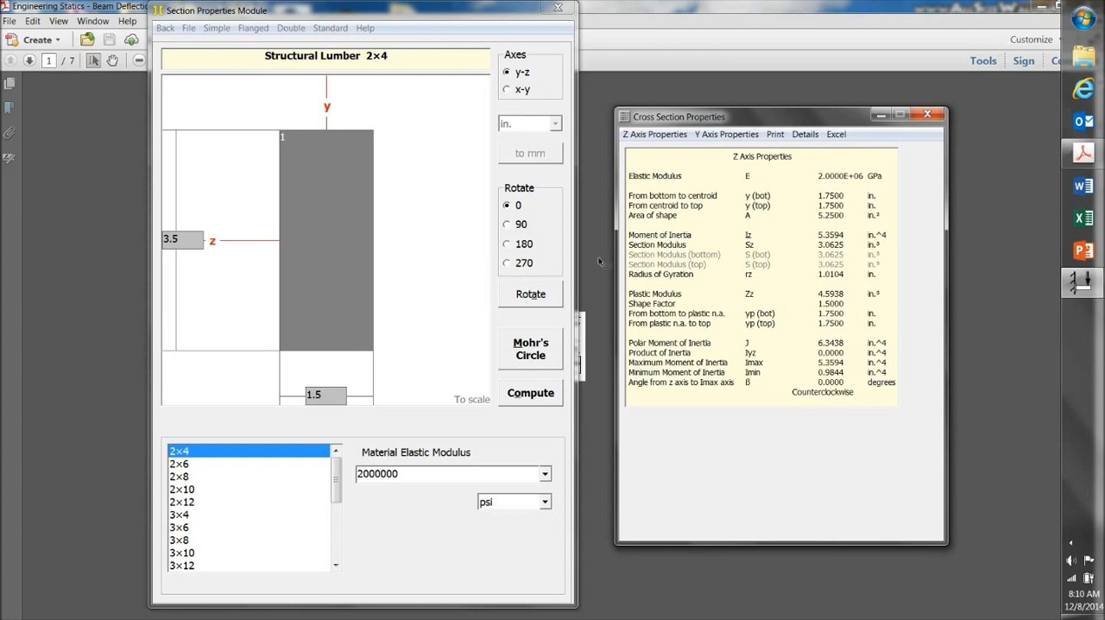
Step: Close the section results and go back to the MDSolids Modules screen
click(529, 293)
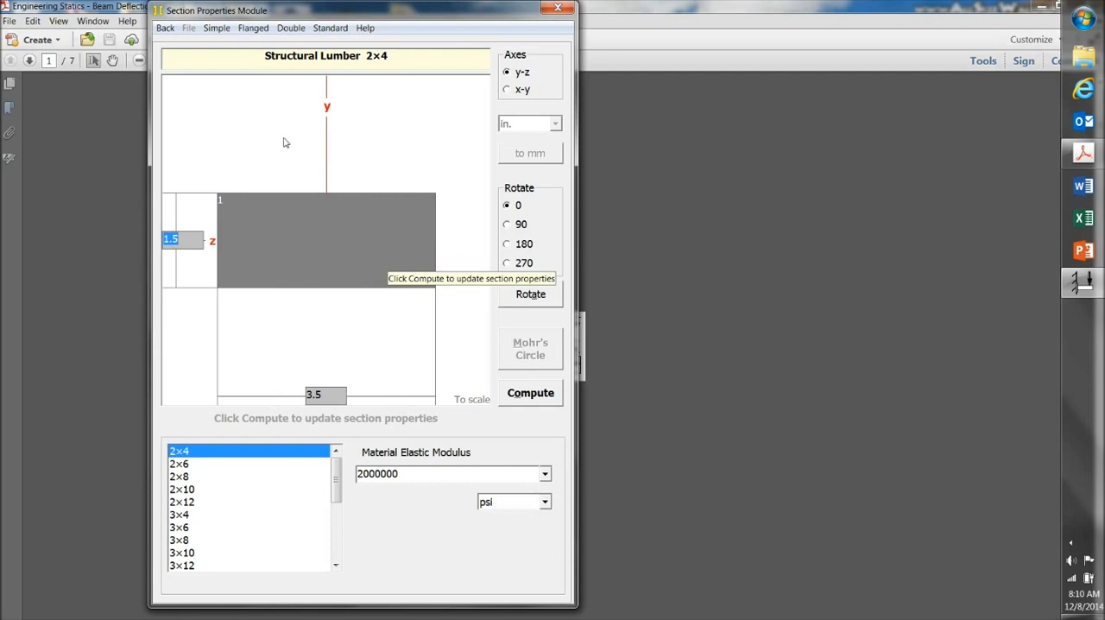
mouse_move(165, 28)
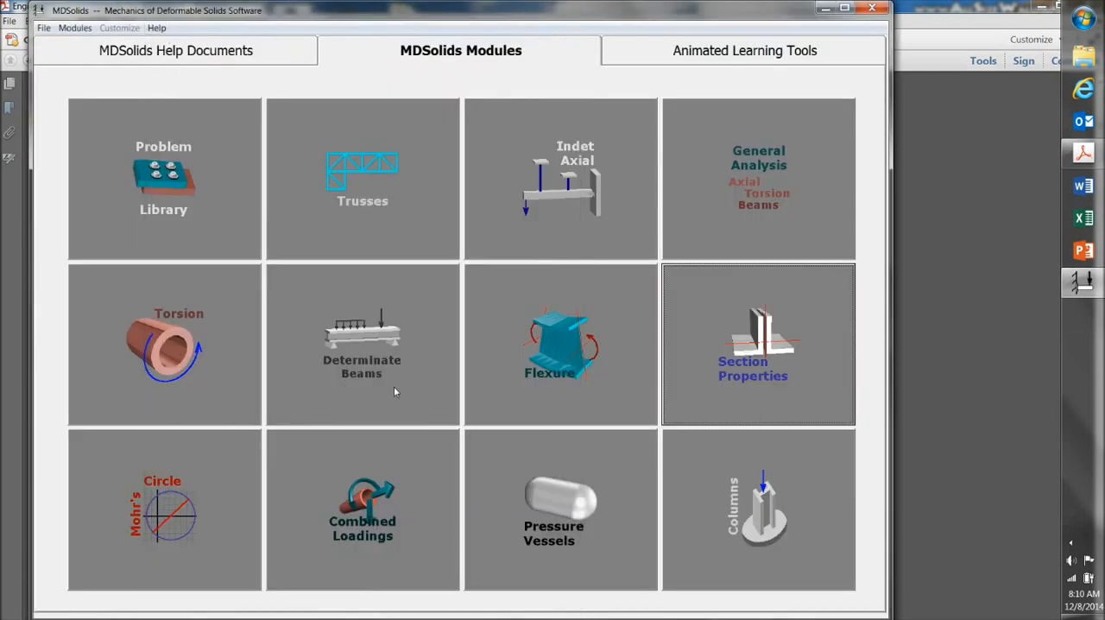
mouse_move(366, 400)
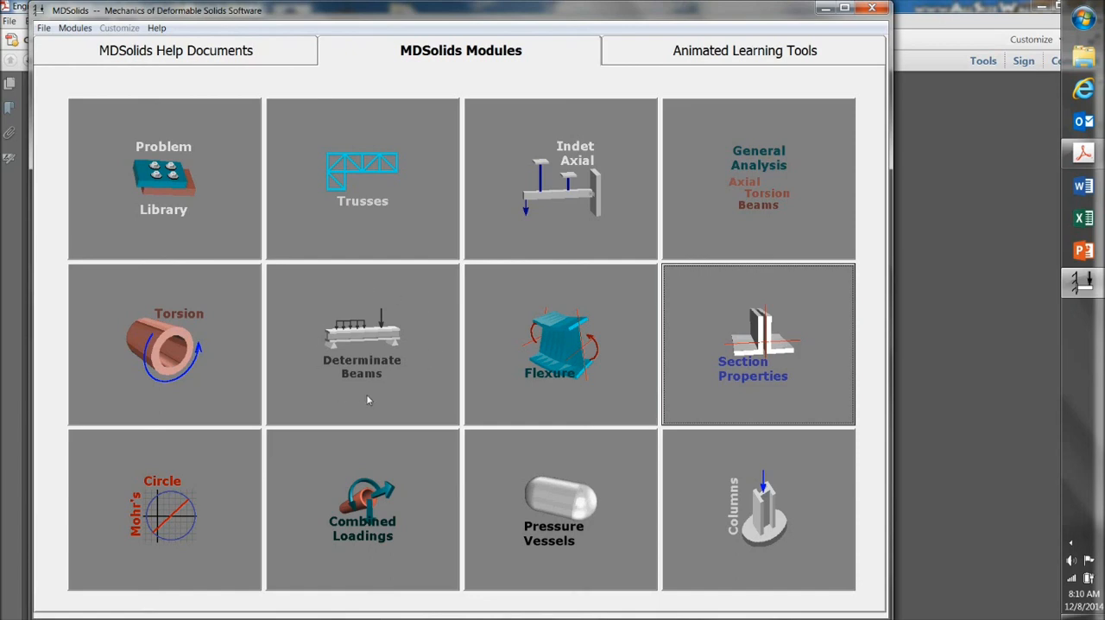
Step: Launch the Determinate Beams module with an empty beam workspace
click(363, 343)
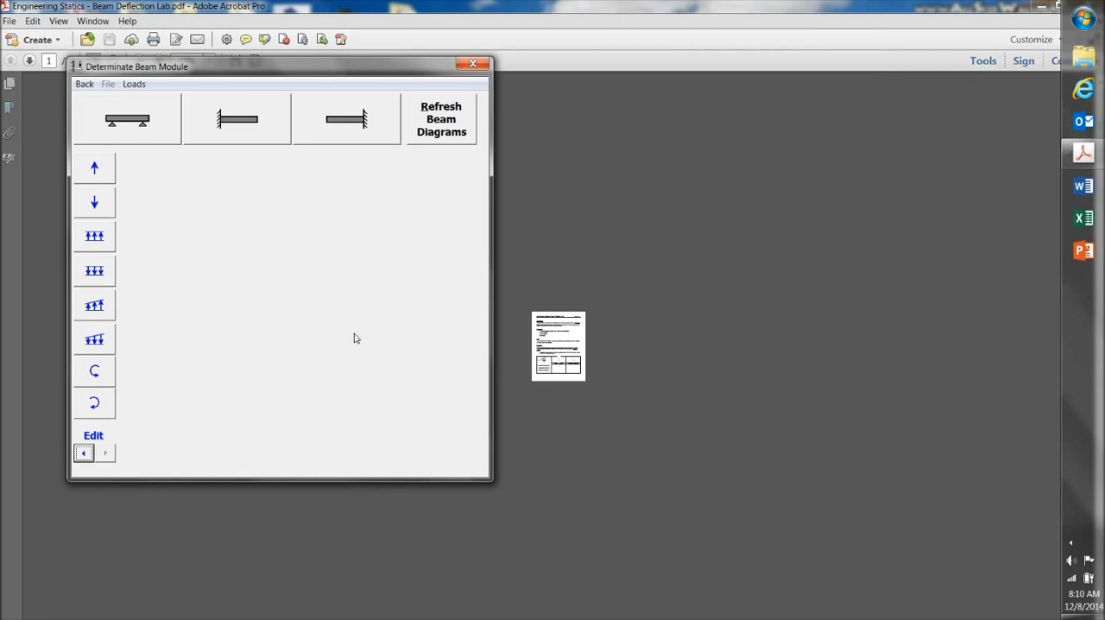
mouse_move(141, 171)
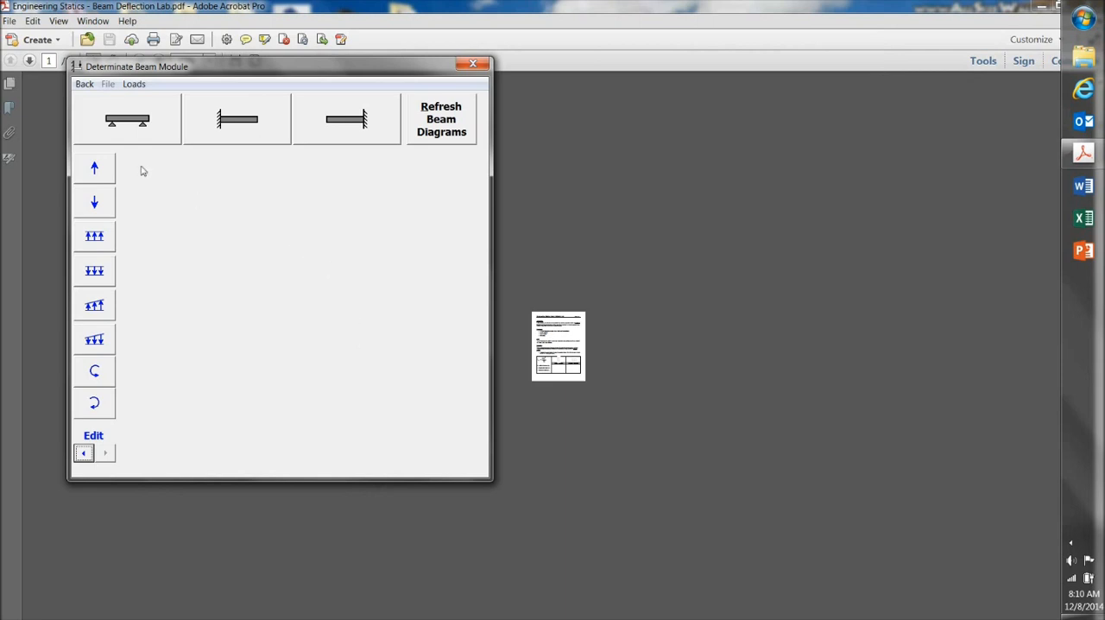
mouse_move(135, 145)
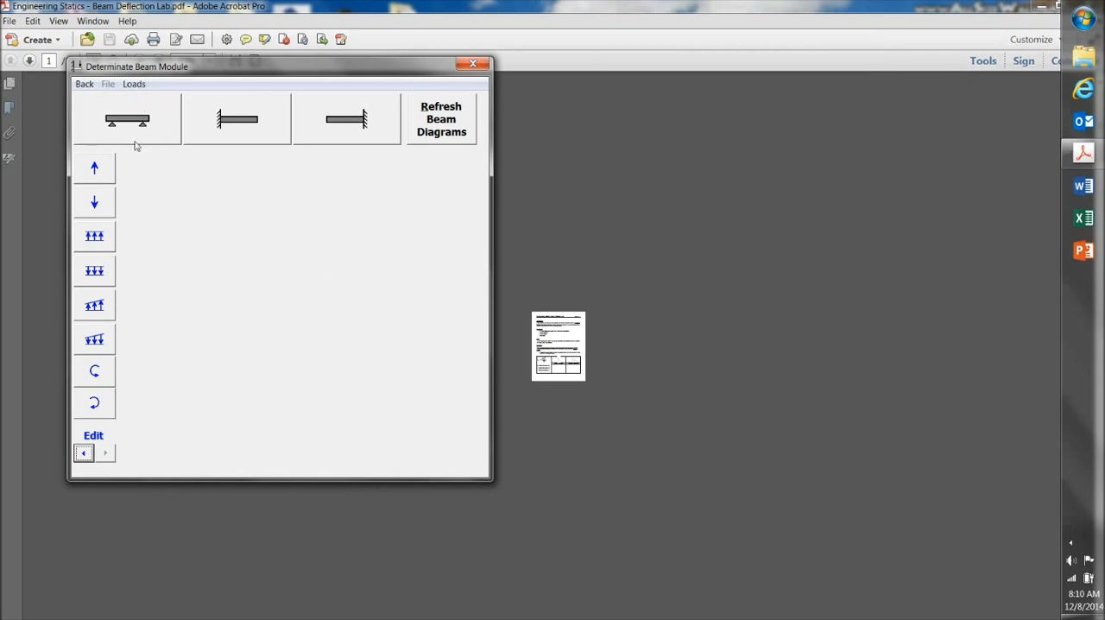
mouse_move(135, 146)
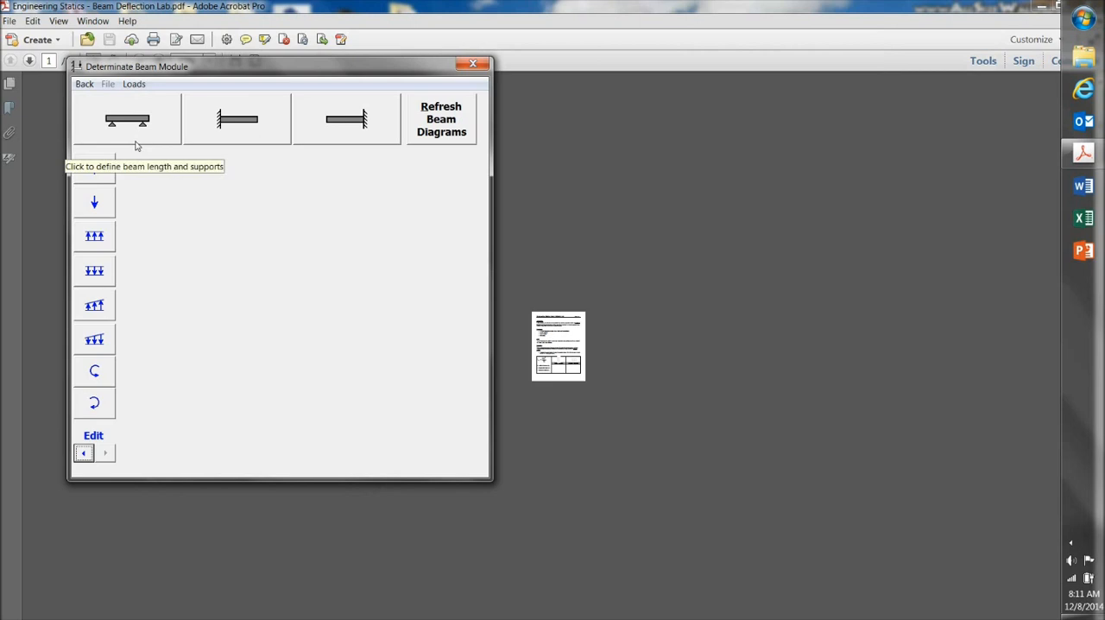
Step: Set total beam length 96 in., inches units, and right support at 96
click(126, 121)
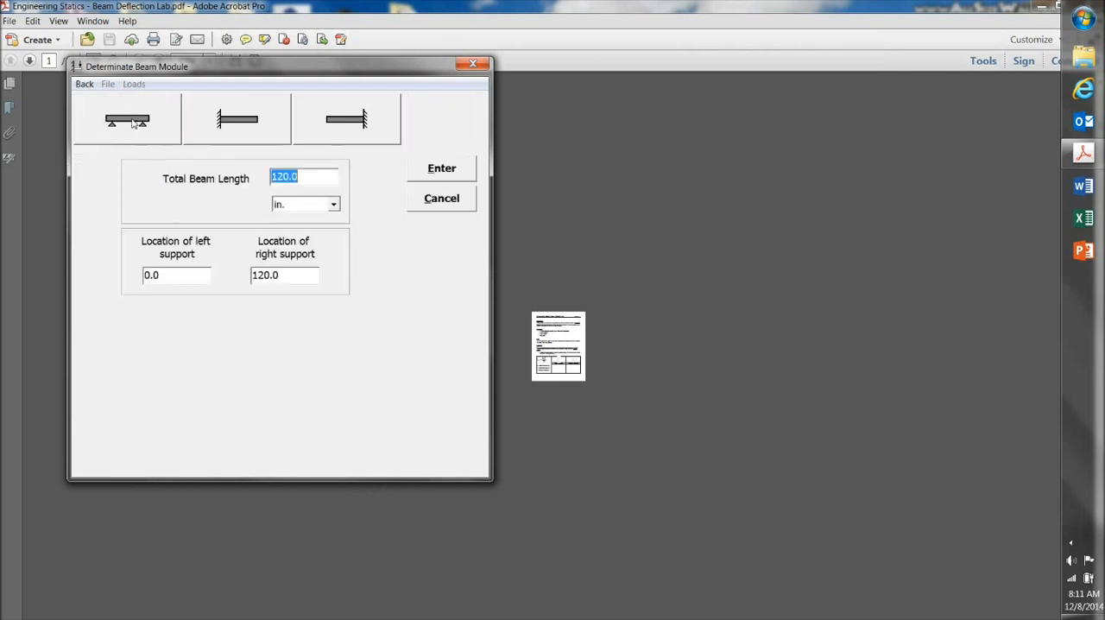
mouse_move(186, 193)
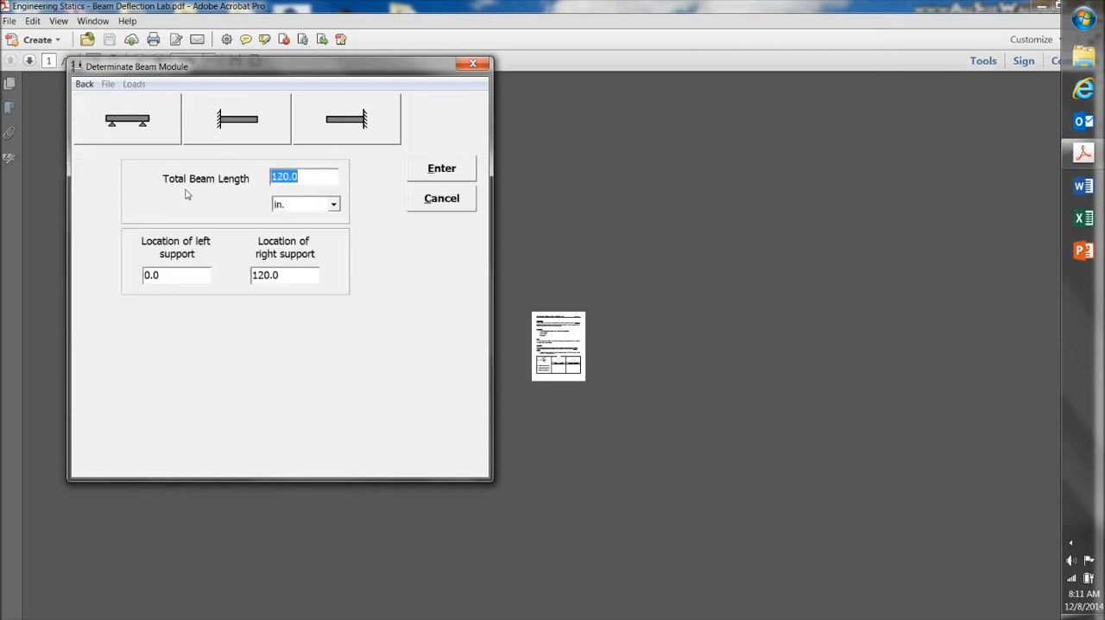
mouse_move(183, 197)
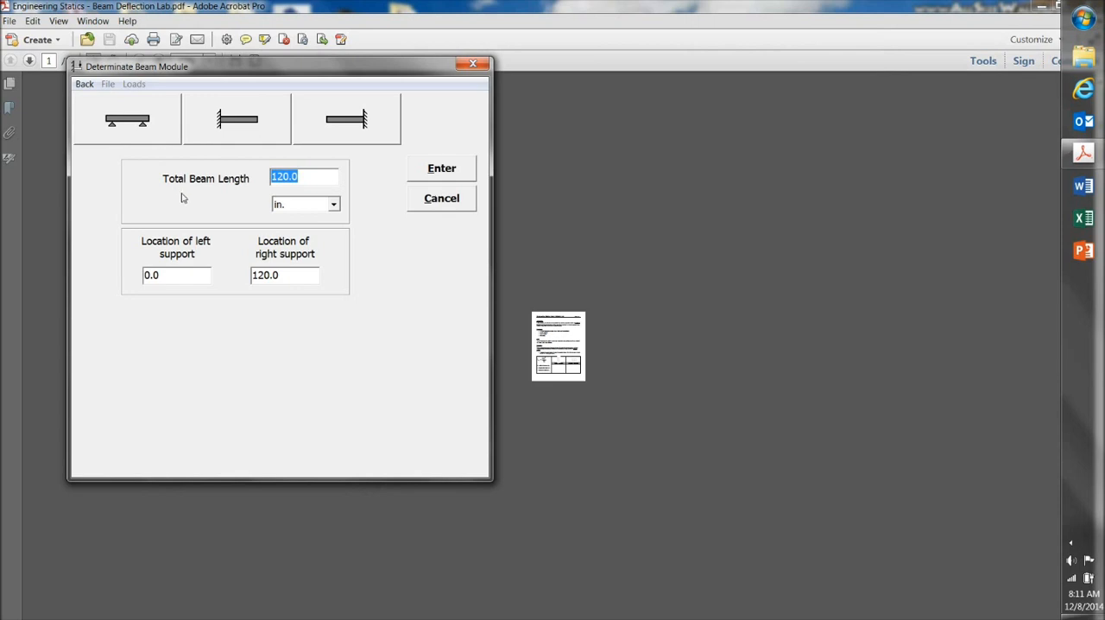
text(96)
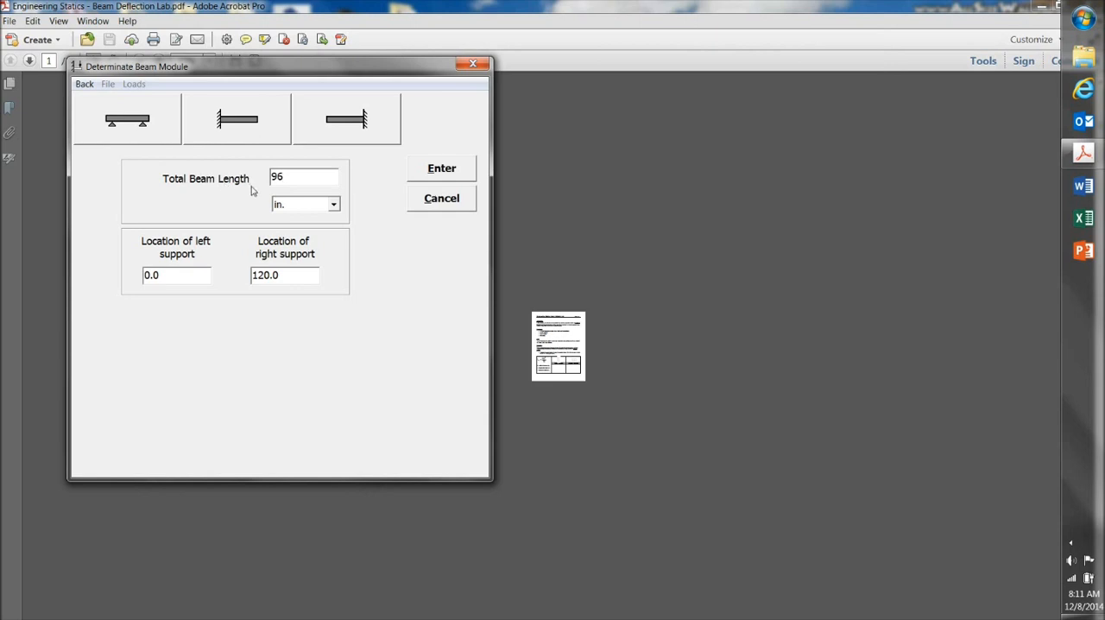
click(335, 204)
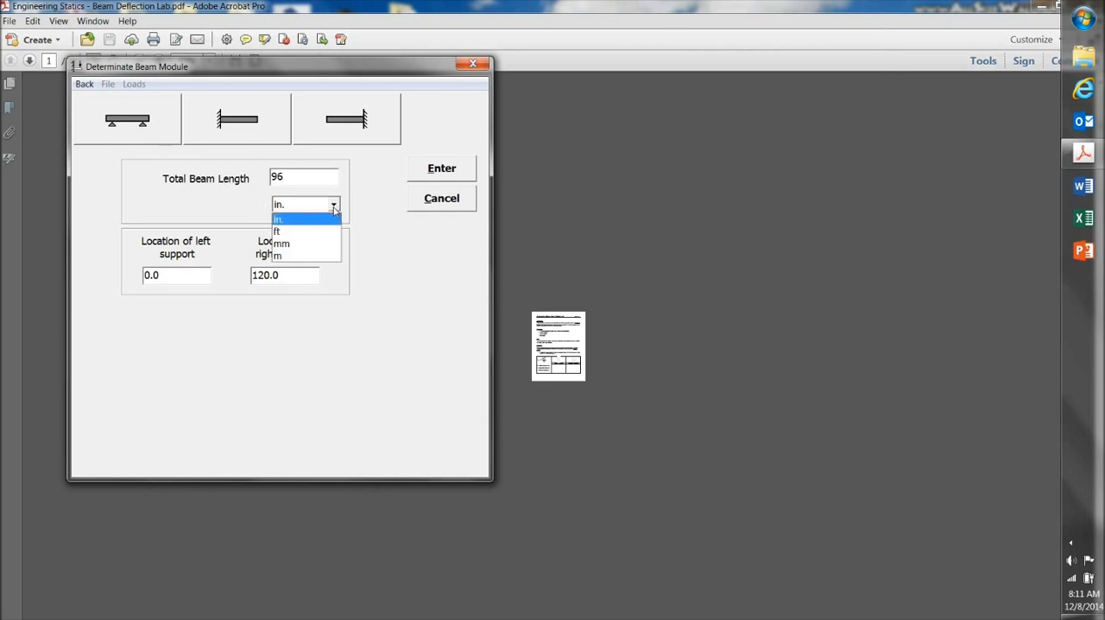
click(278, 218)
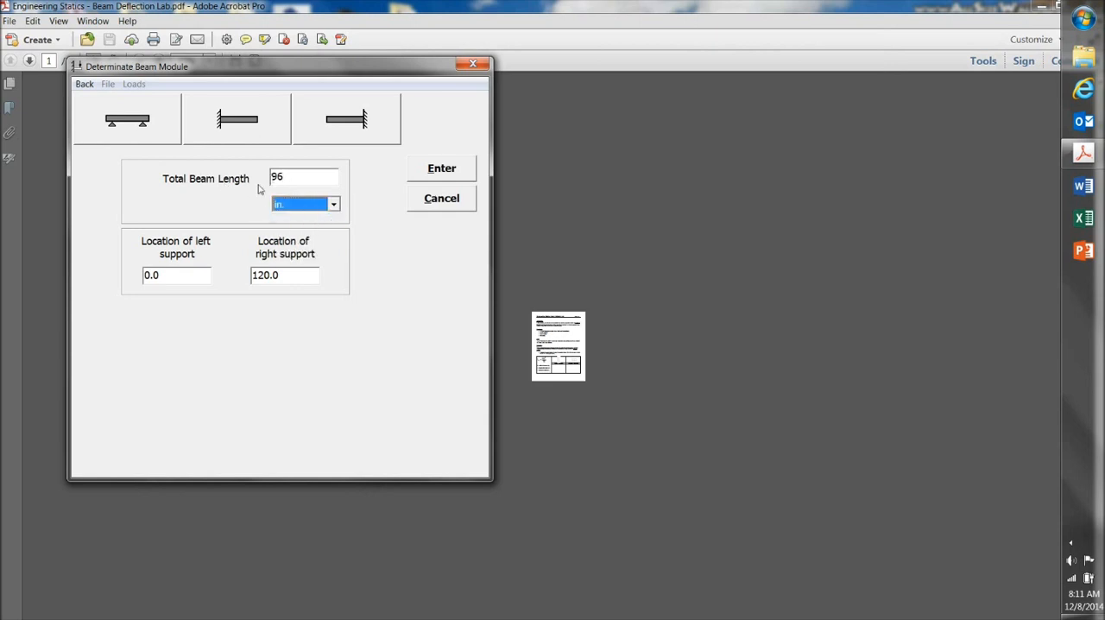
mouse_move(249, 214)
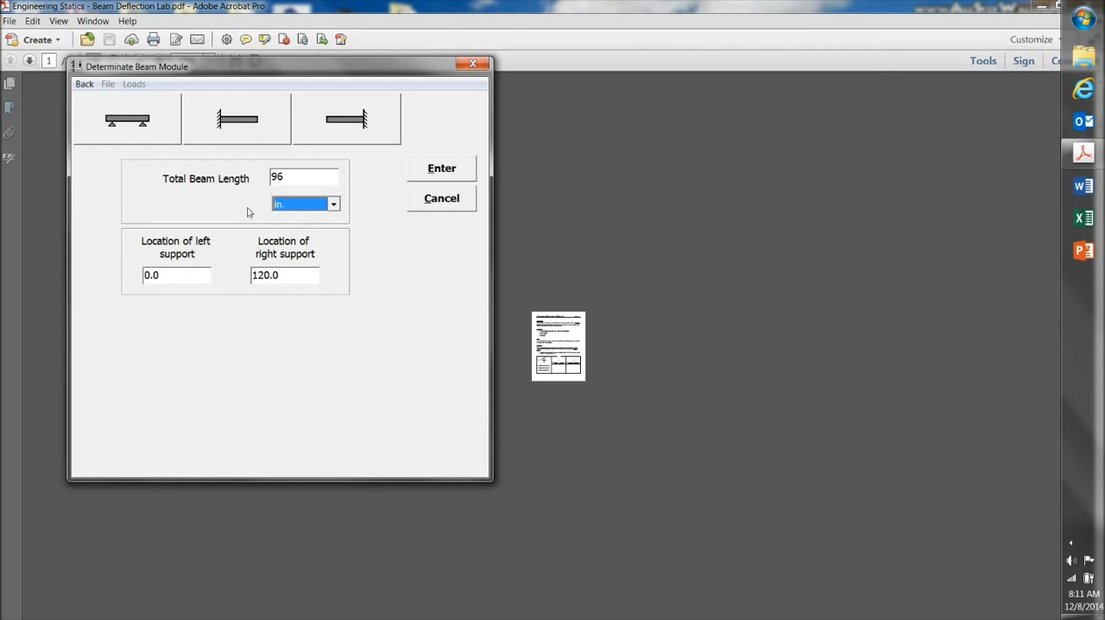
mouse_move(217, 250)
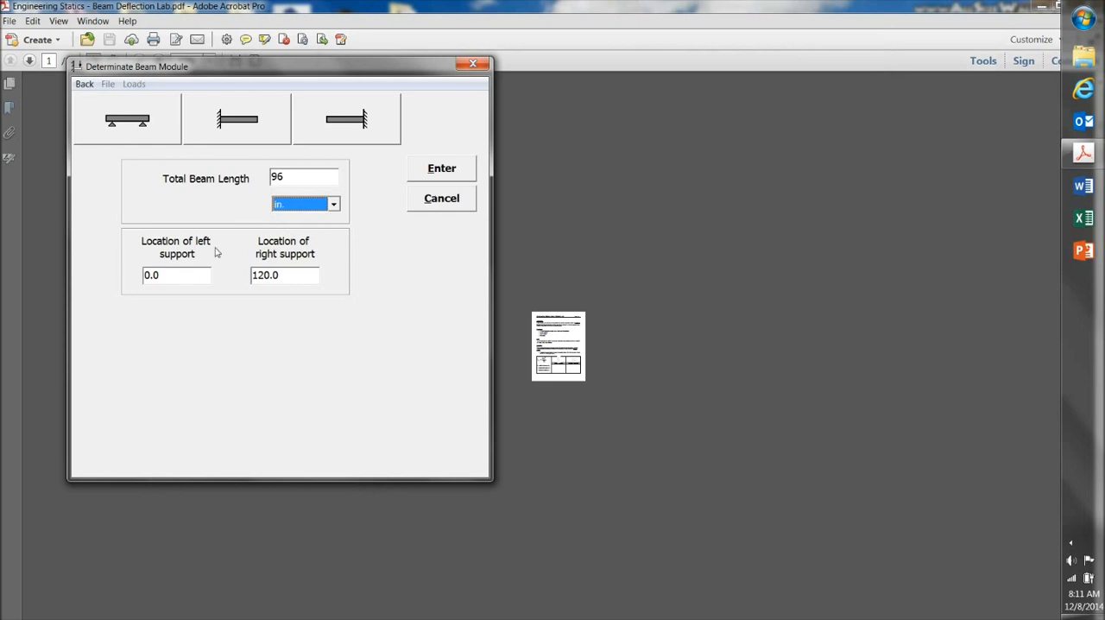
mouse_move(114, 142)
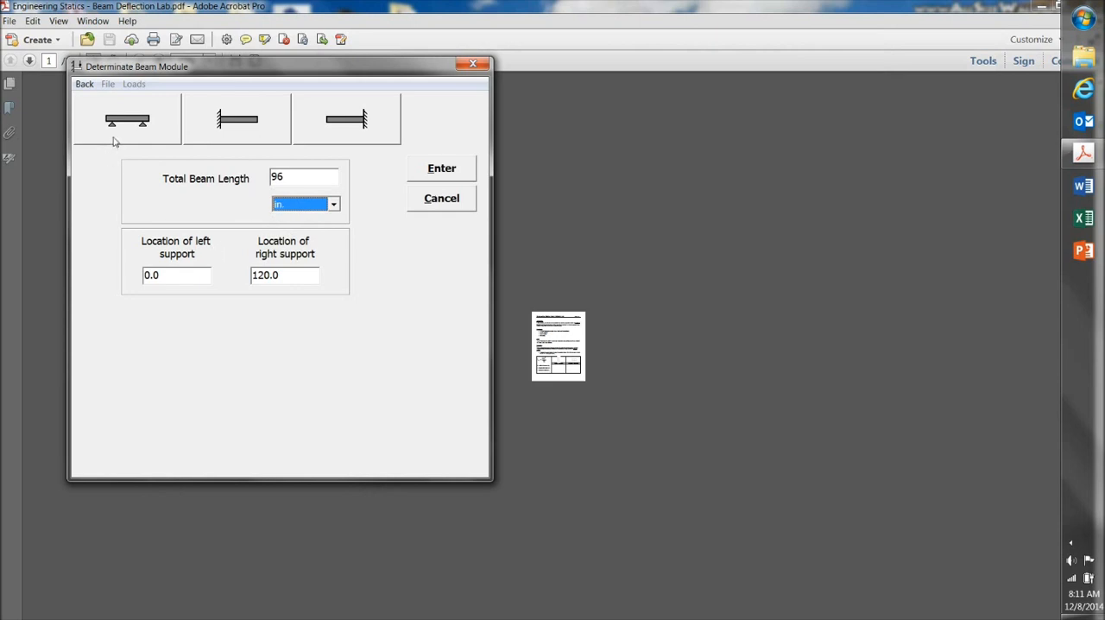
mouse_move(155, 259)
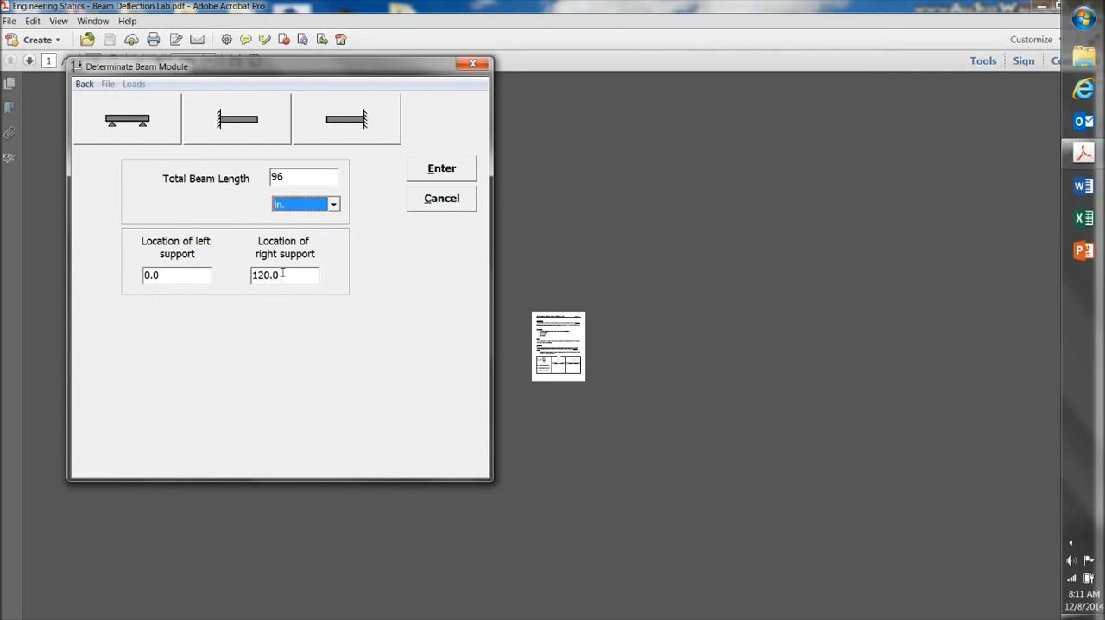
mouse_move(141, 134)
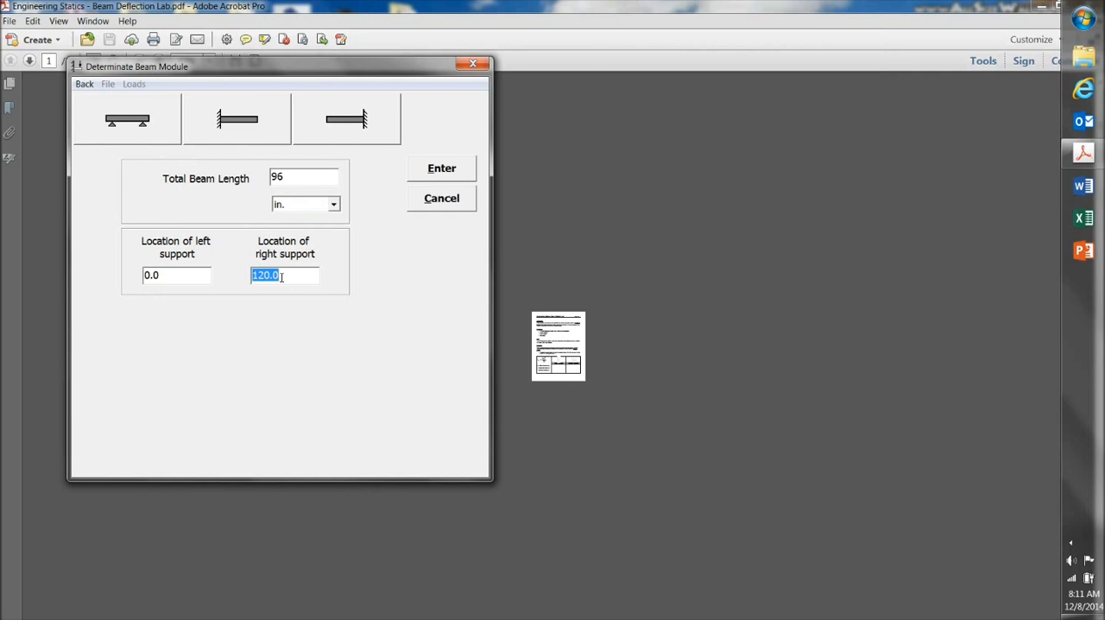
text(96.0)
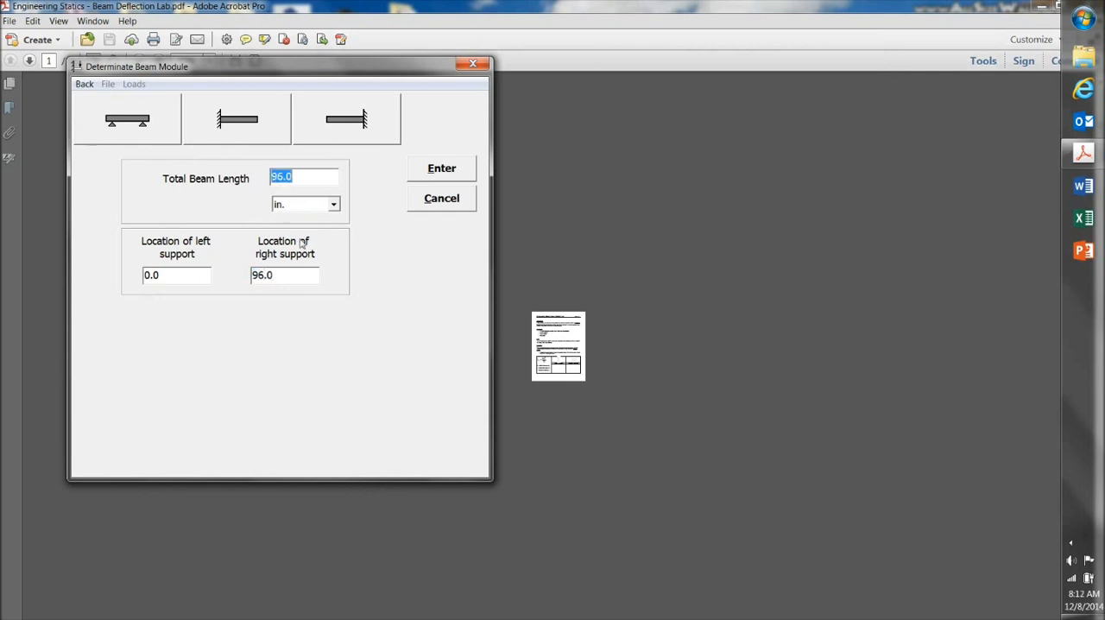
Step: Accept the geometry to show the unloaded 96-inch beam supported at 0 and 96
click(442, 167)
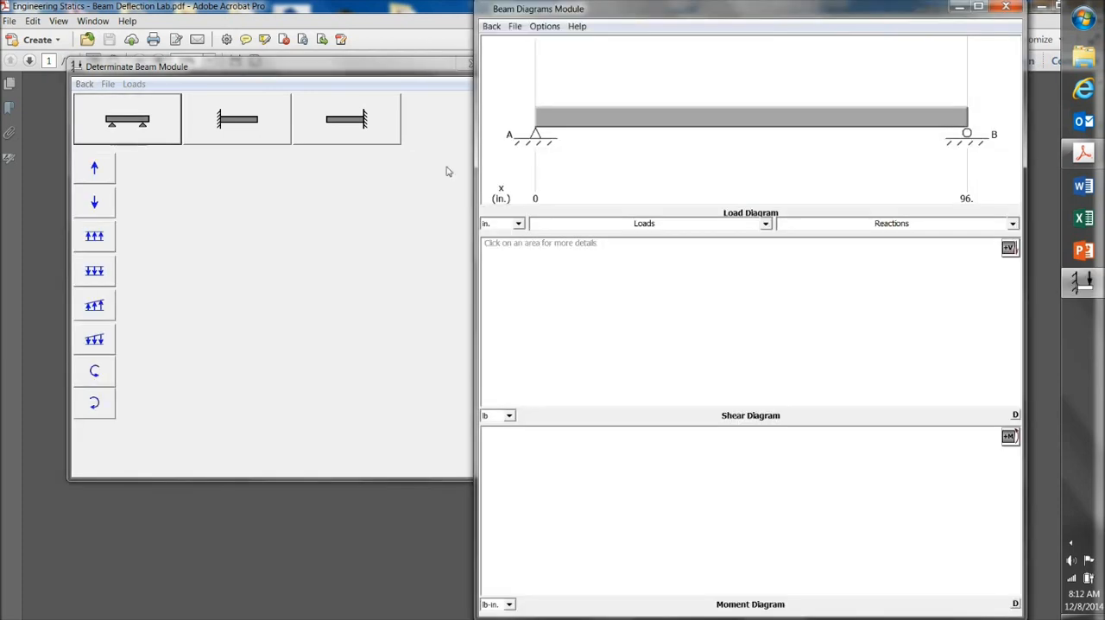
mouse_move(473, 171)
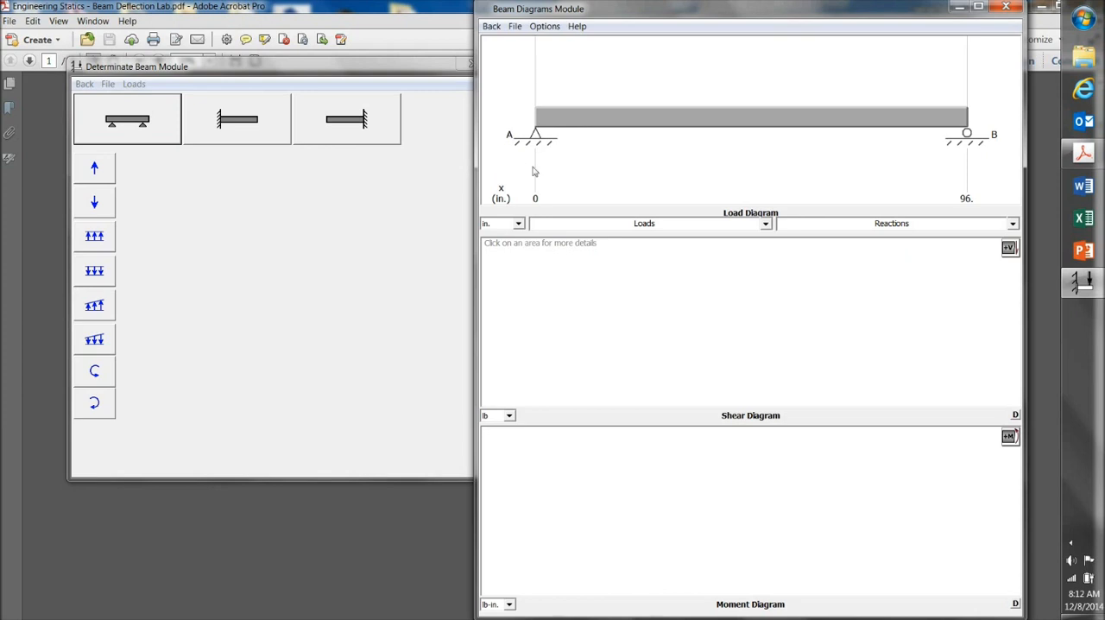
mouse_move(616, 164)
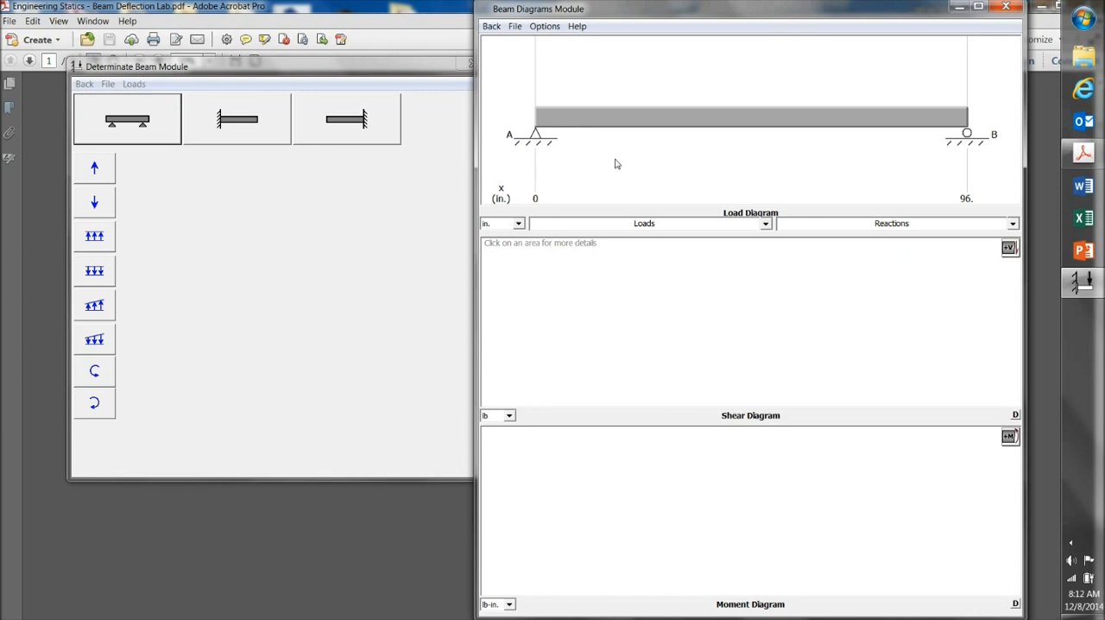
mouse_move(532, 164)
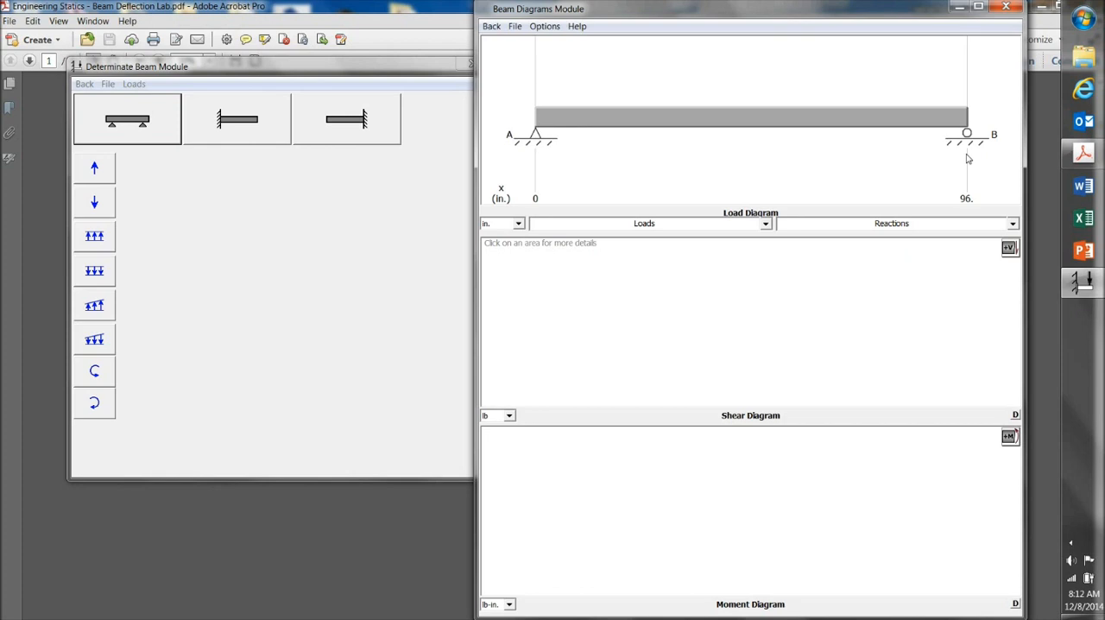
mouse_move(801, 159)
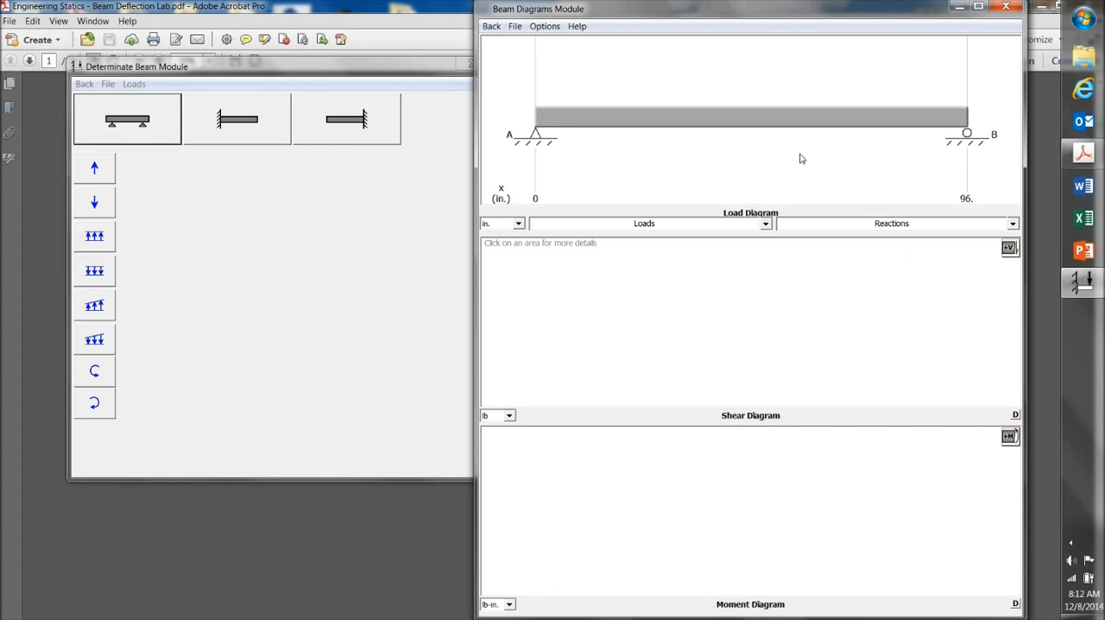
mouse_move(750, 152)
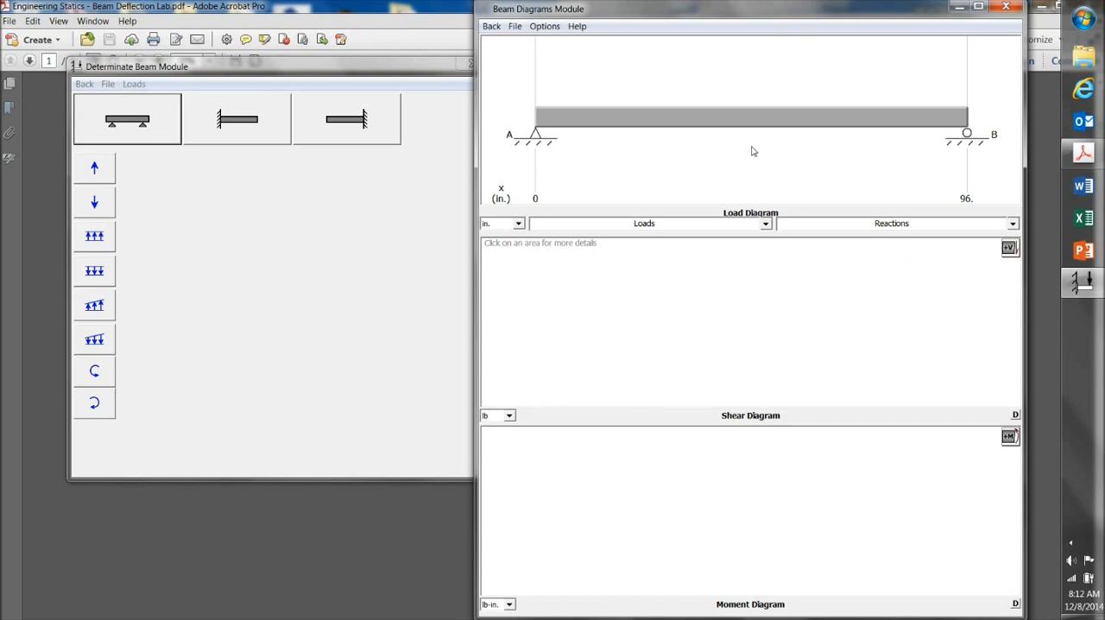
mouse_move(387, 212)
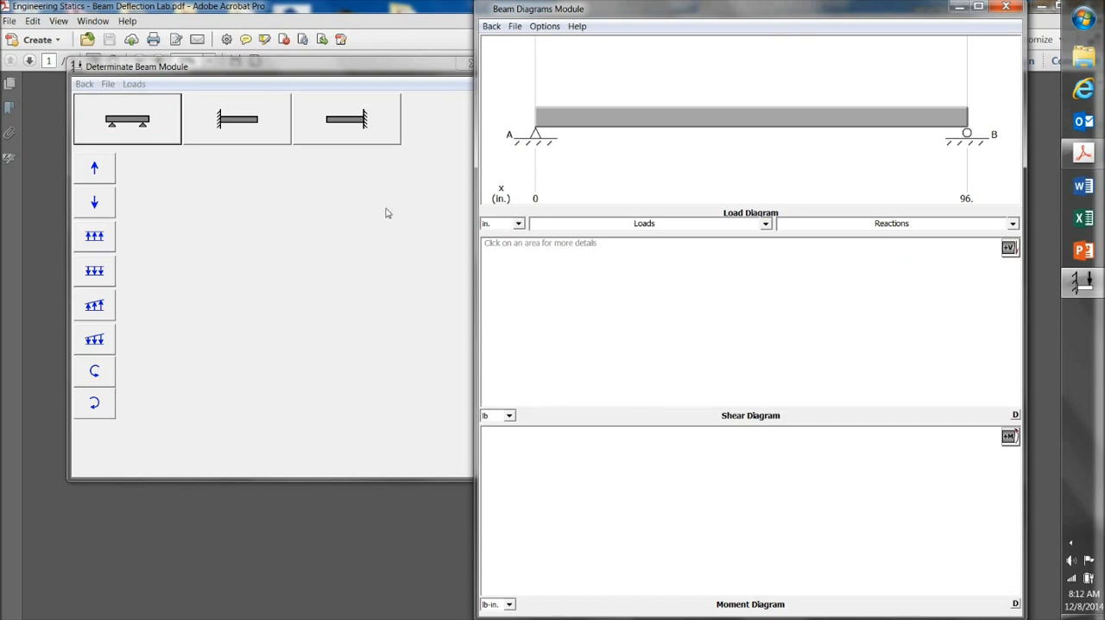
mouse_move(117, 183)
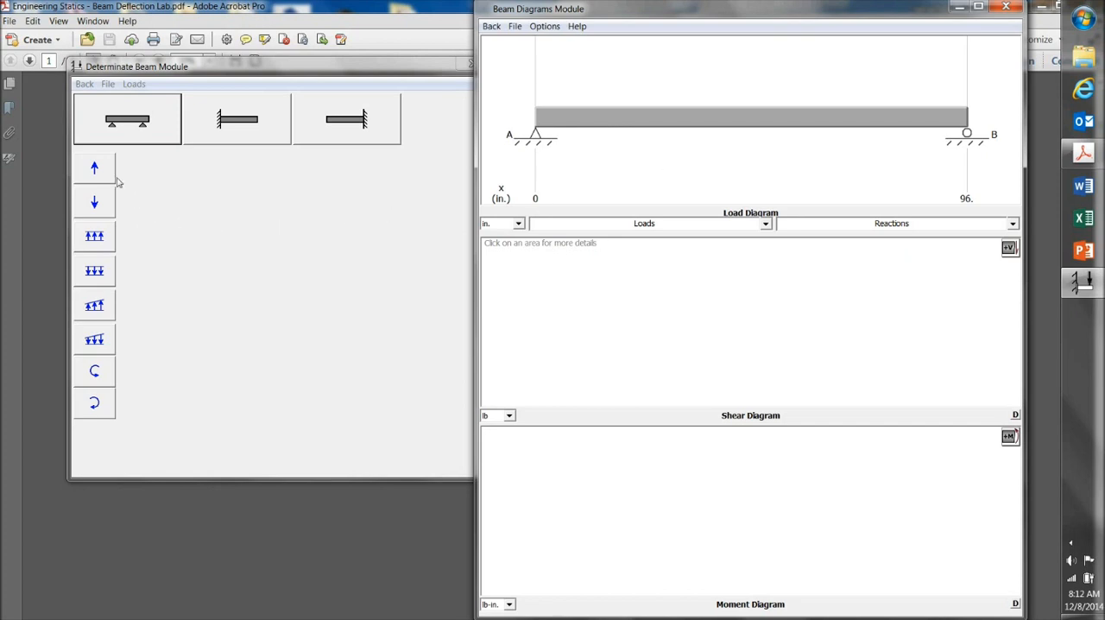
mouse_move(107, 210)
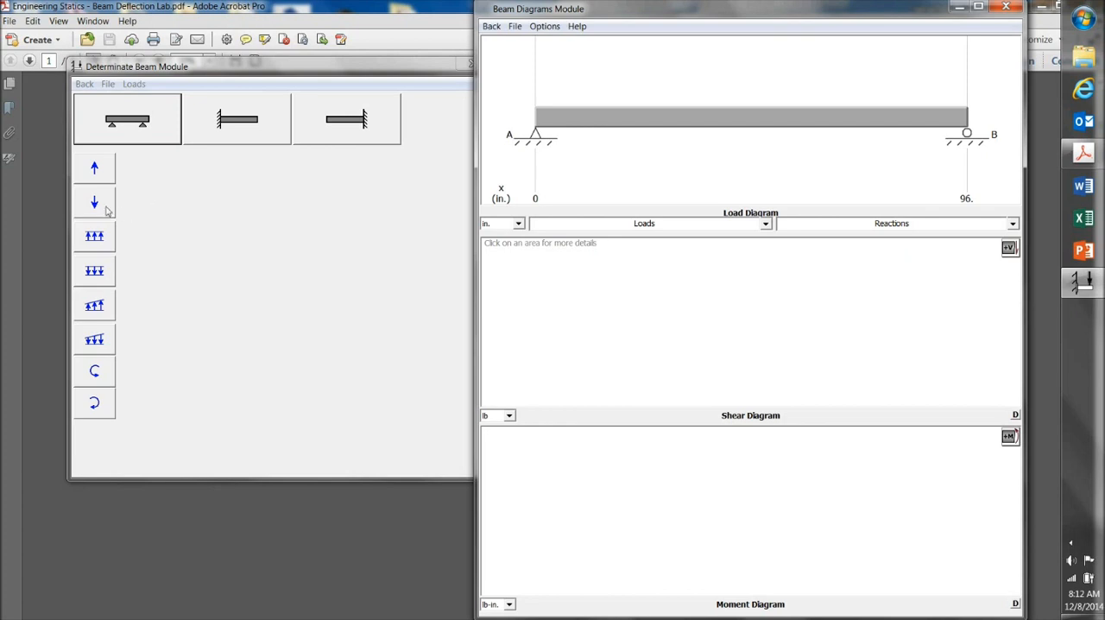
mouse_move(100, 207)
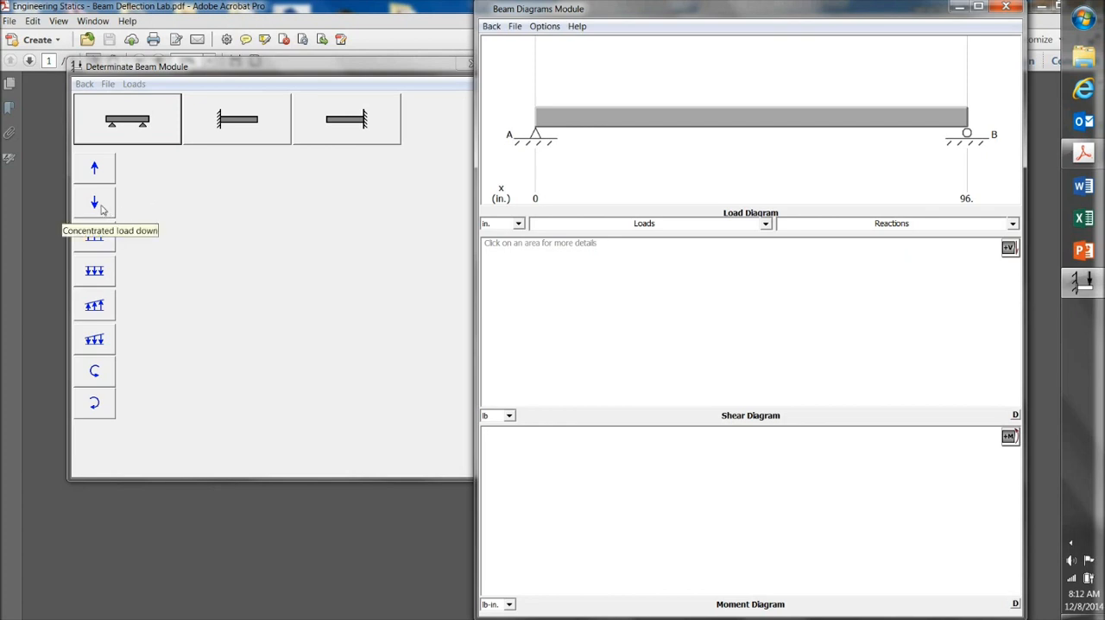
mouse_move(145, 273)
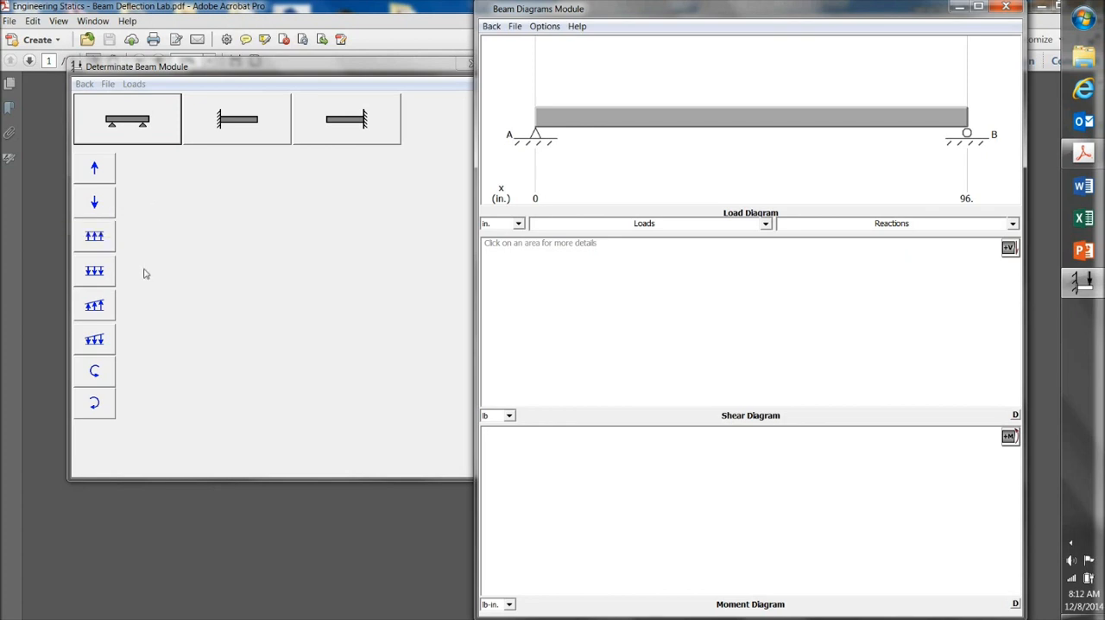
mouse_move(133, 276)
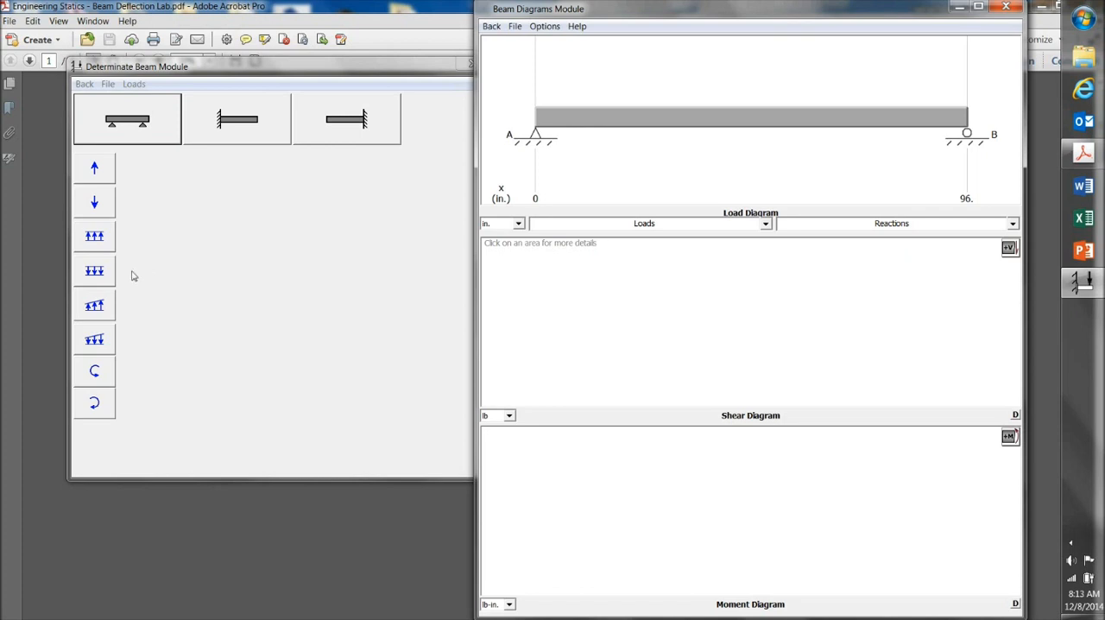
mouse_move(143, 316)
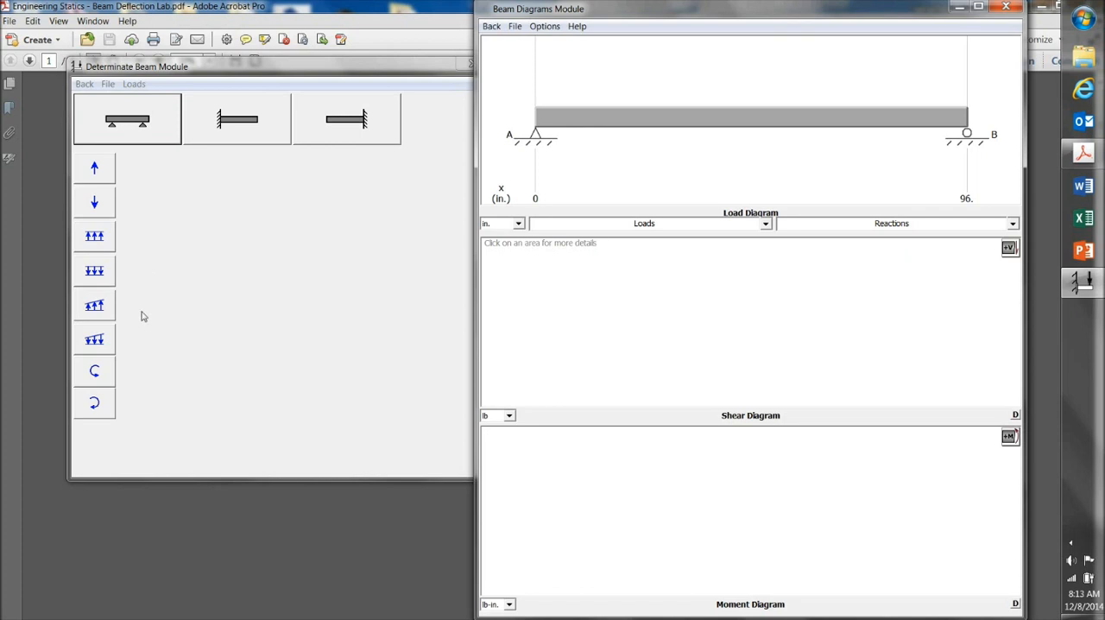
mouse_move(104, 206)
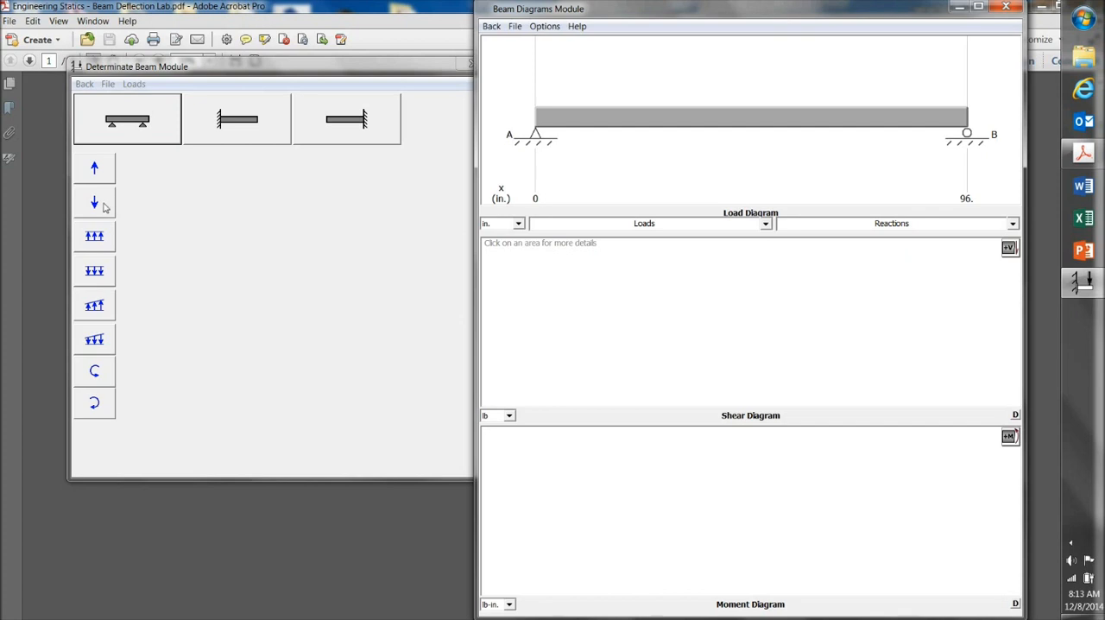
Step: Add a 225 lb downward concentrated load at x = 48 in. and apply it to the beam
click(93, 202)
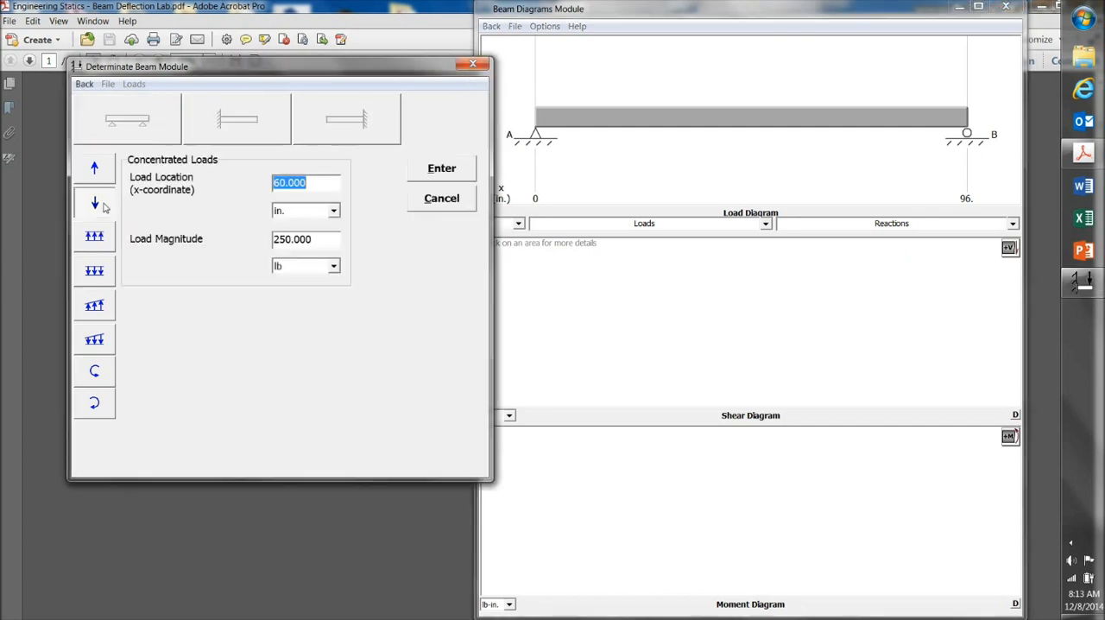
mouse_move(256, 197)
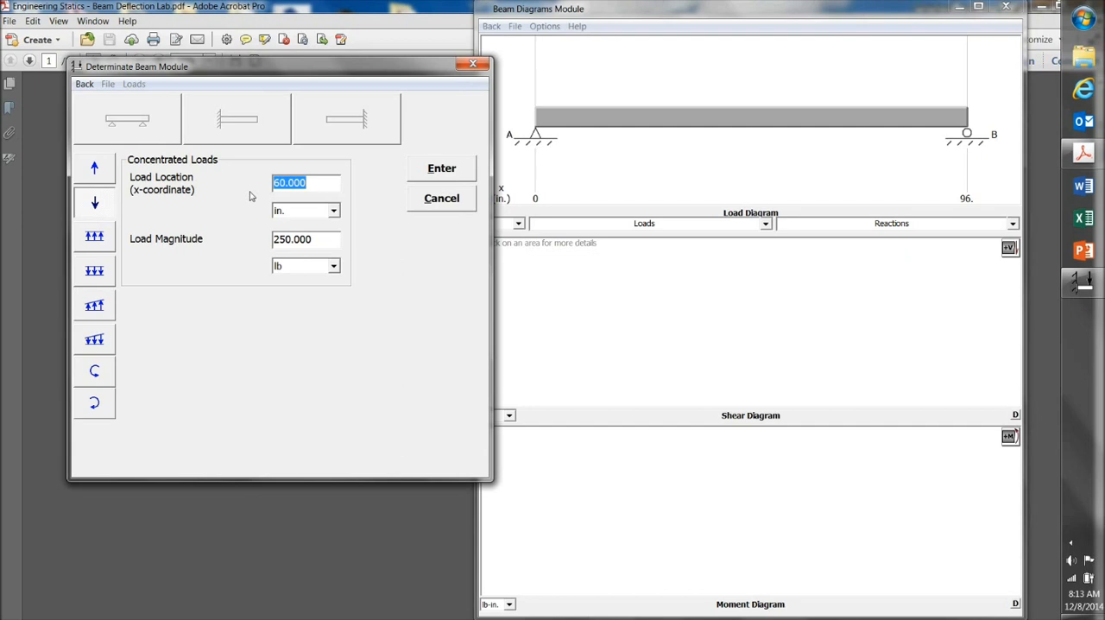
text(48)
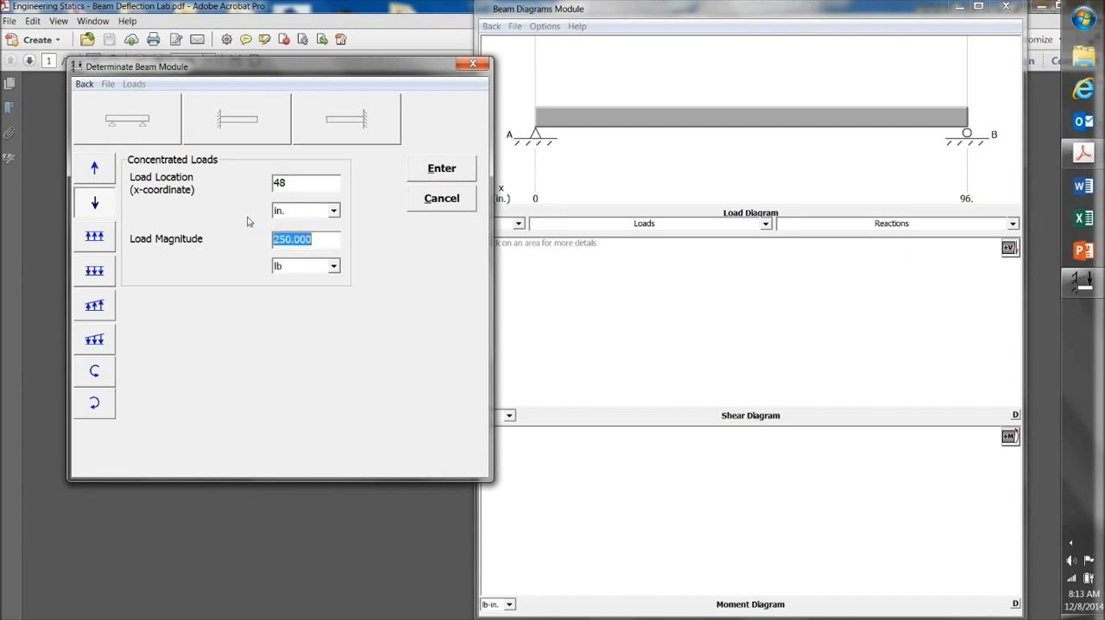
text(225)
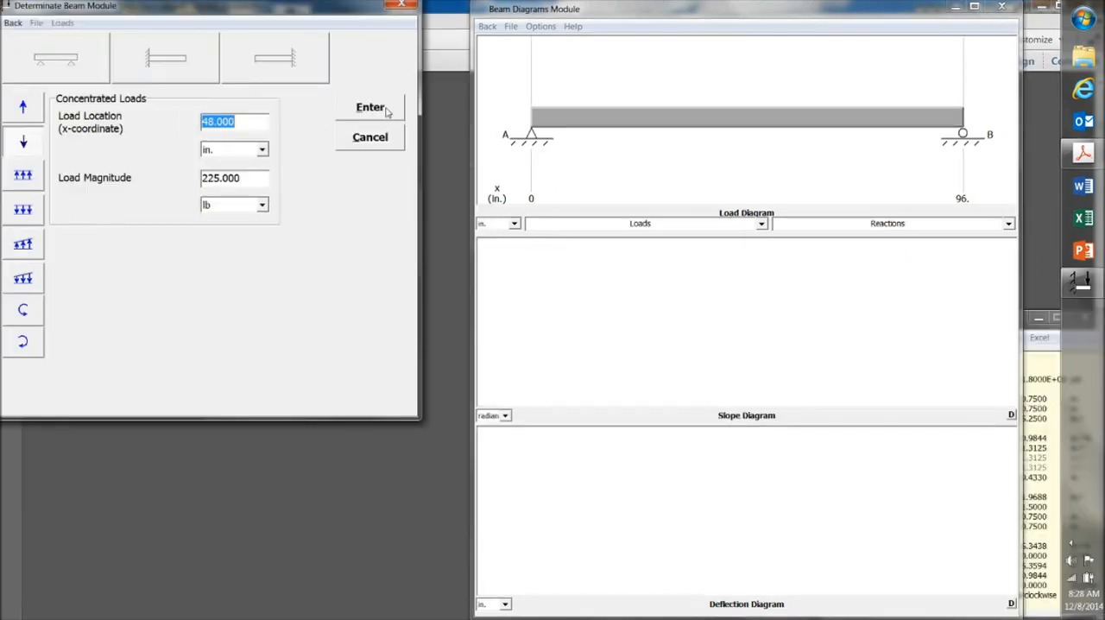
click(367, 107)
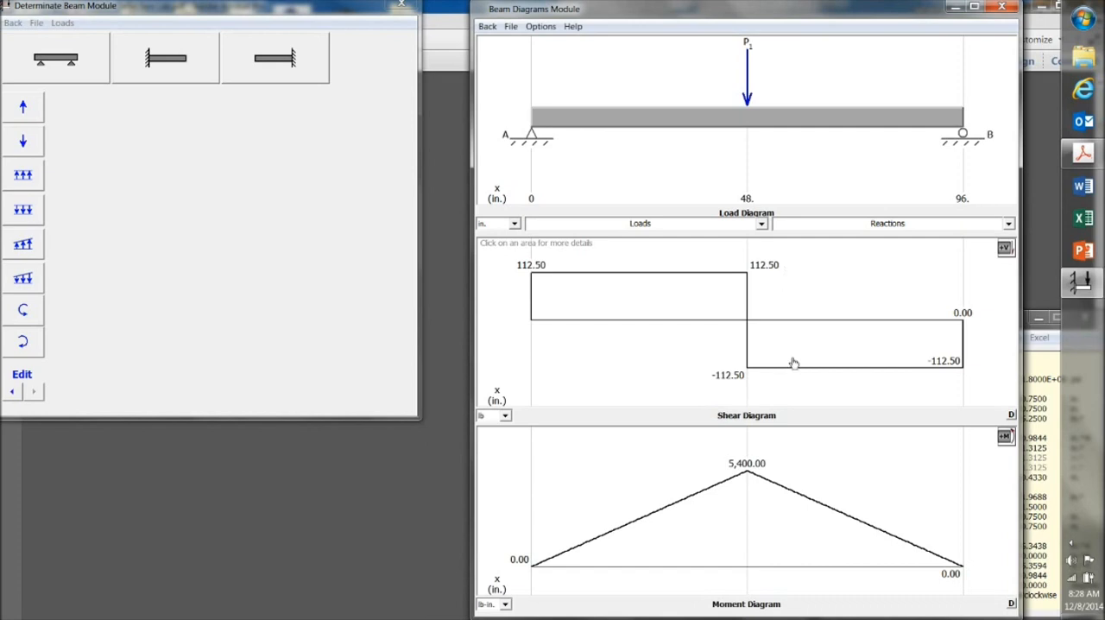
mouse_move(661, 390)
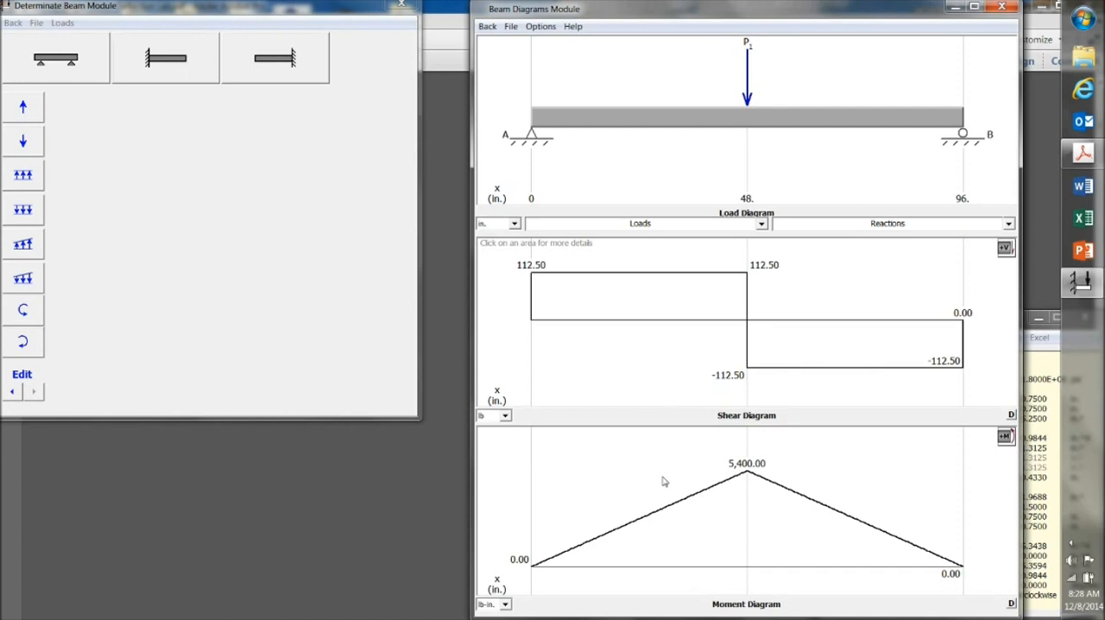
mouse_move(544, 43)
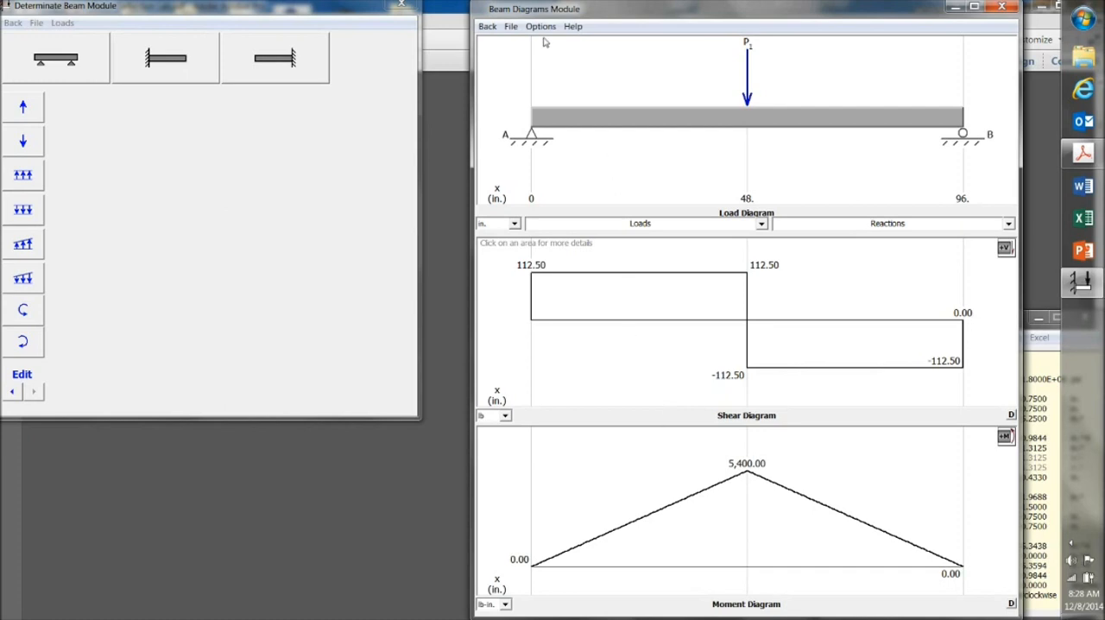
Step: Bring up the Options menu listing the available diagram types
click(540, 27)
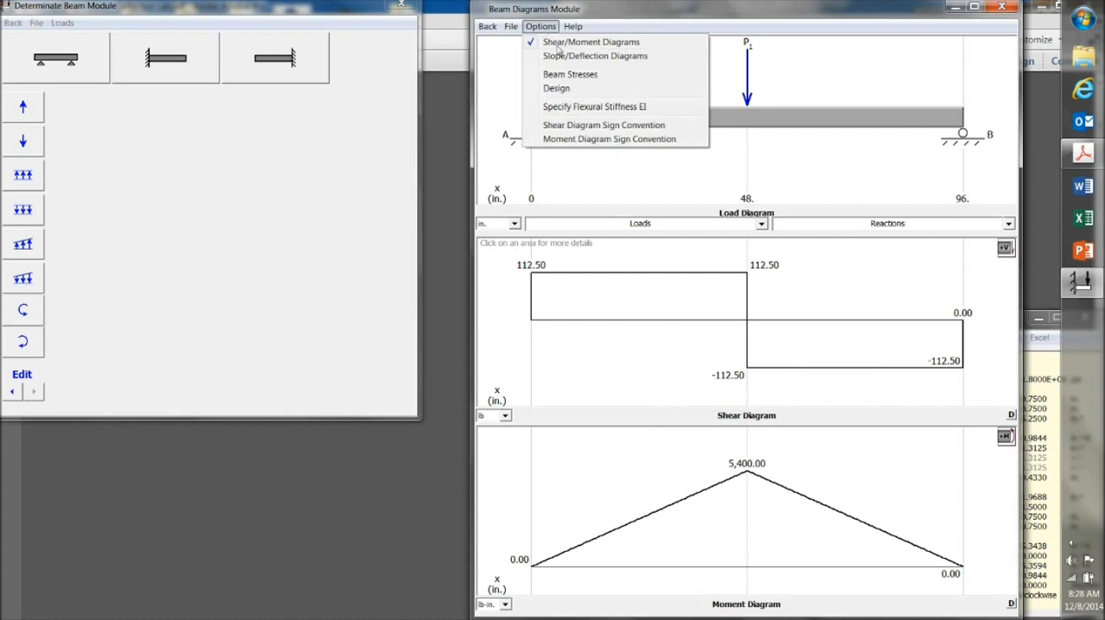
mouse_move(572, 56)
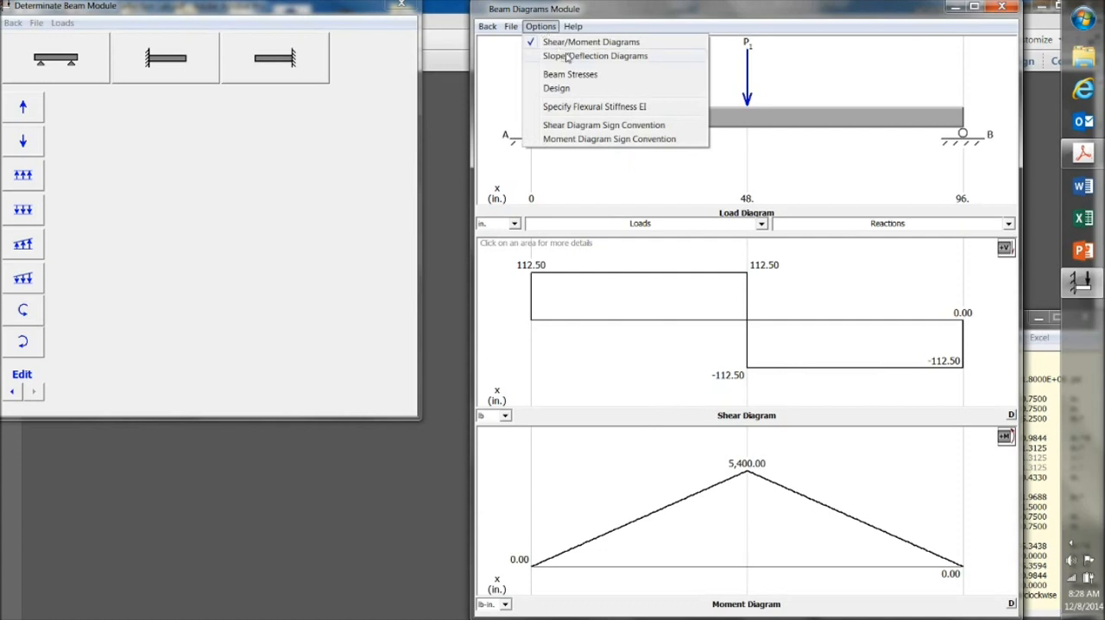
Step: Switch the display to the slope and deflection diagrams for the loaded beam
click(594, 56)
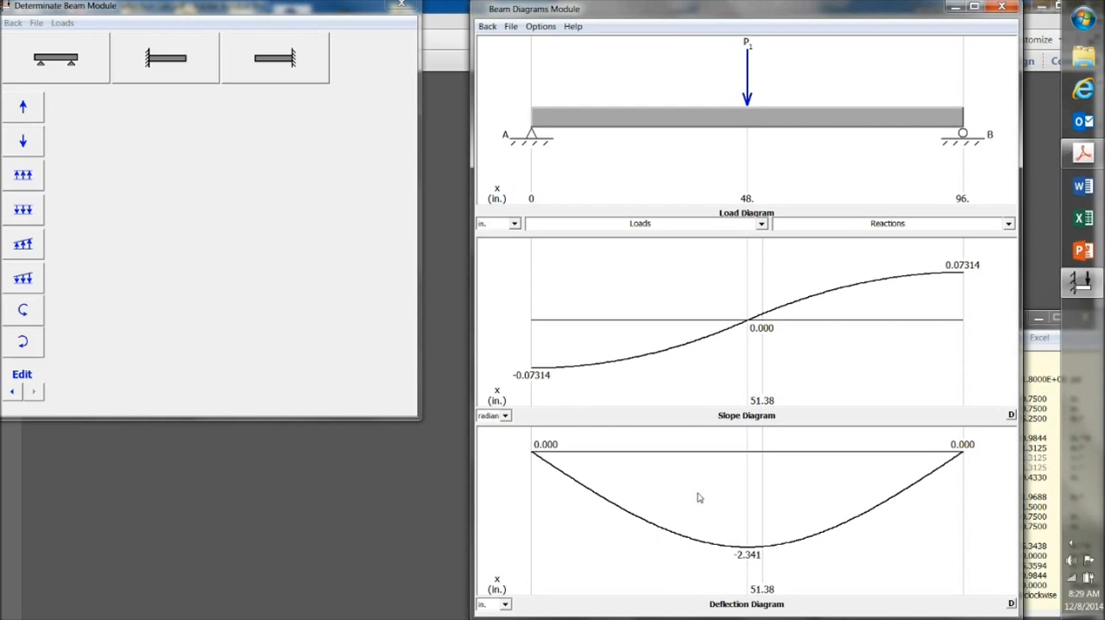
mouse_move(635, 279)
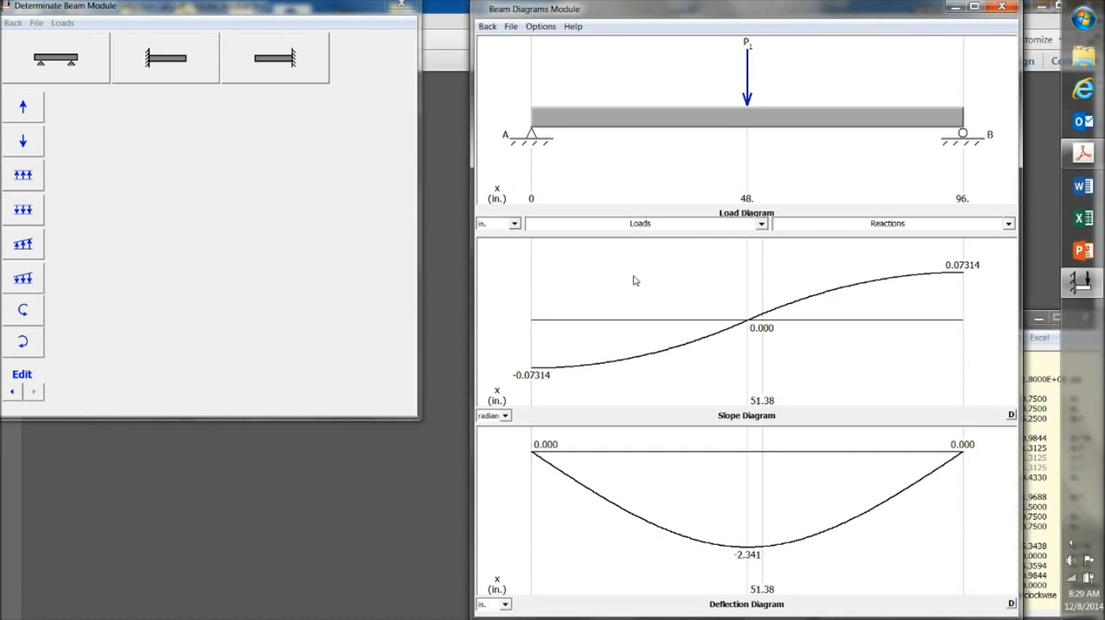
mouse_move(629, 283)
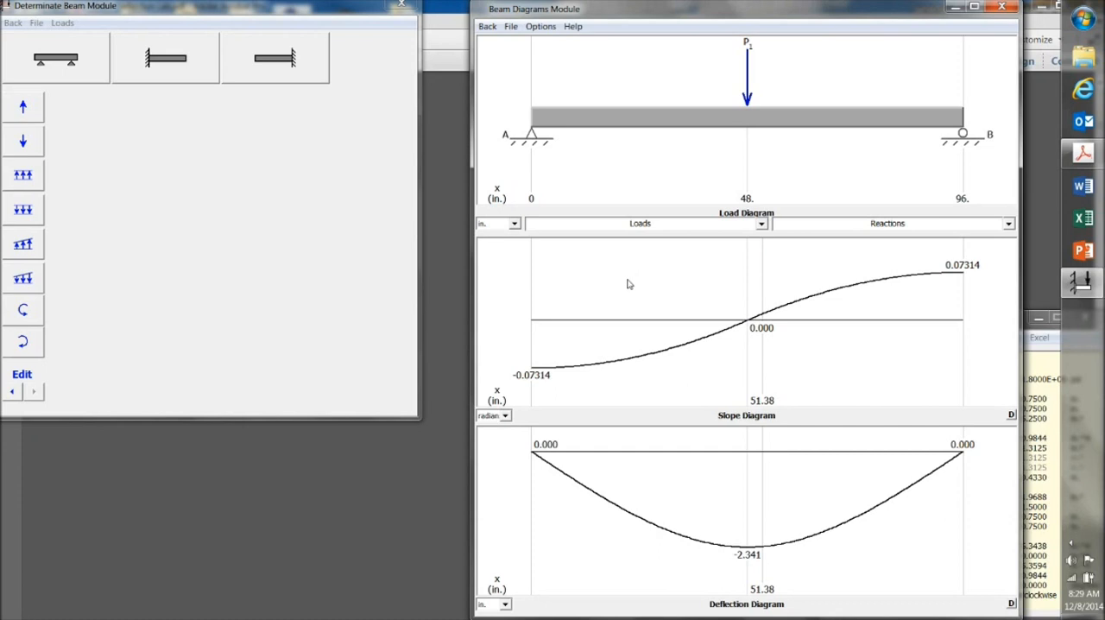
Step: Start the Flexure design module with Structural Lumber (US) as the section type
click(549, 26)
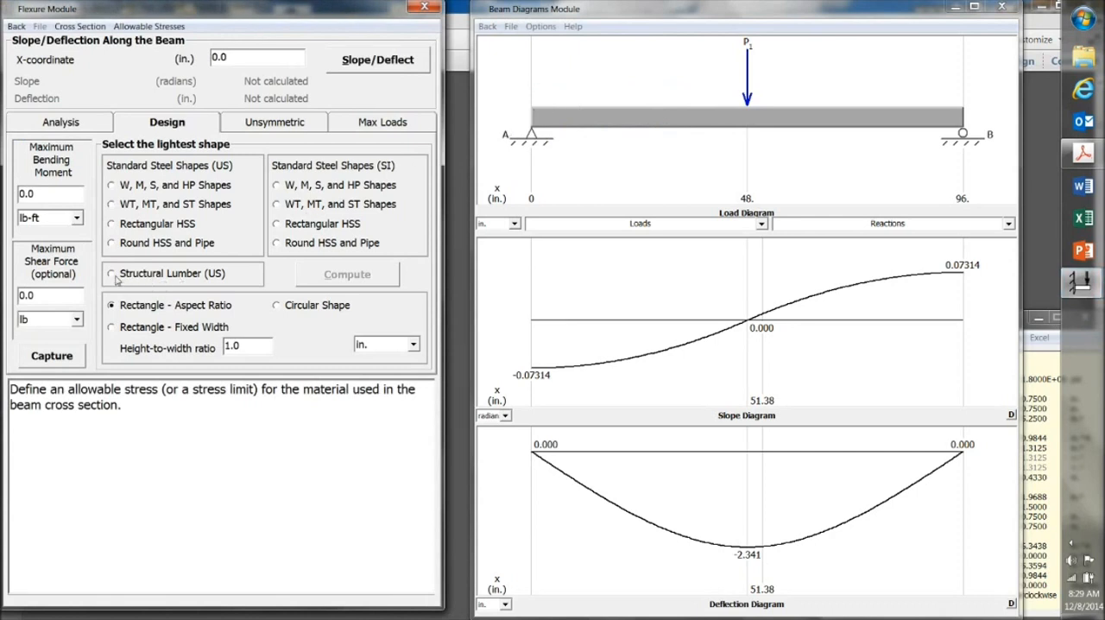
click(111, 272)
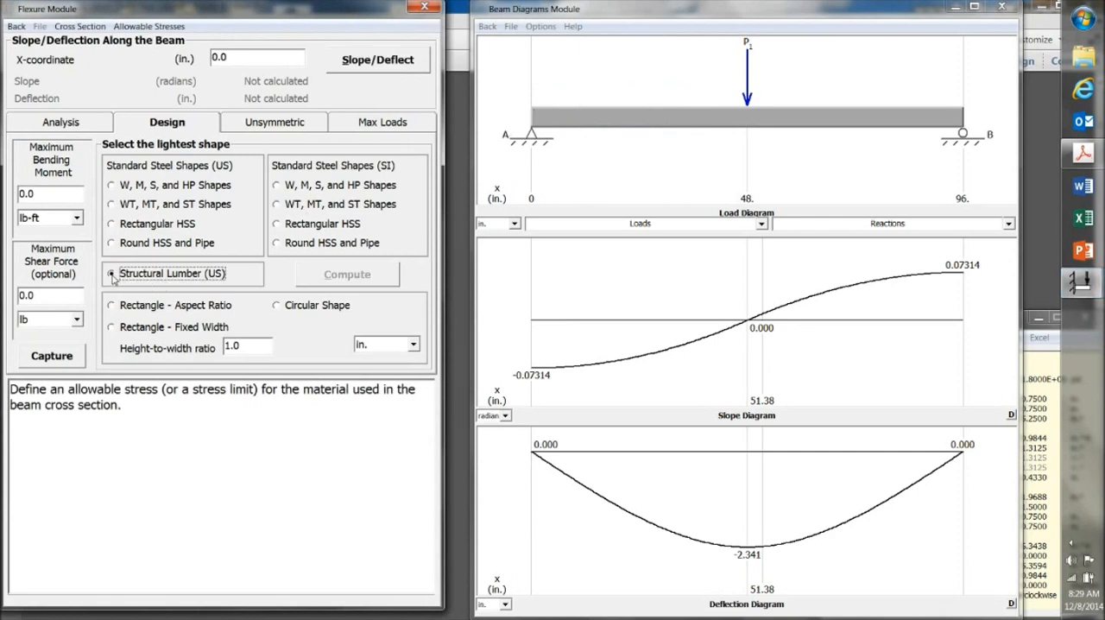
click(111, 273)
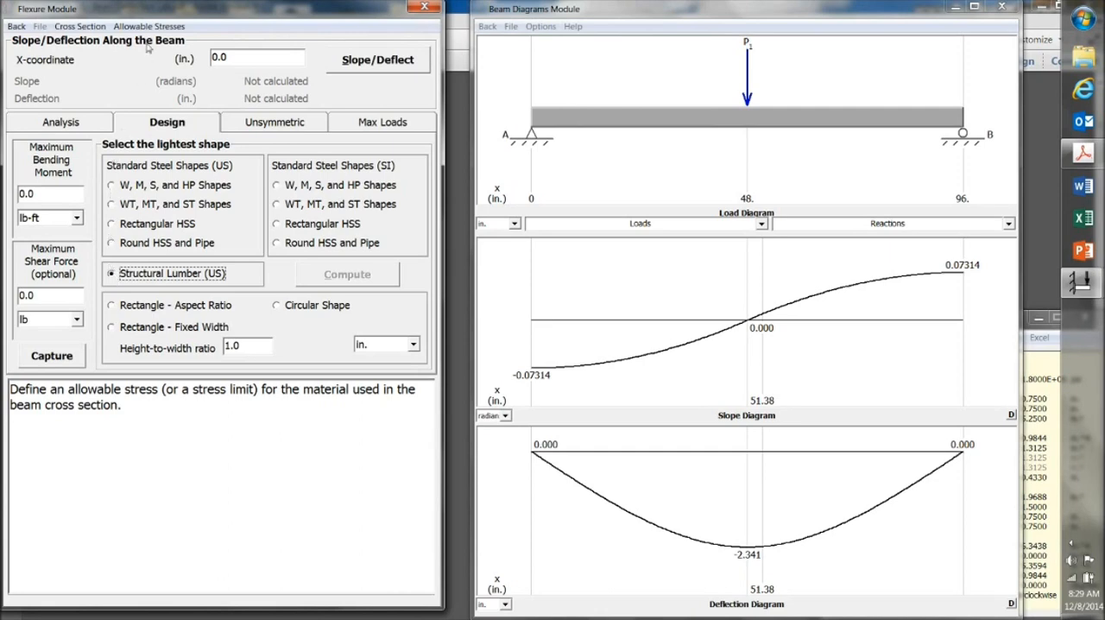
Step: Choose Wood-Douglas fir as the material in the Allowable Stresses limits, giving 1,140 psi
click(149, 24)
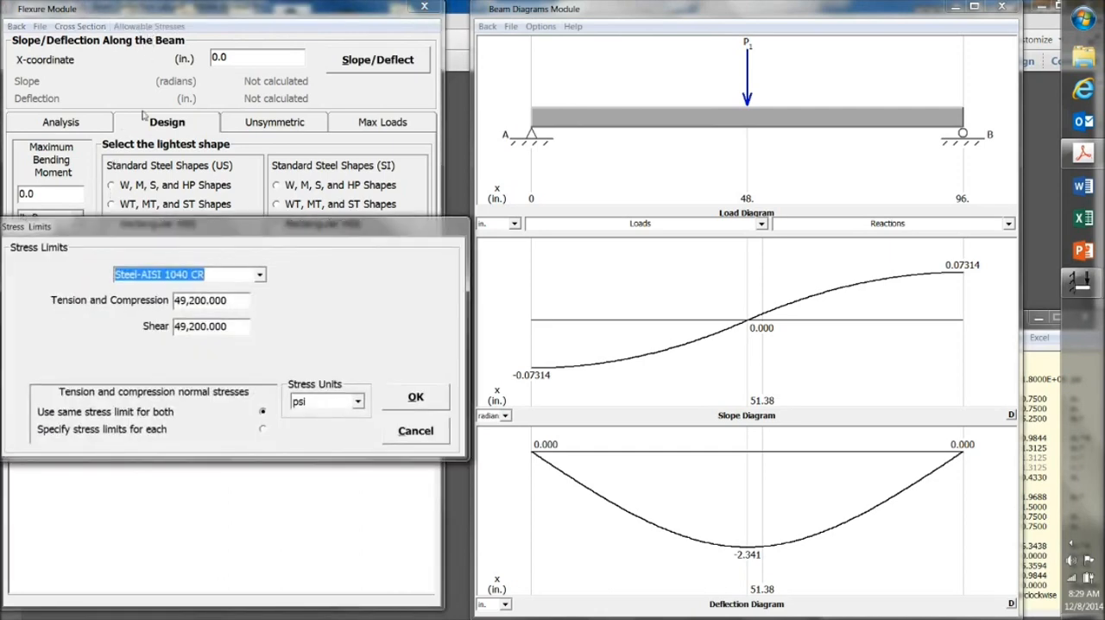
click(259, 273)
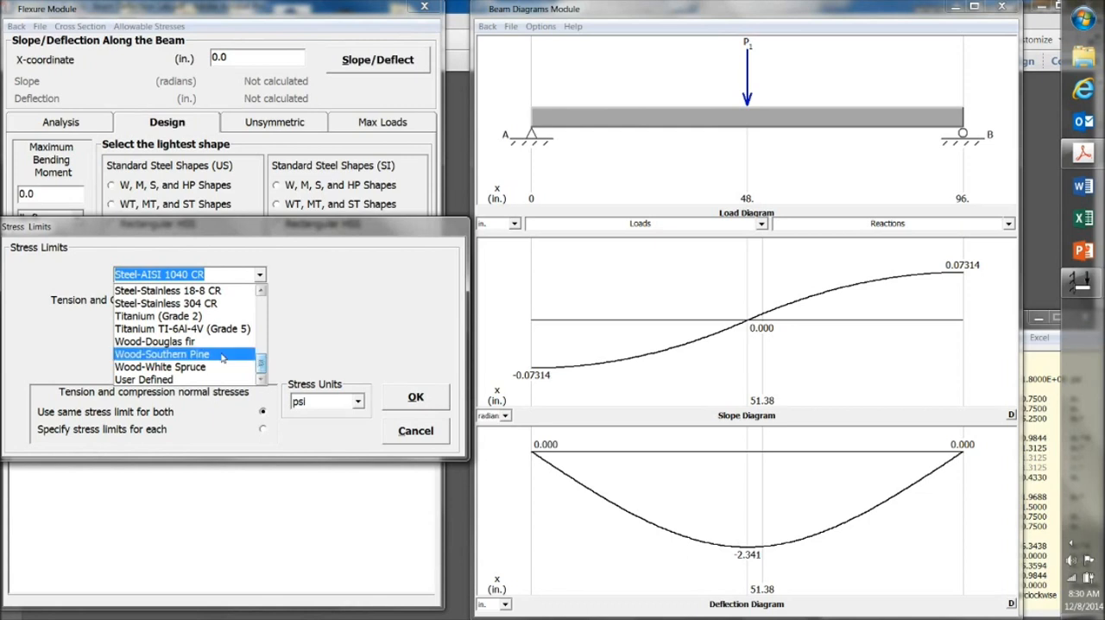
click(152, 342)
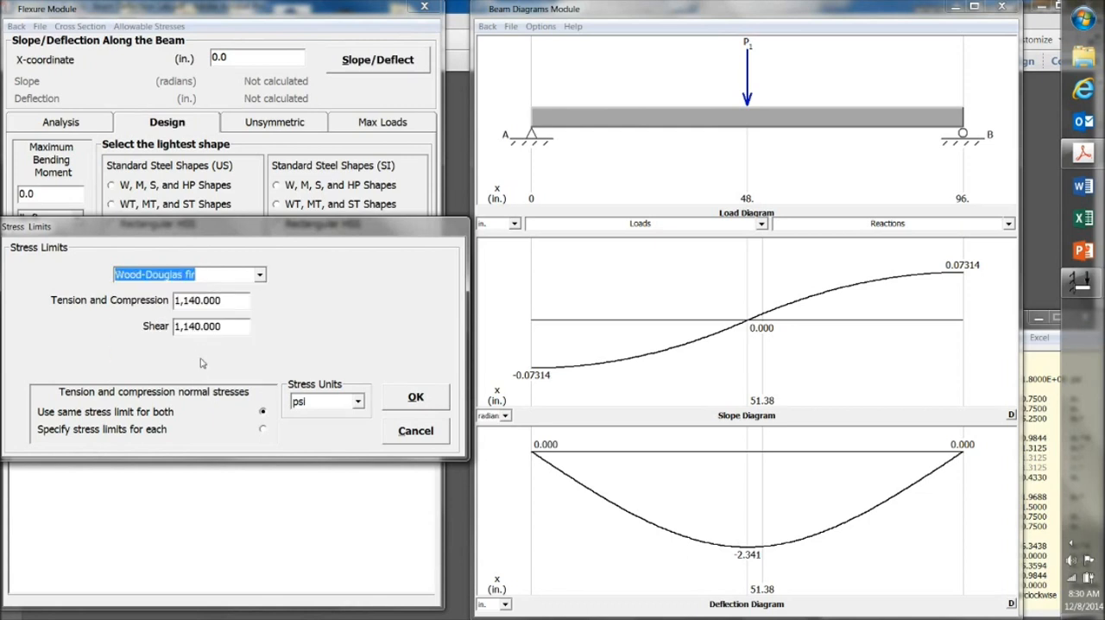
mouse_move(290, 332)
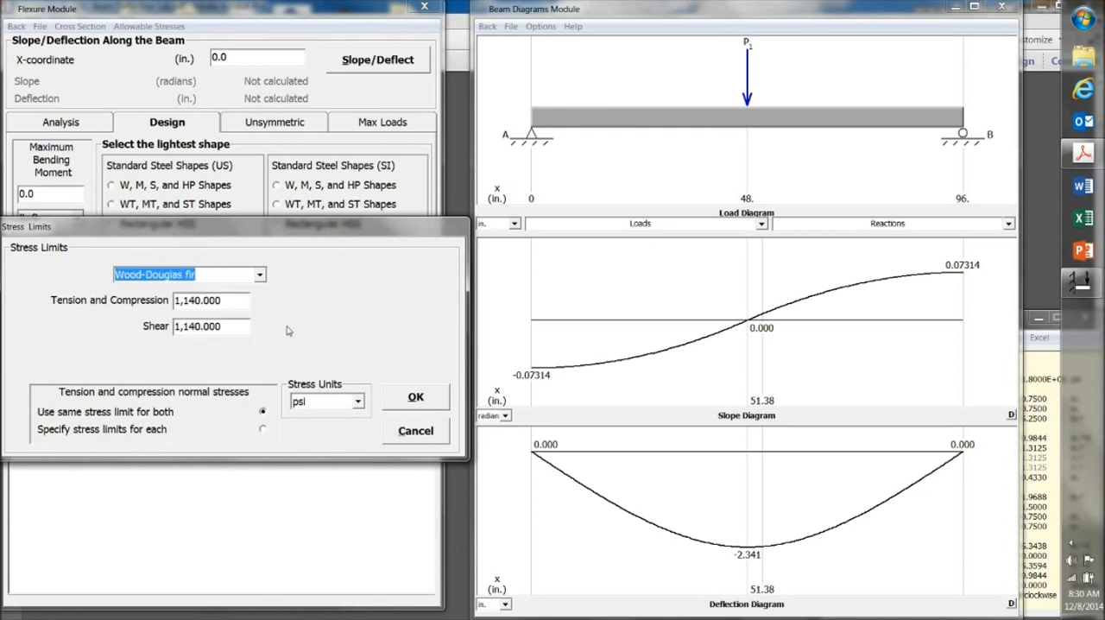
mouse_move(281, 328)
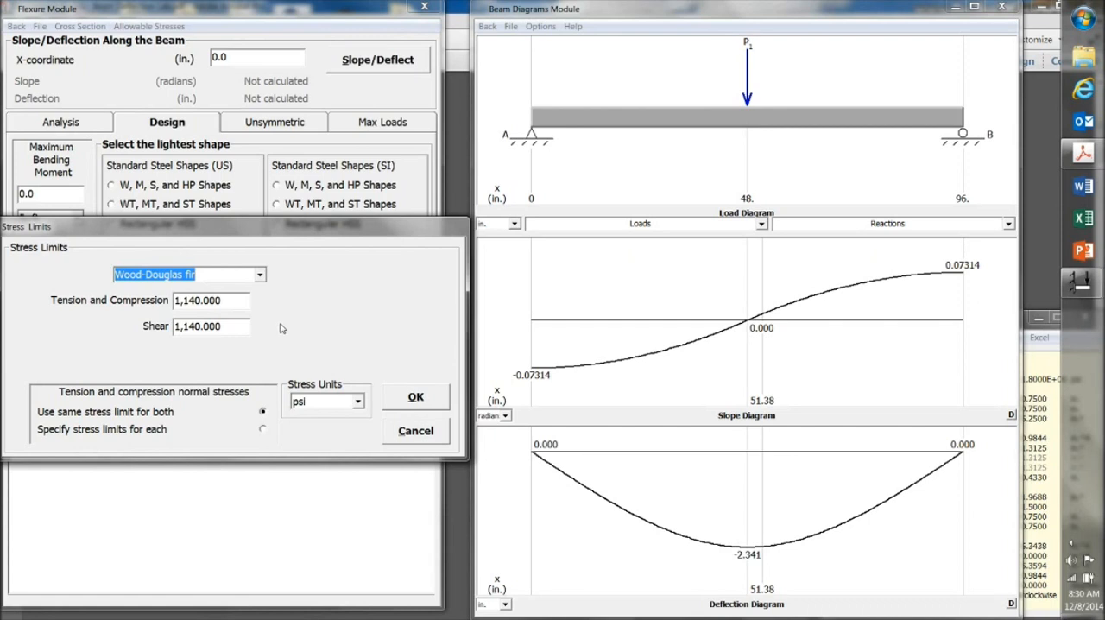
mouse_move(290, 321)
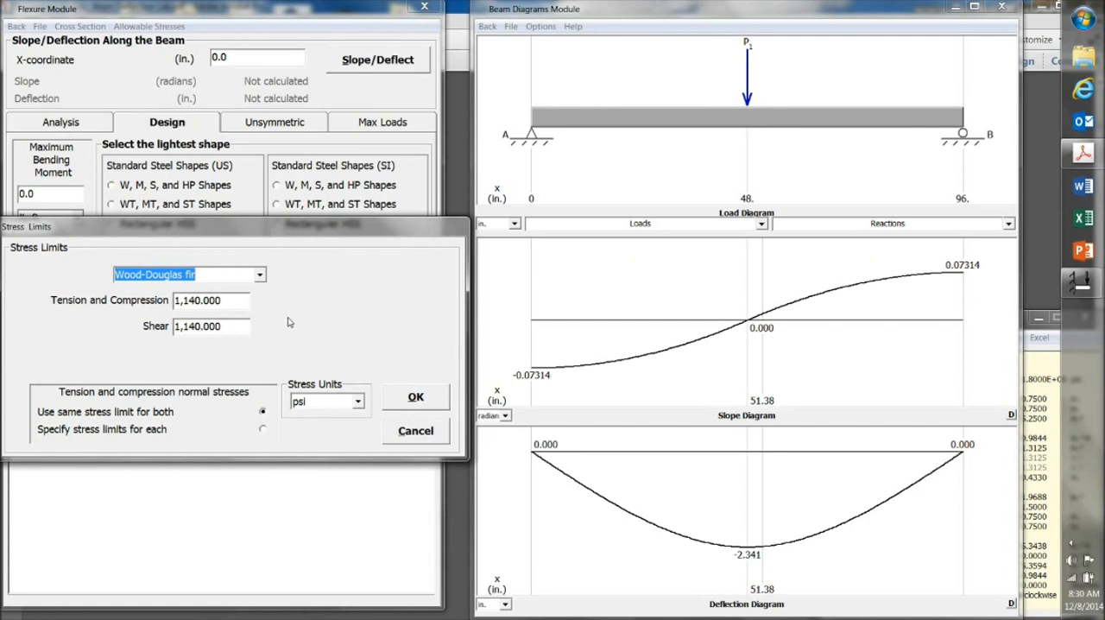
mouse_move(416, 397)
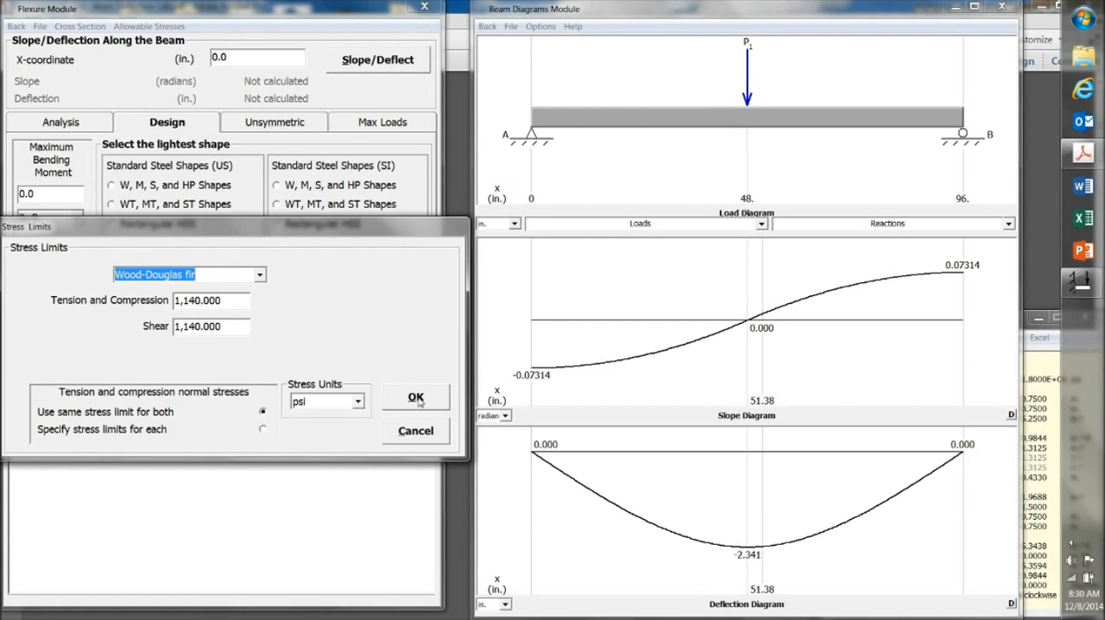
Step: Accept the Douglas fir limits and compute the max midspan load for a 96-in. span: P = 62.3 lb
click(415, 397)
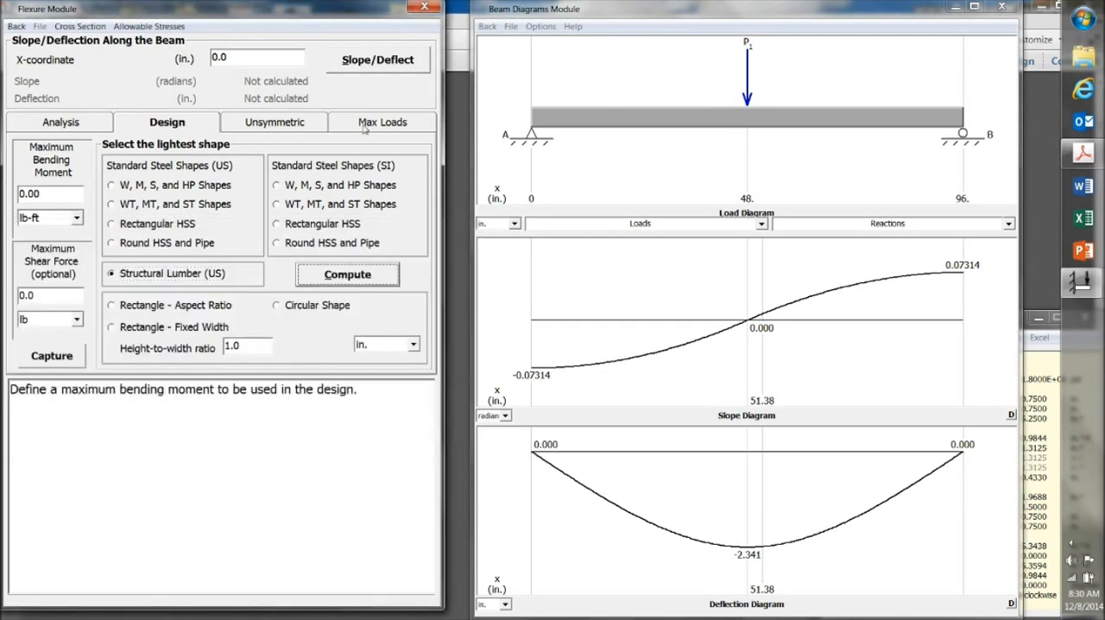
click(382, 121)
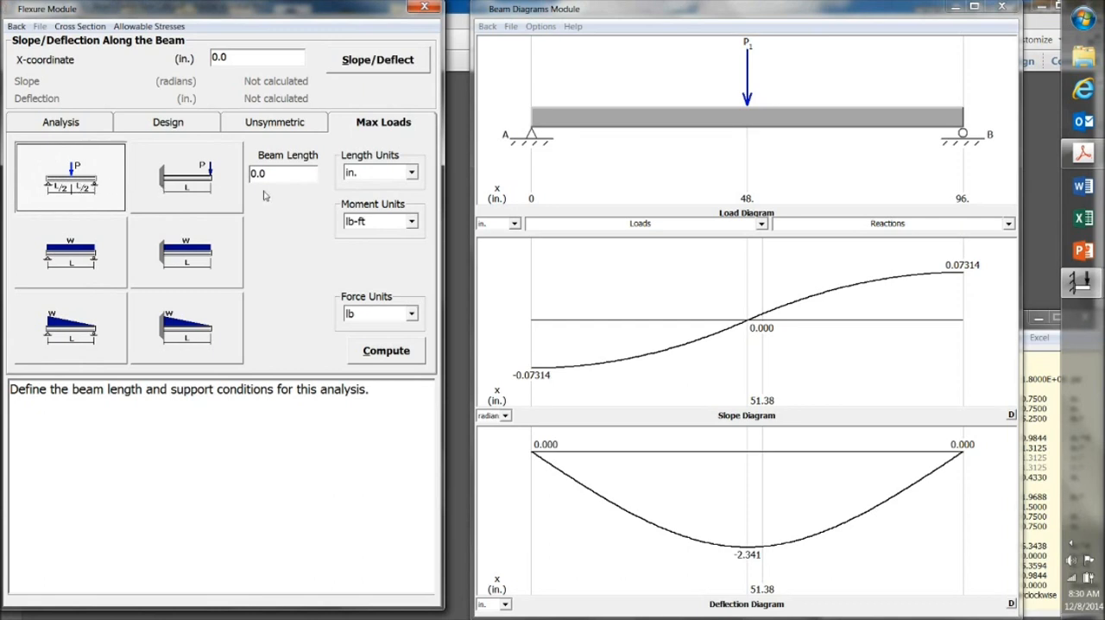
text(9)
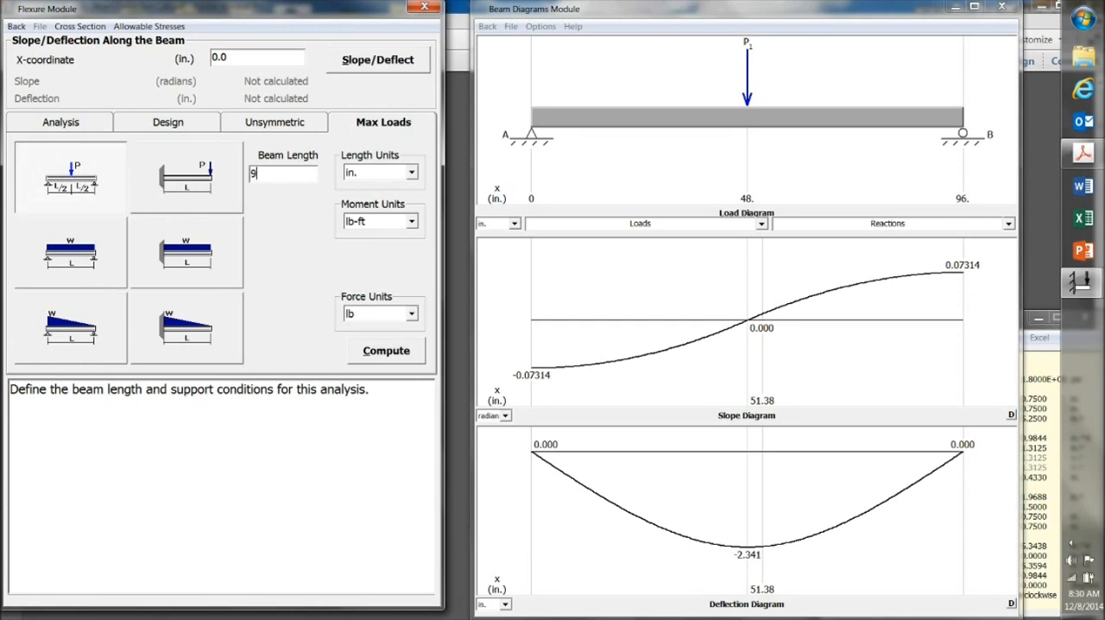
text(6)
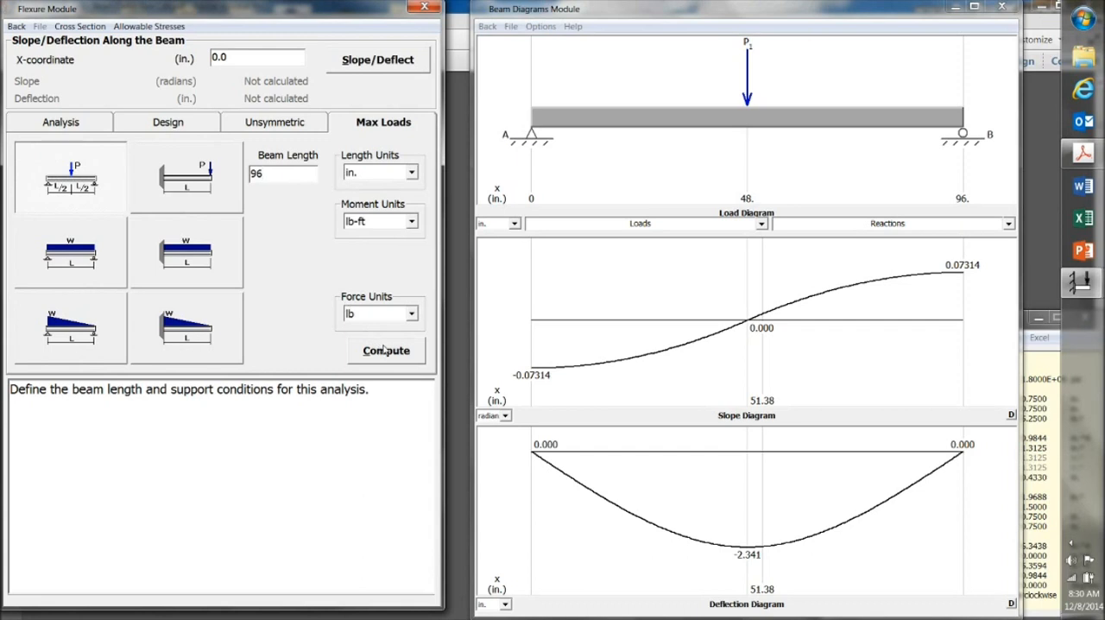
click(386, 350)
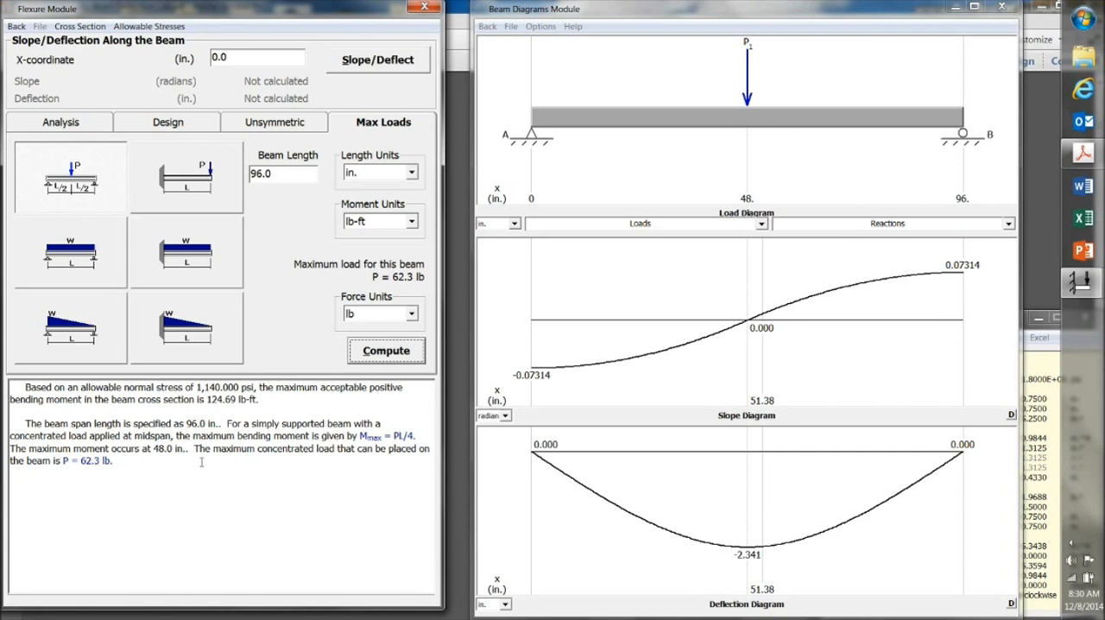
mouse_move(156, 470)
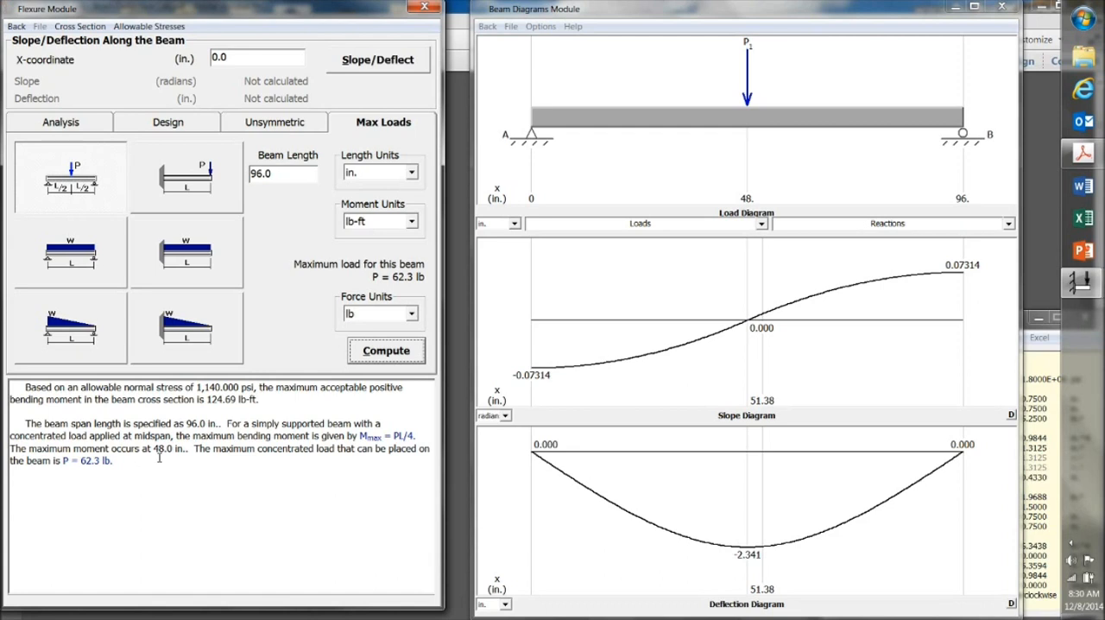